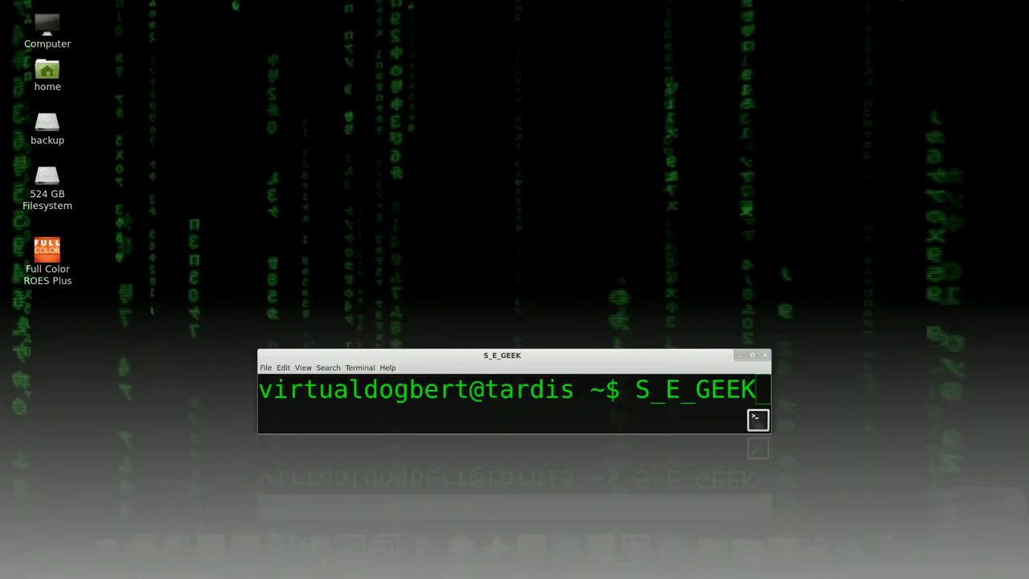
Step: Highlight the Maps comment and the linked-list values 1, 2, 3 and index 2 while explaining them
left_click_drag(502, 355, 495, 222)
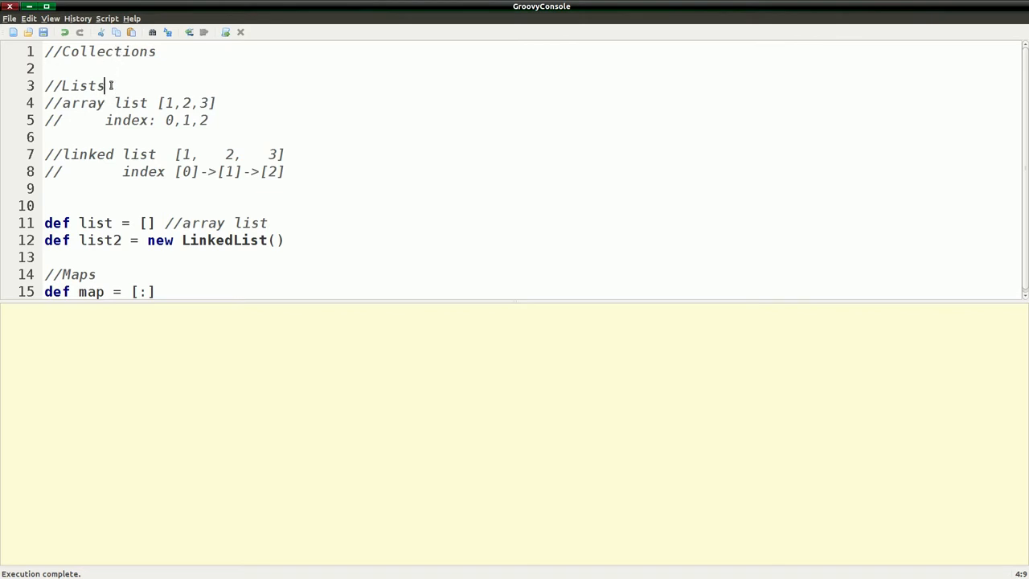
left_click(93, 273)
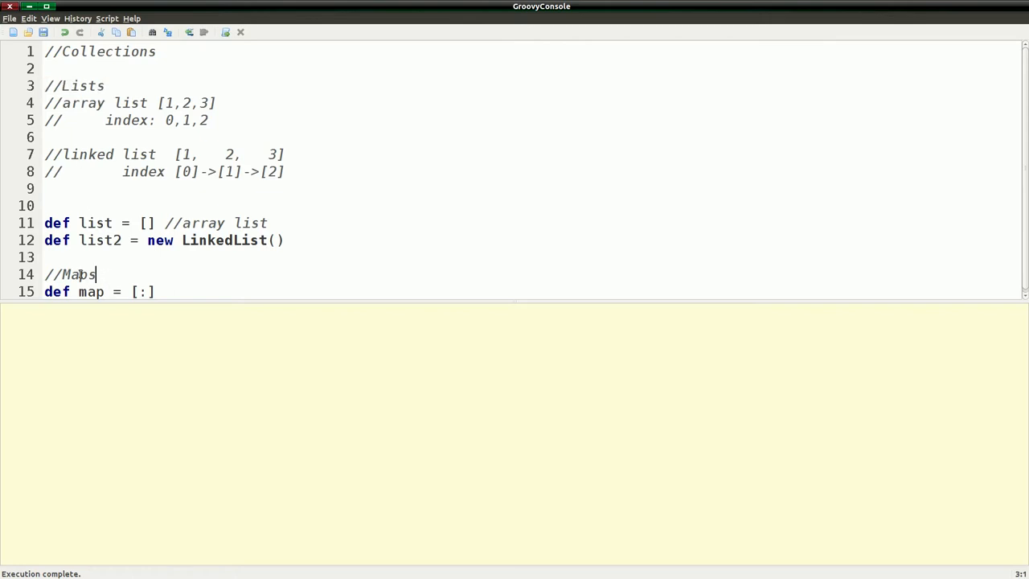
double_click(69, 274)
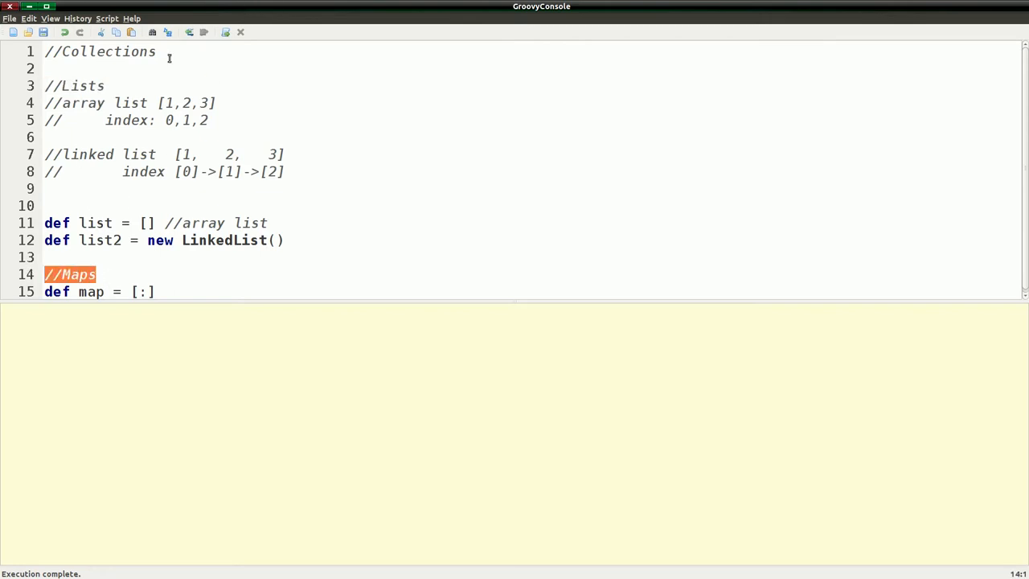
mouse_move(116, 85)
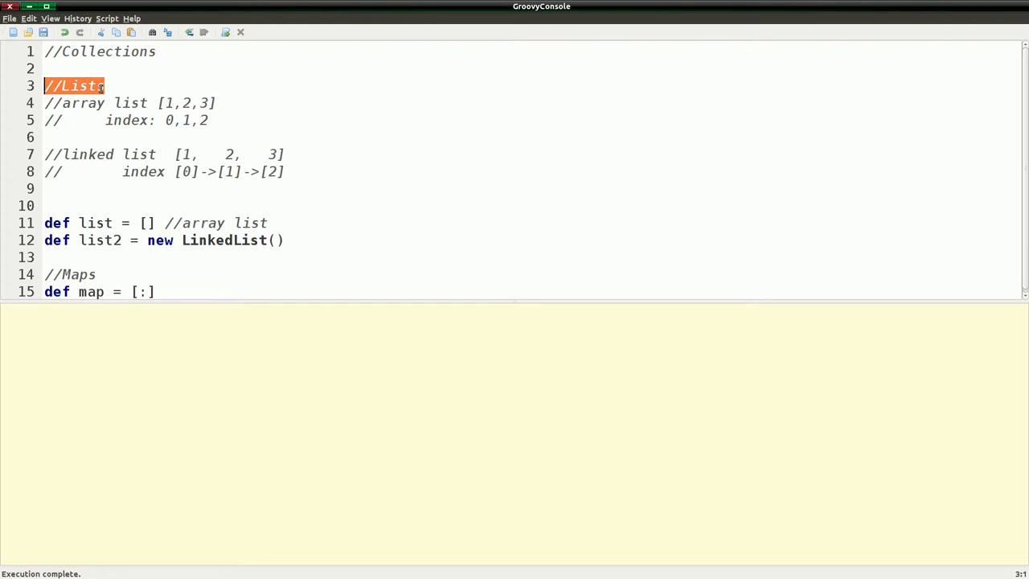
mouse_move(119, 82)
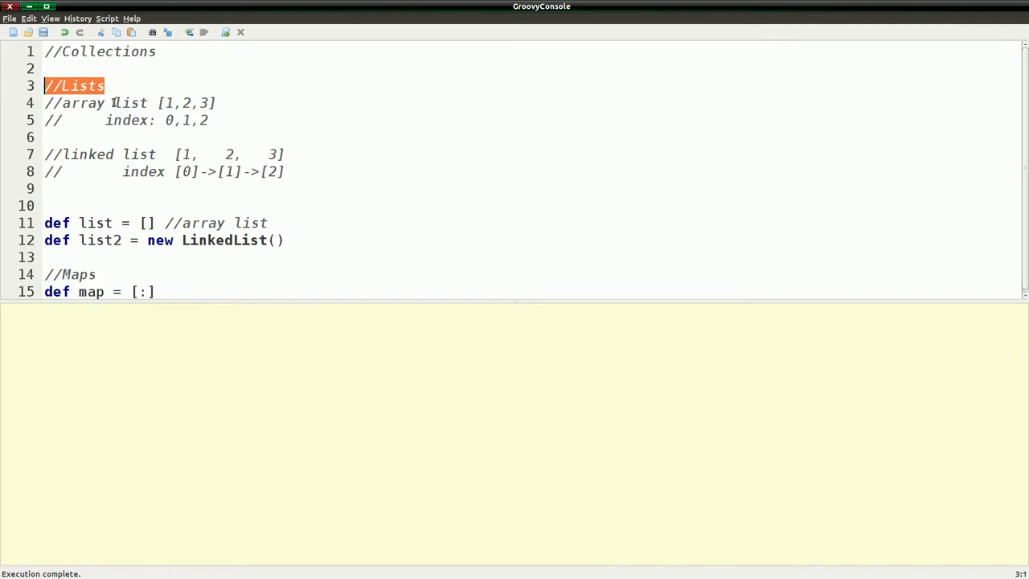
mouse_move(66, 163)
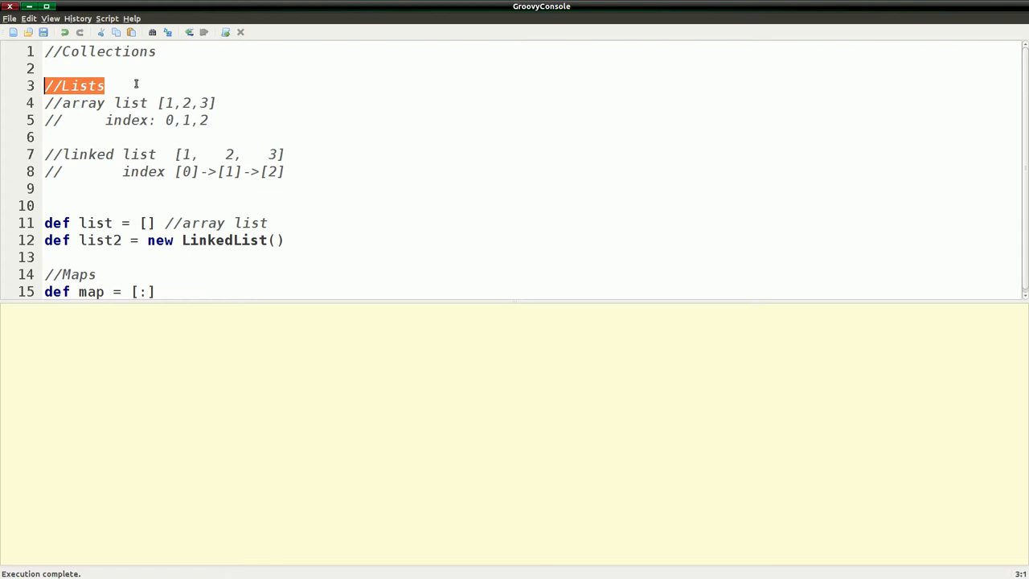
mouse_move(187, 103)
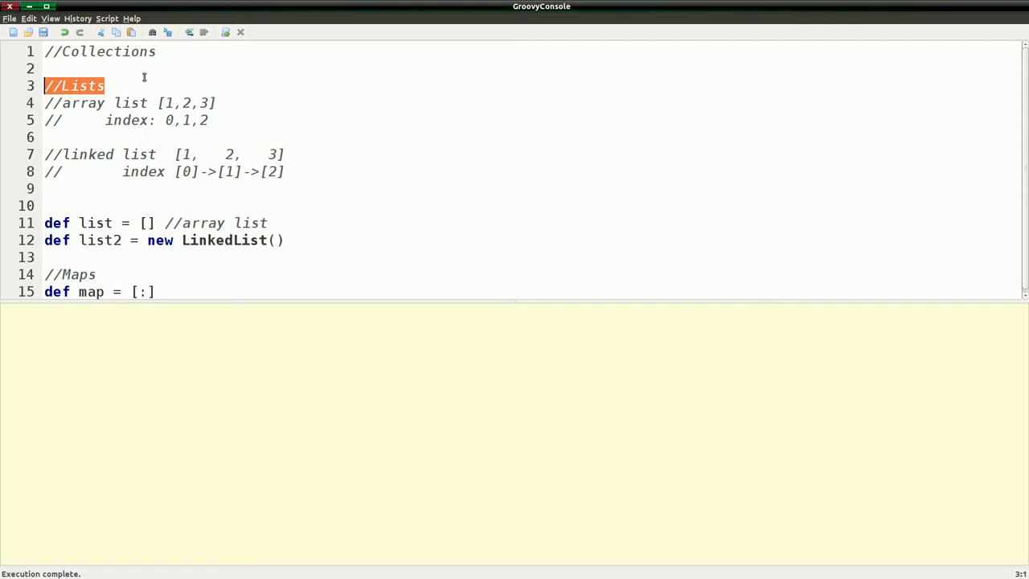
mouse_move(148, 119)
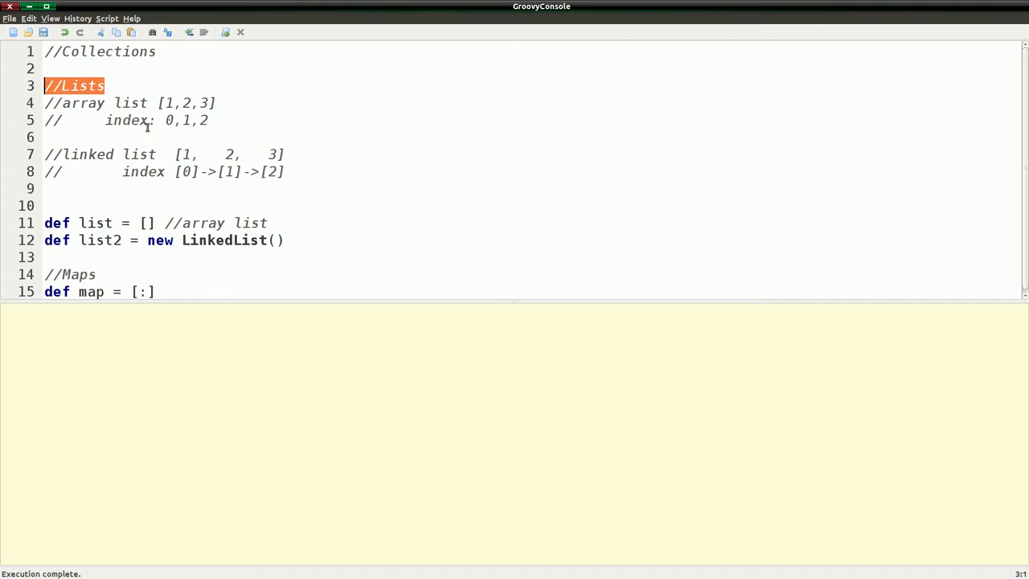
mouse_move(213, 116)
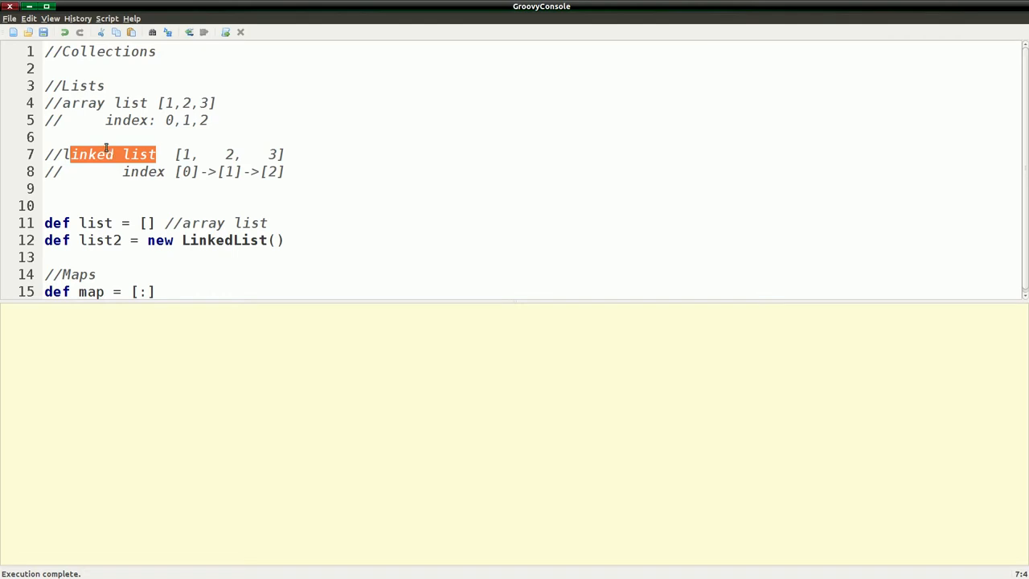
left_click(183, 154)
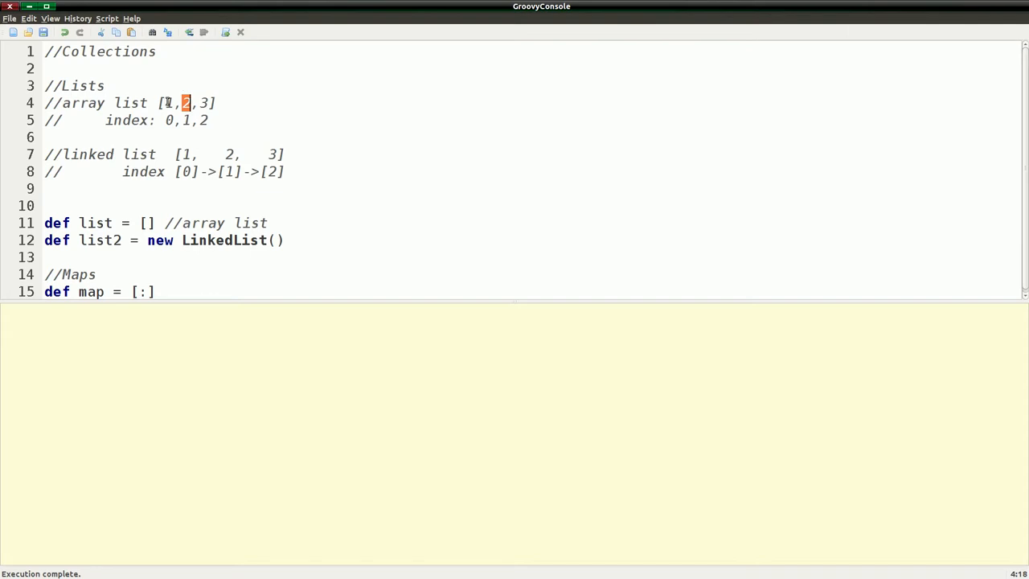
mouse_move(175, 91)
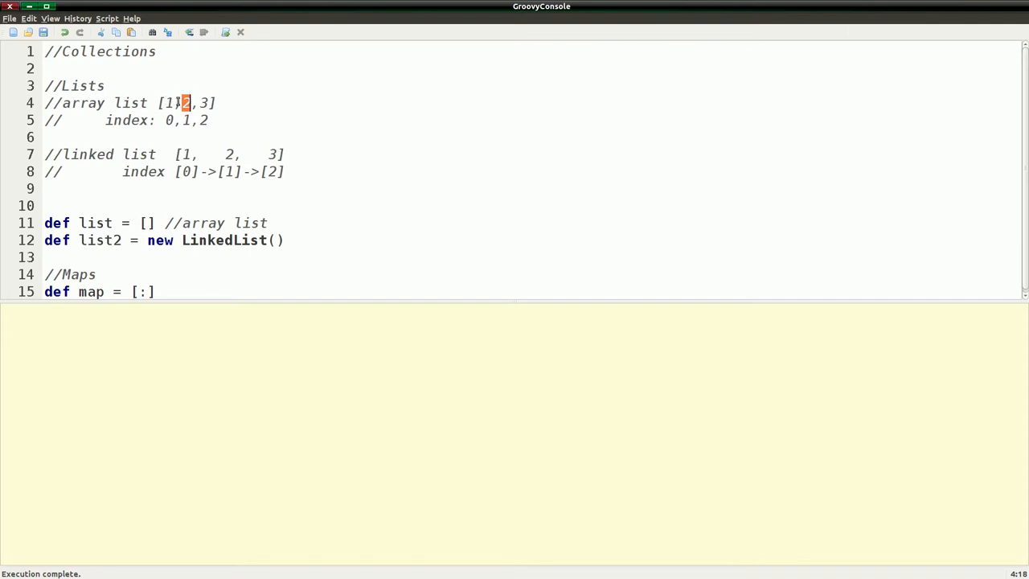
mouse_move(161, 81)
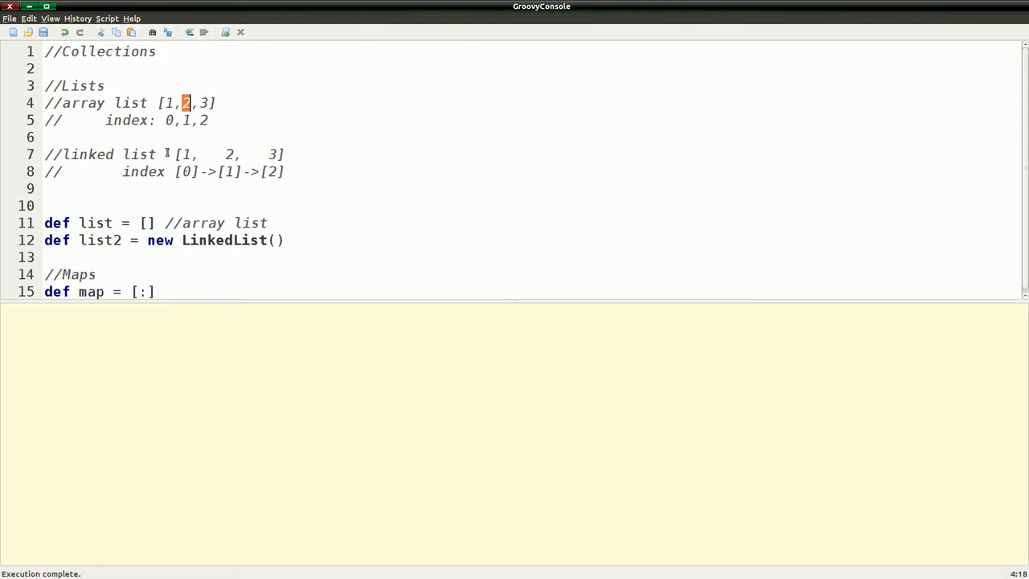
left_click_drag(164, 154, 283, 155)
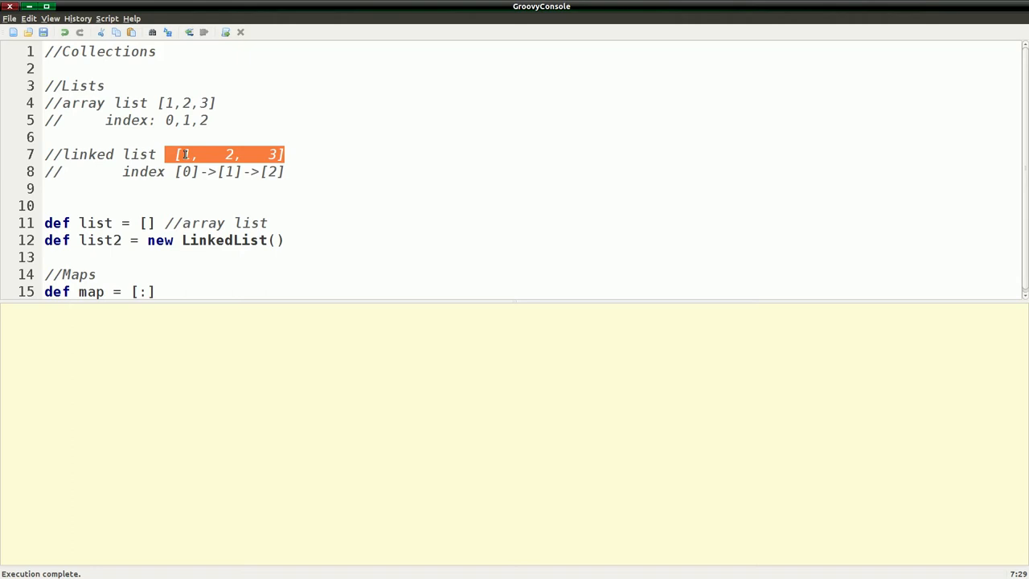
left_click(225, 154)
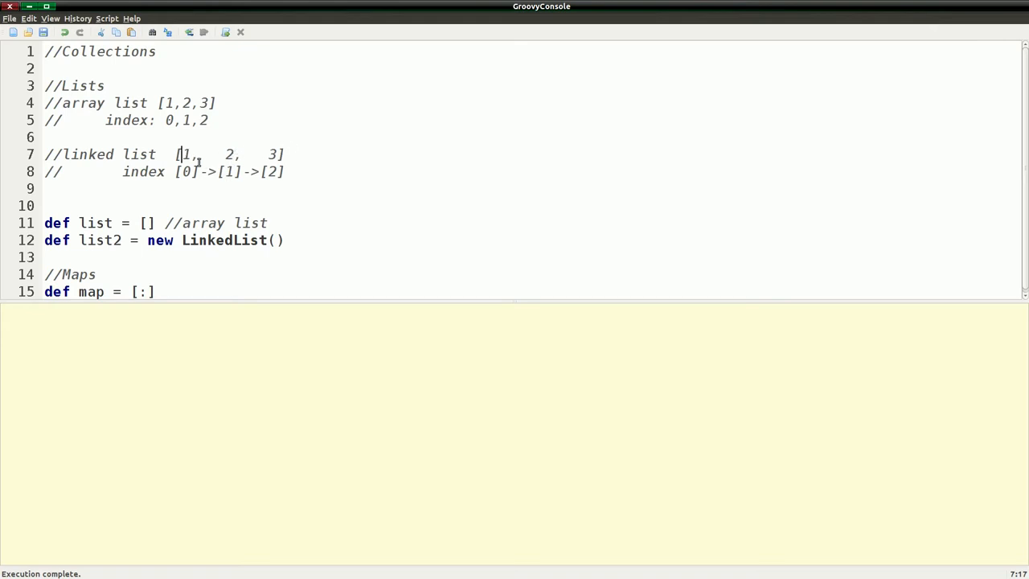
double_click(185, 170)
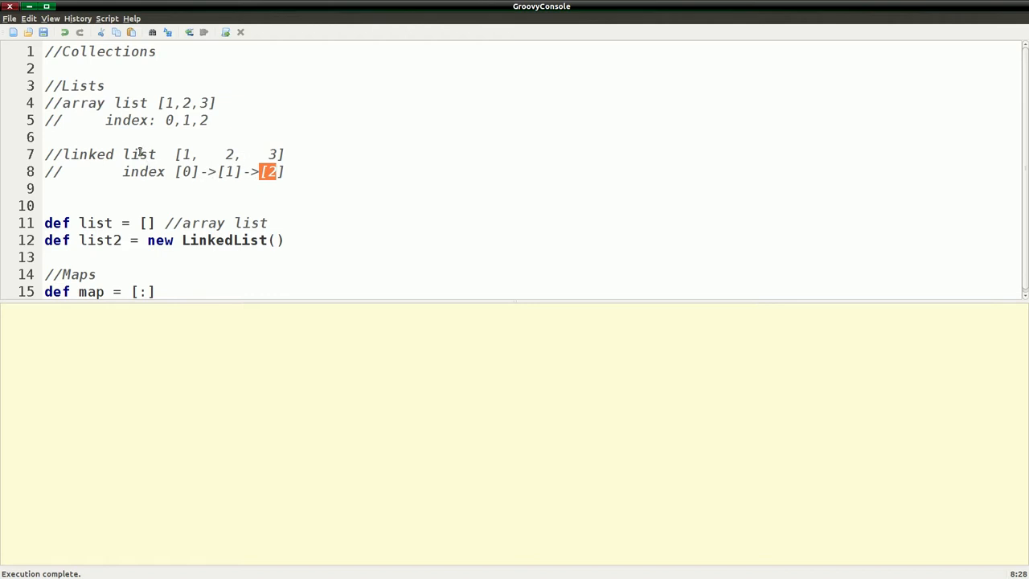
mouse_move(186, 184)
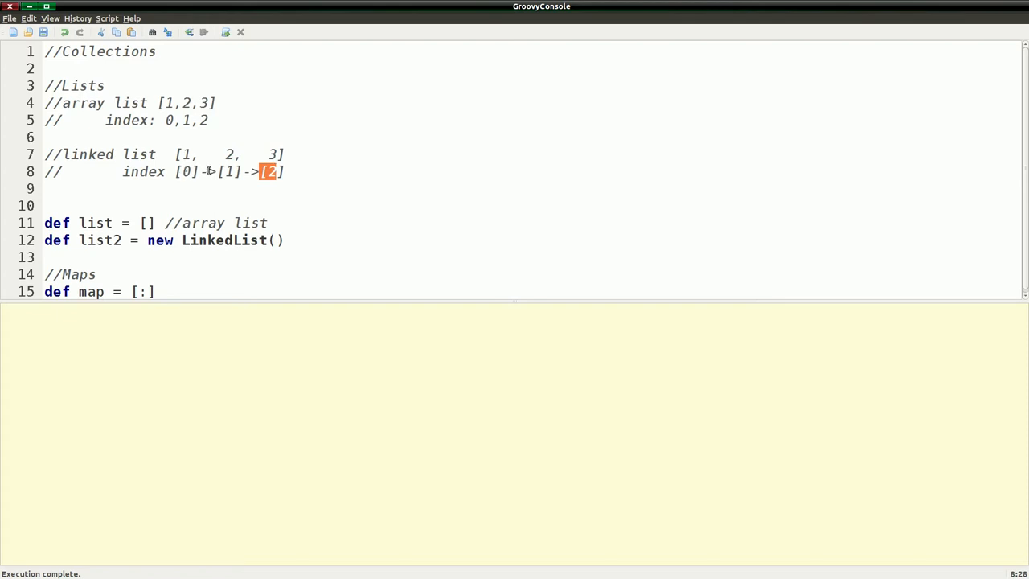
mouse_move(143, 149)
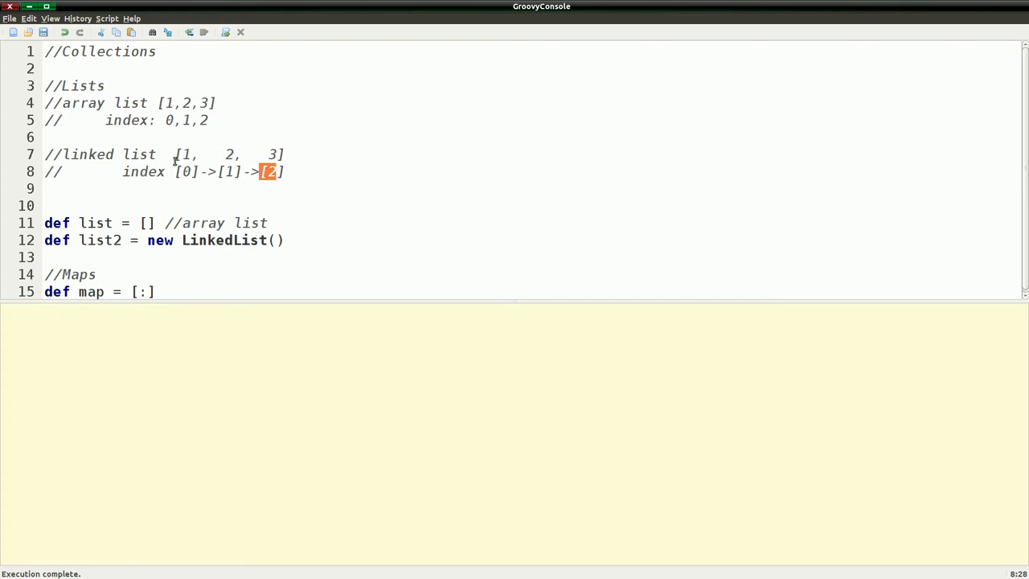
mouse_move(176, 164)
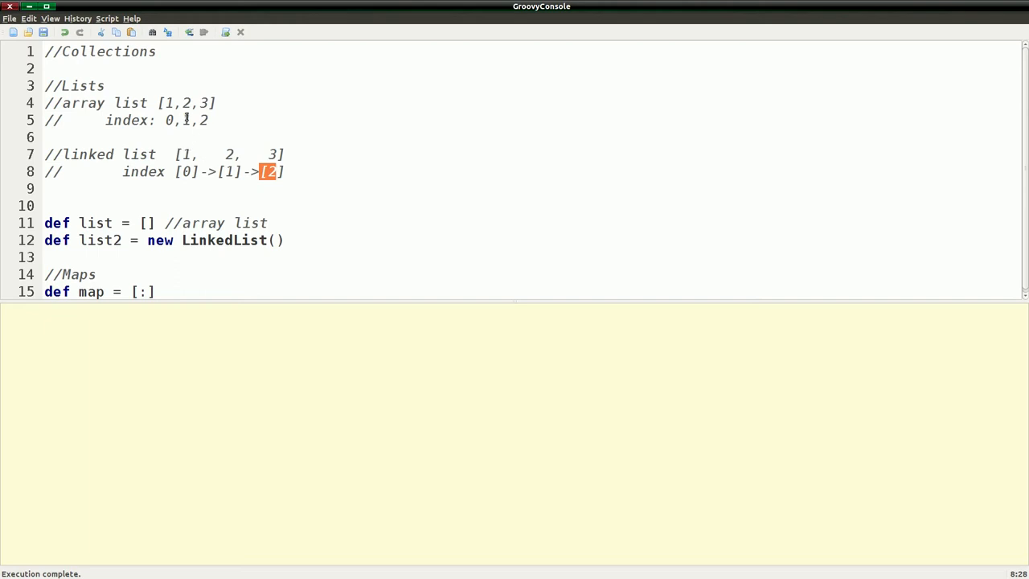
mouse_move(201, 181)
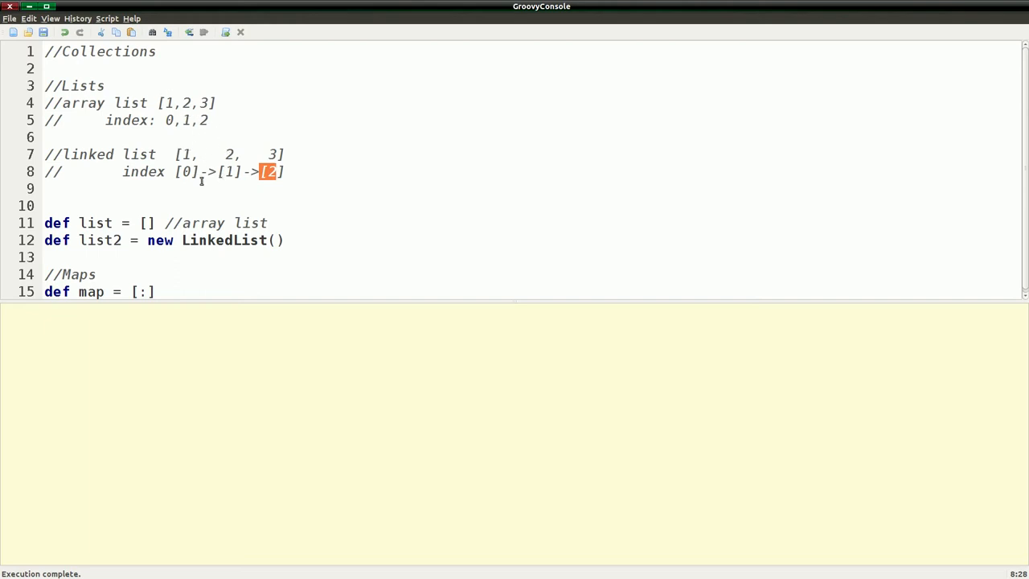
mouse_move(187, 119)
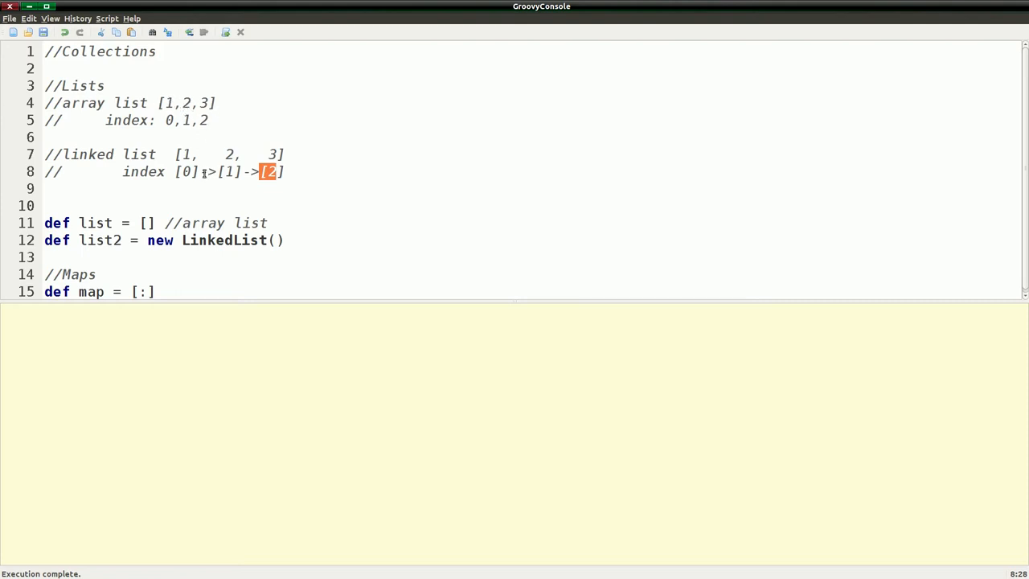
mouse_move(190, 131)
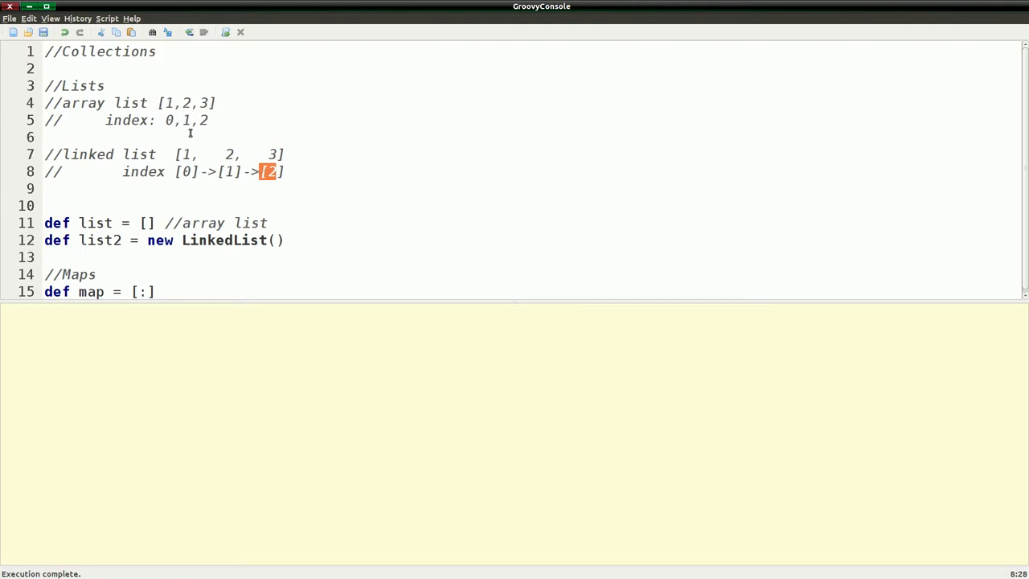
mouse_move(200, 150)
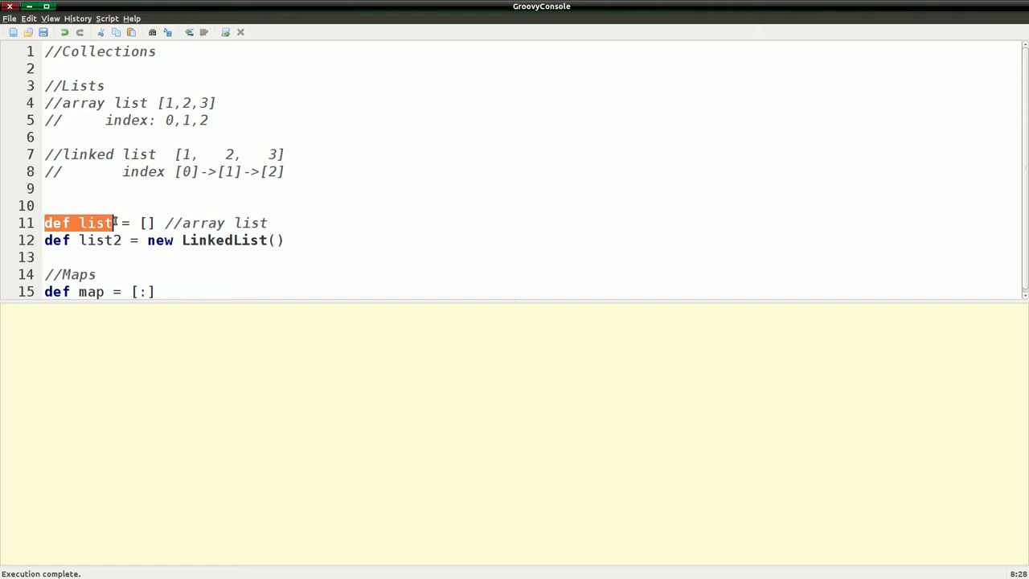
Step: Highlight the def list declaration and briefly fill its brackets with 1,2
left_click_drag(114, 222, 157, 222)
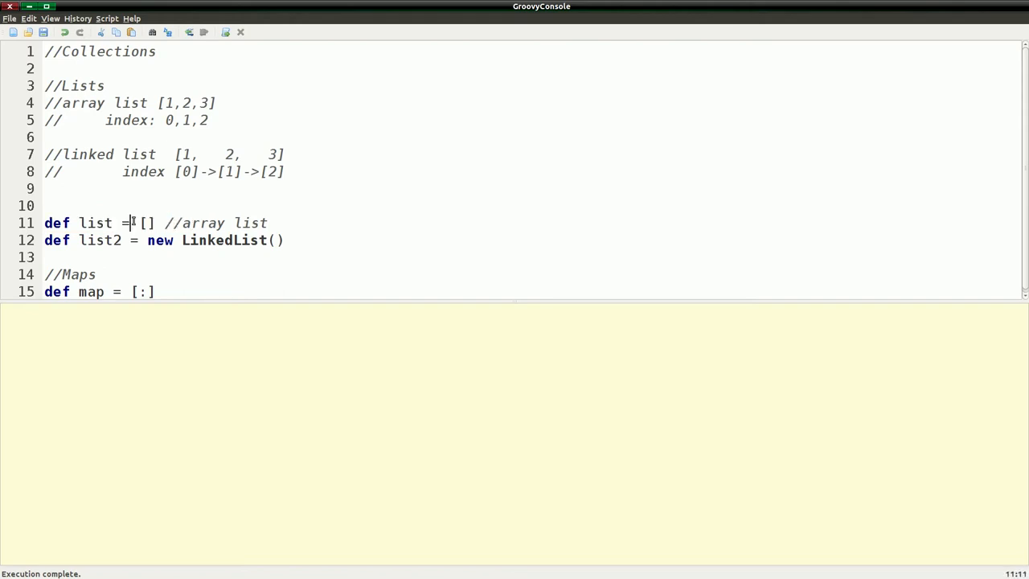
double_click(148, 222)
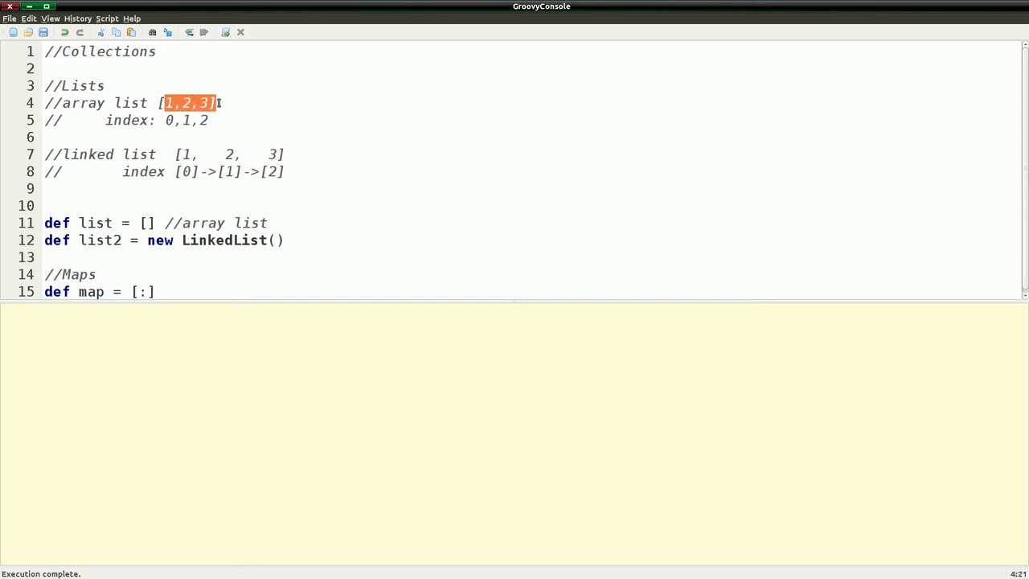
left_click(164, 212)
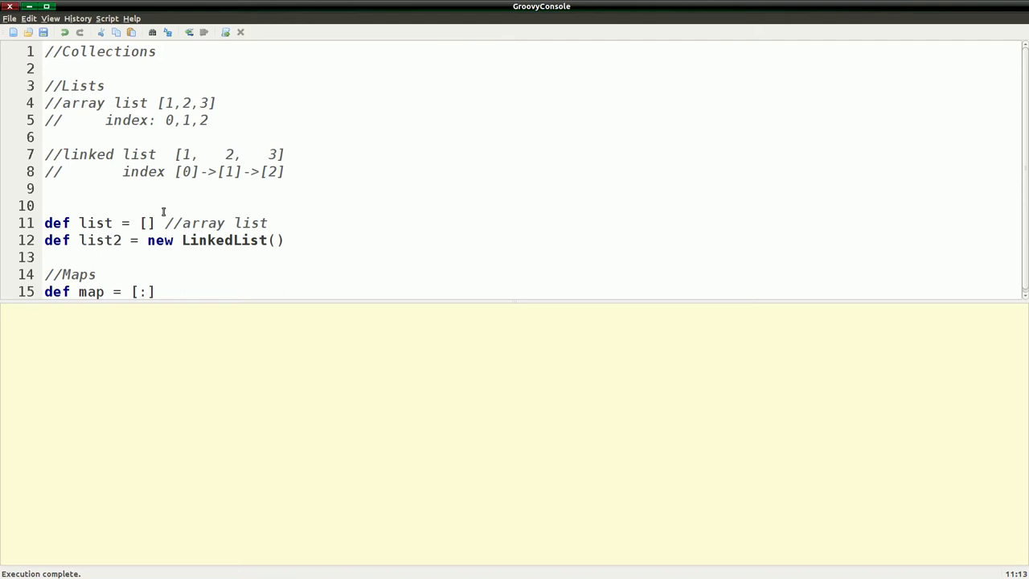
type("1,")
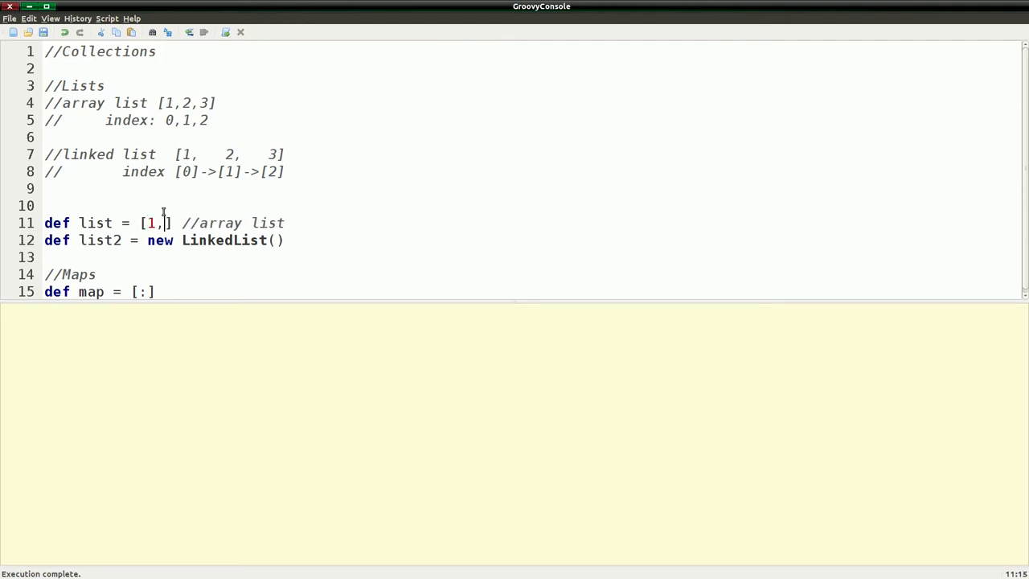
type("2")
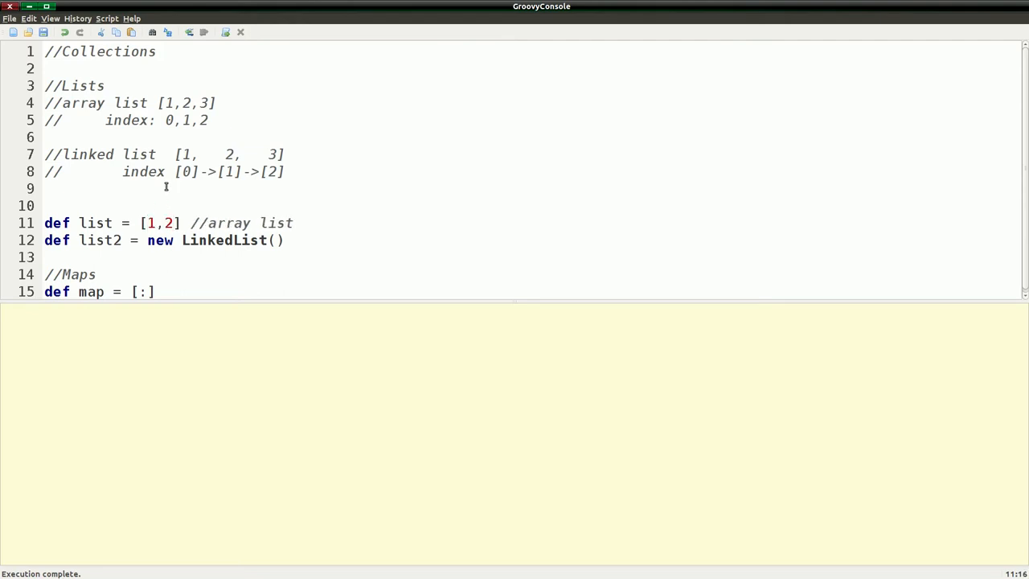
left_click(145, 222)
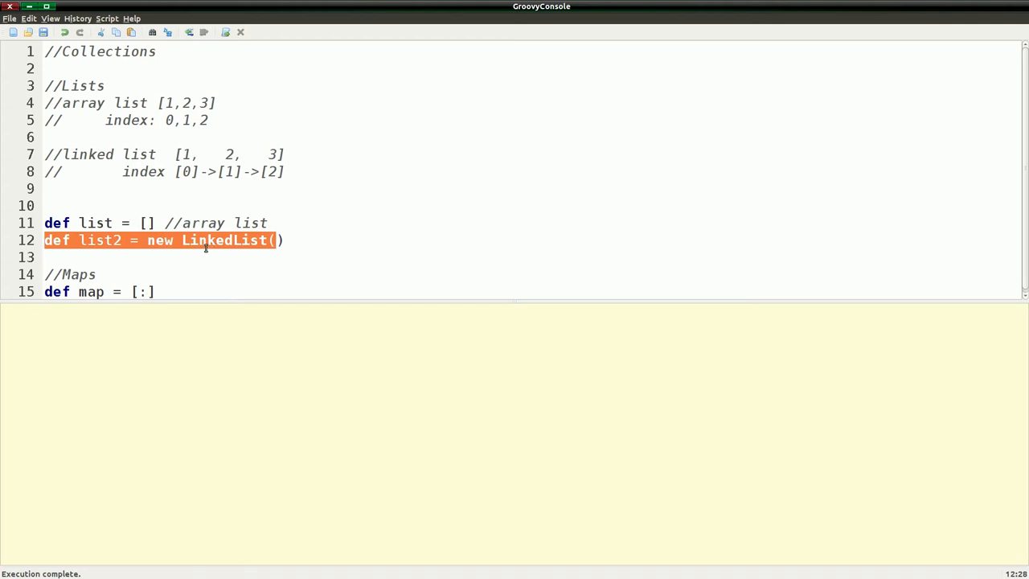
mouse_move(206, 213)
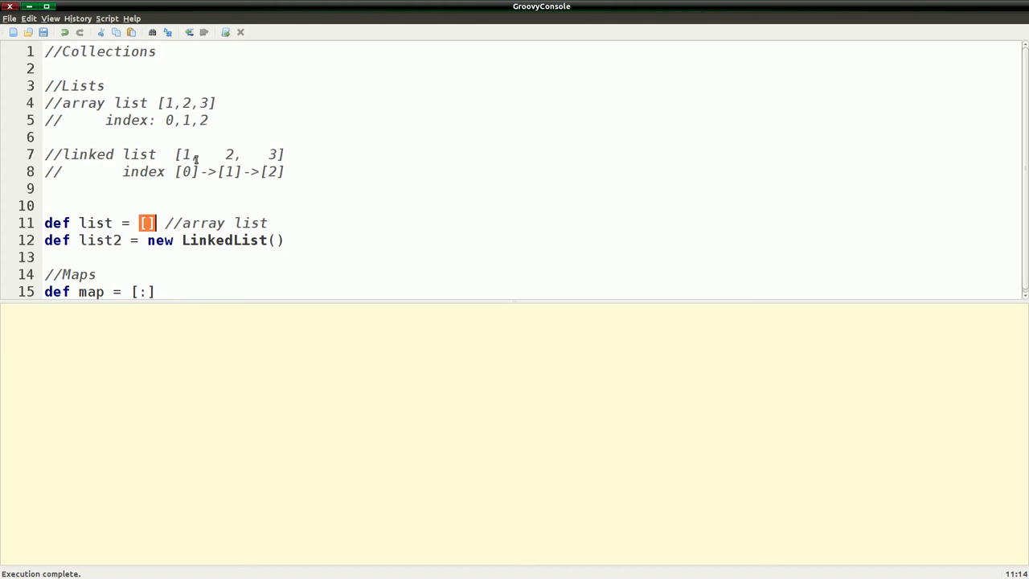
mouse_move(228, 206)
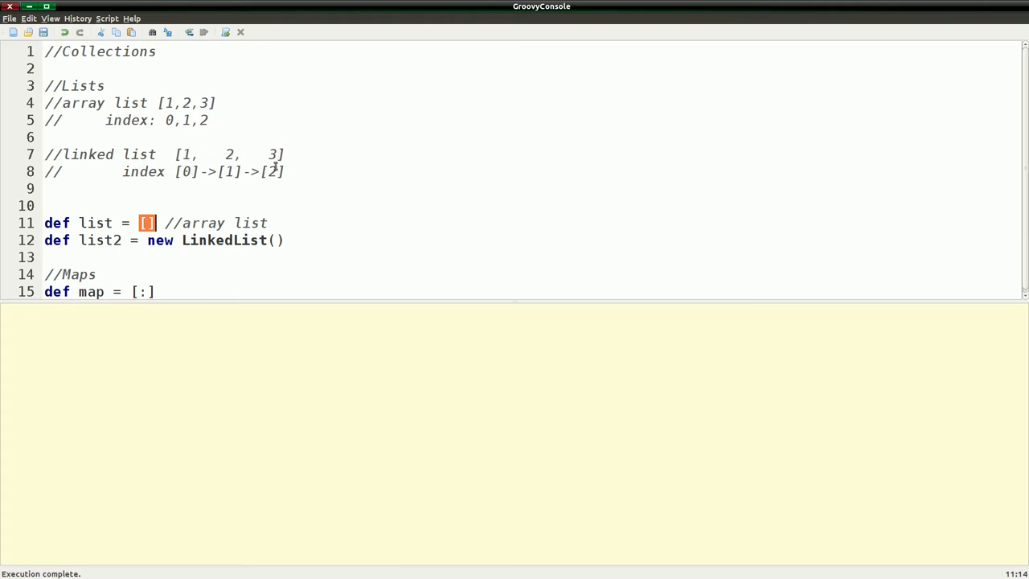
mouse_move(217, 154)
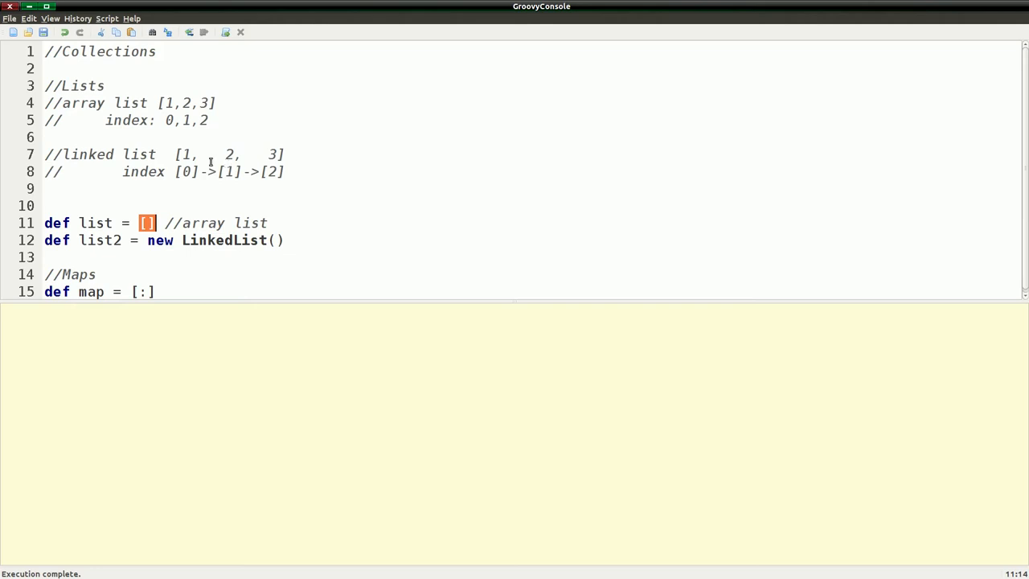
mouse_move(170, 85)
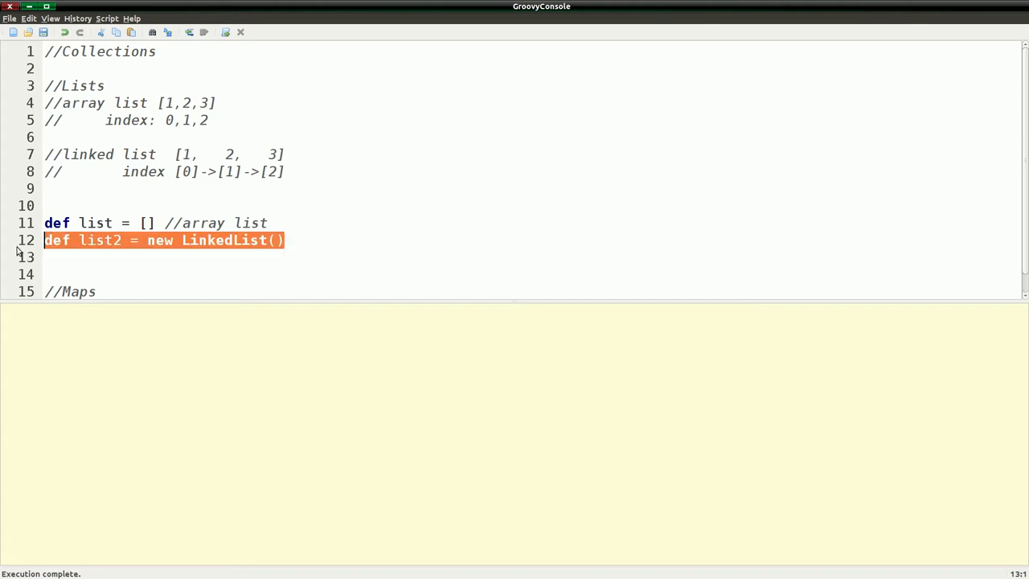
Step: Delete the def list2 = new LinkedList() line, leaving only the empty list
key("Delete")
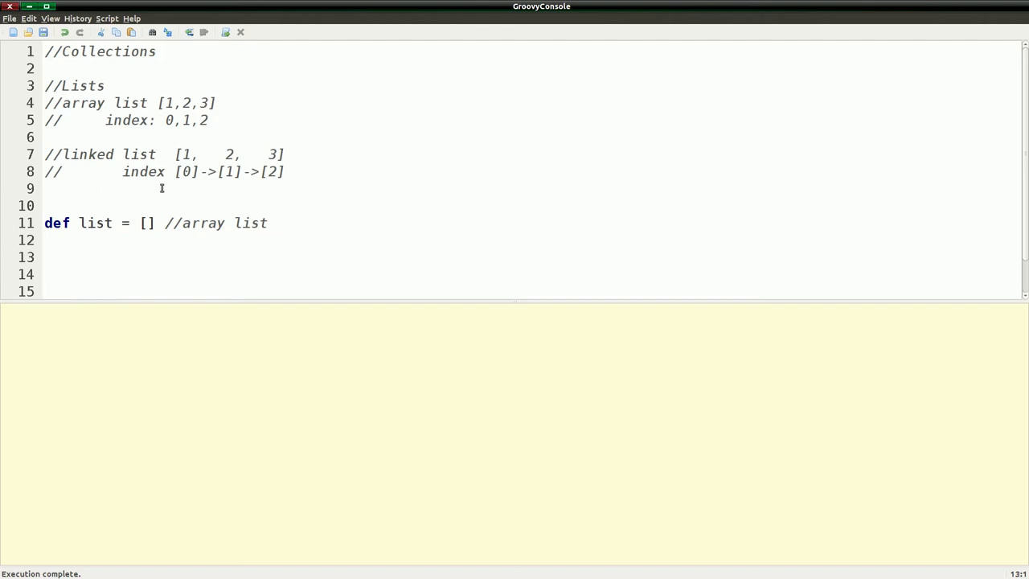
scroll("down", 3)
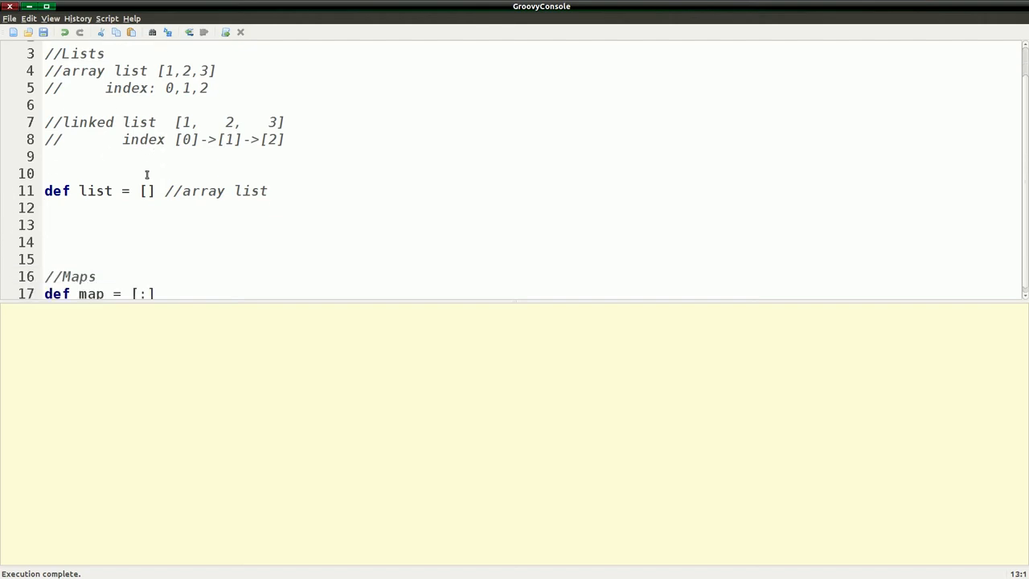
Step: Add list.add(1) and println list, run the script to output [1]
type("l")
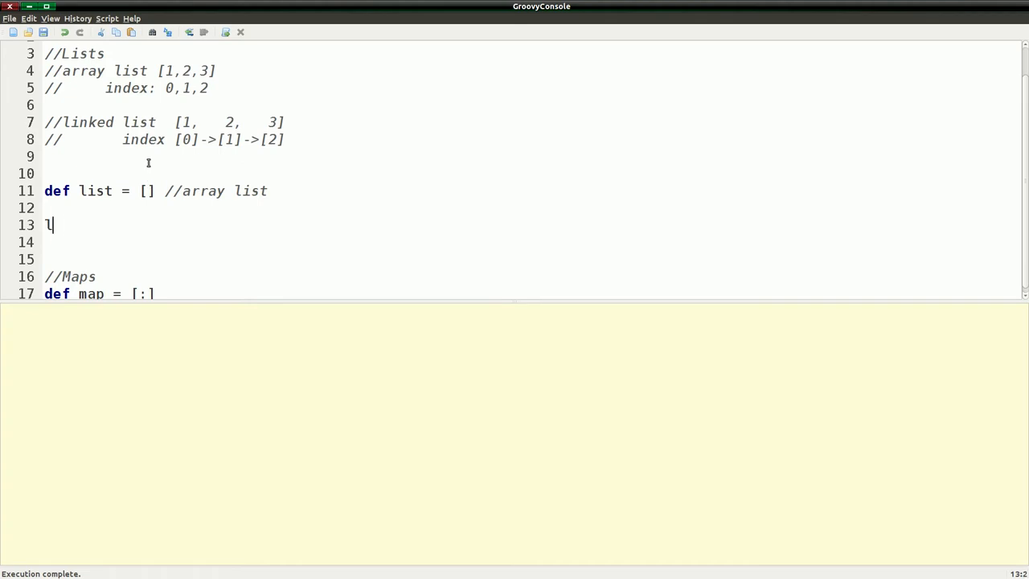
type("is")
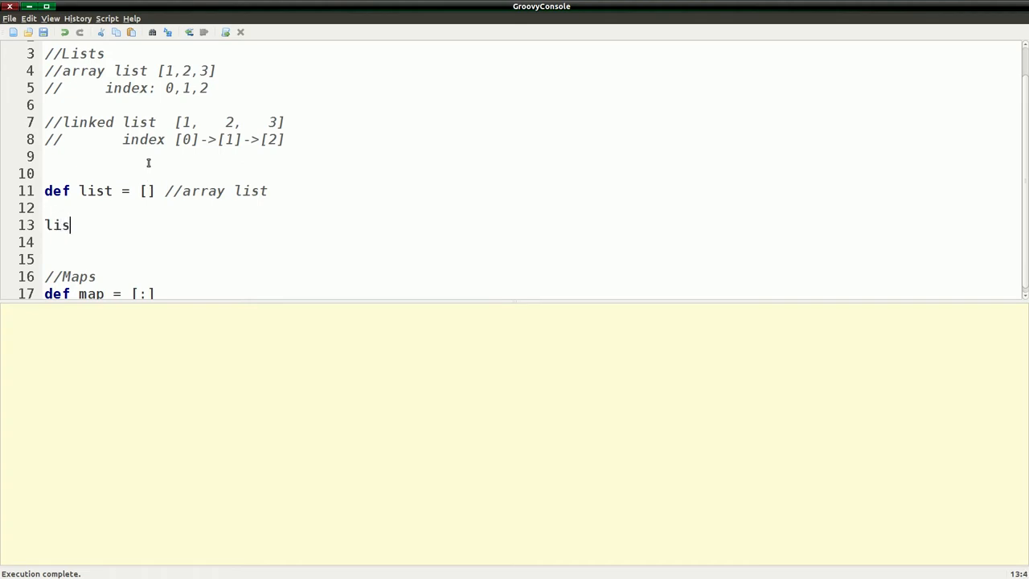
type("t.")
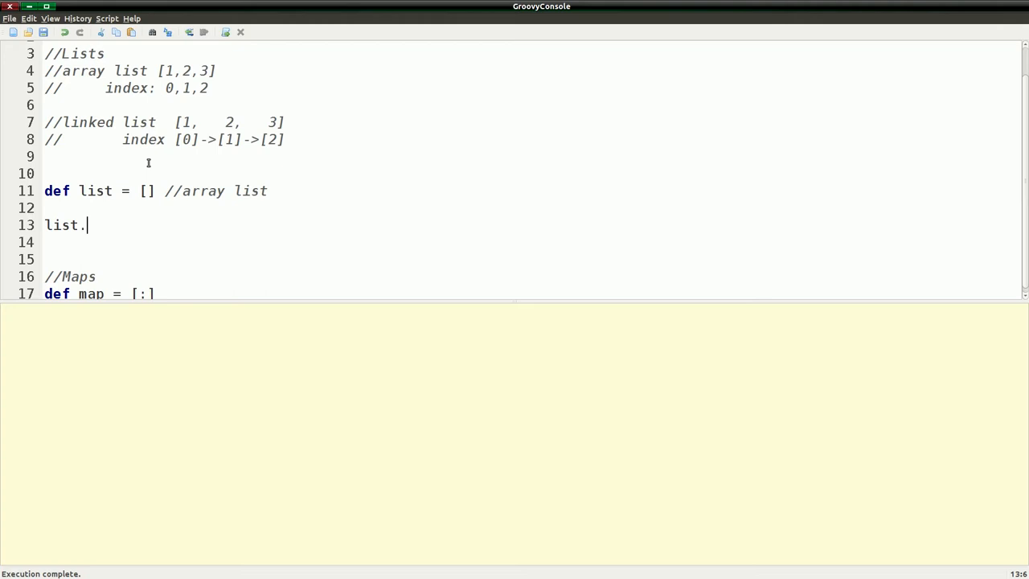
type("add")
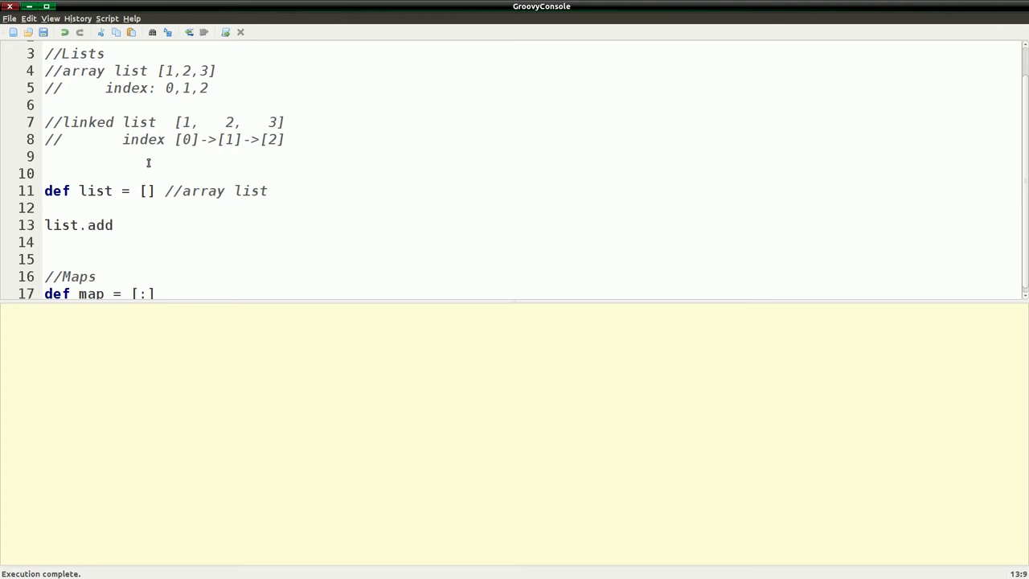
type("(")
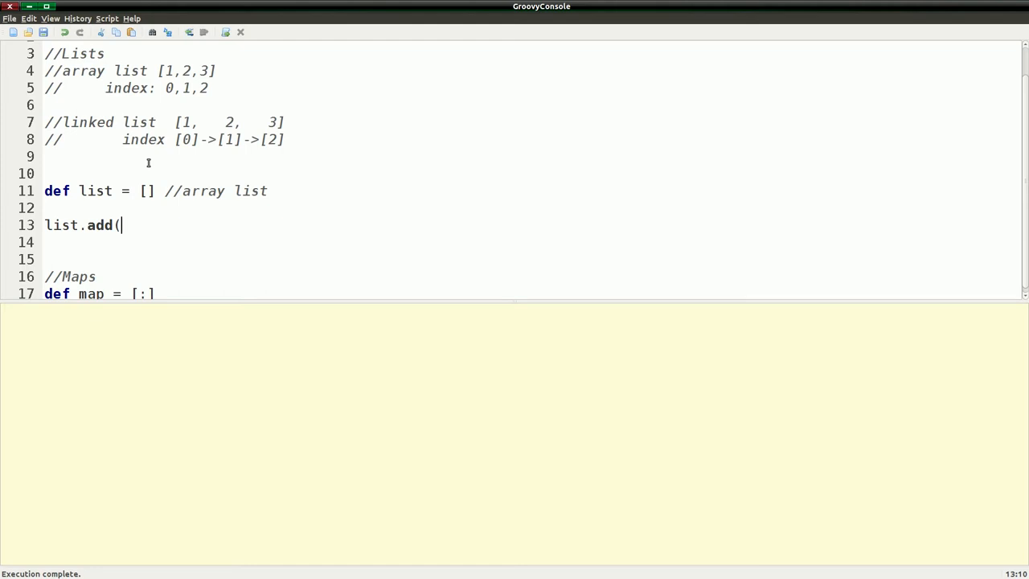
type("1)")
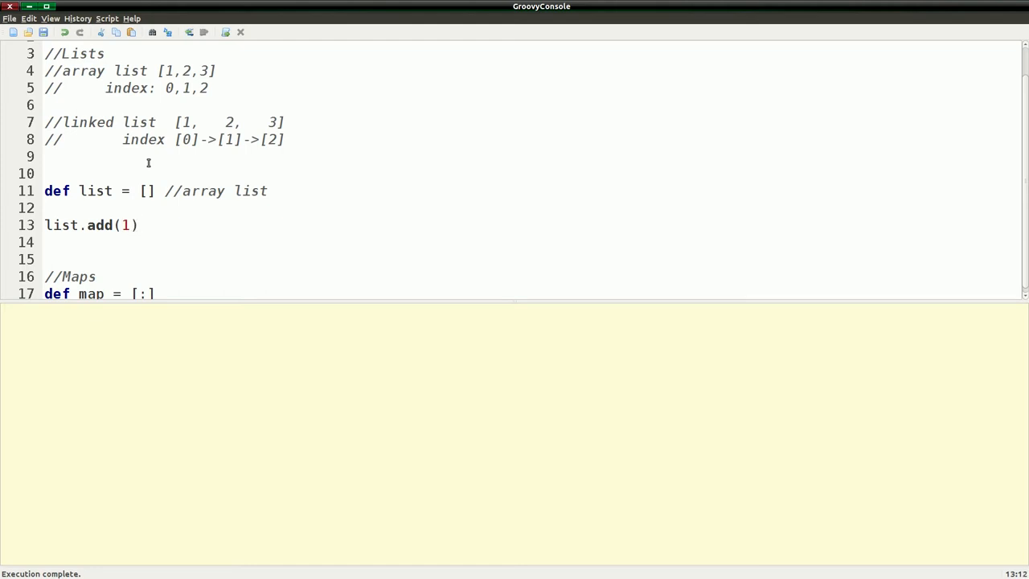
type("println list")
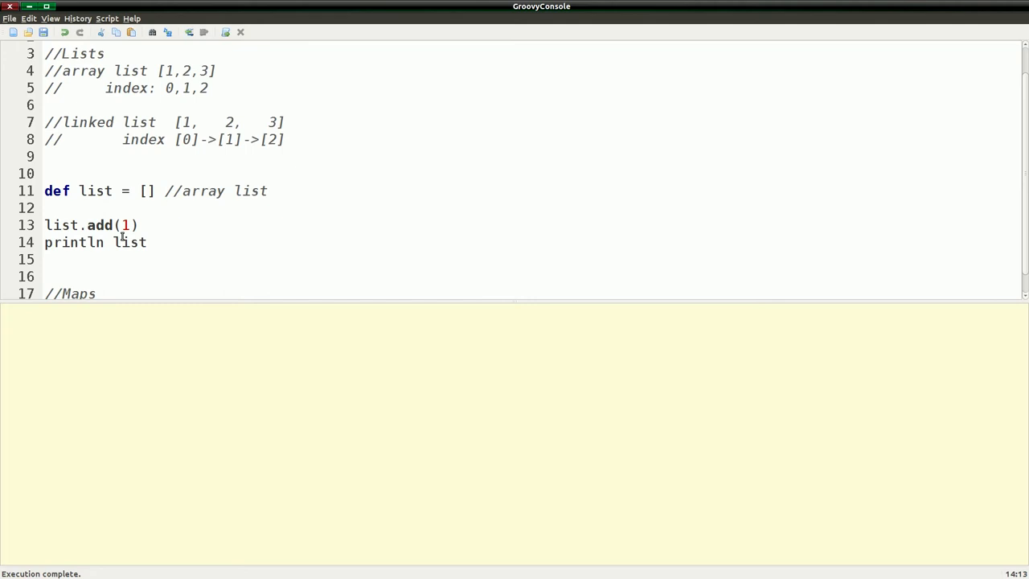
mouse_move(158, 231)
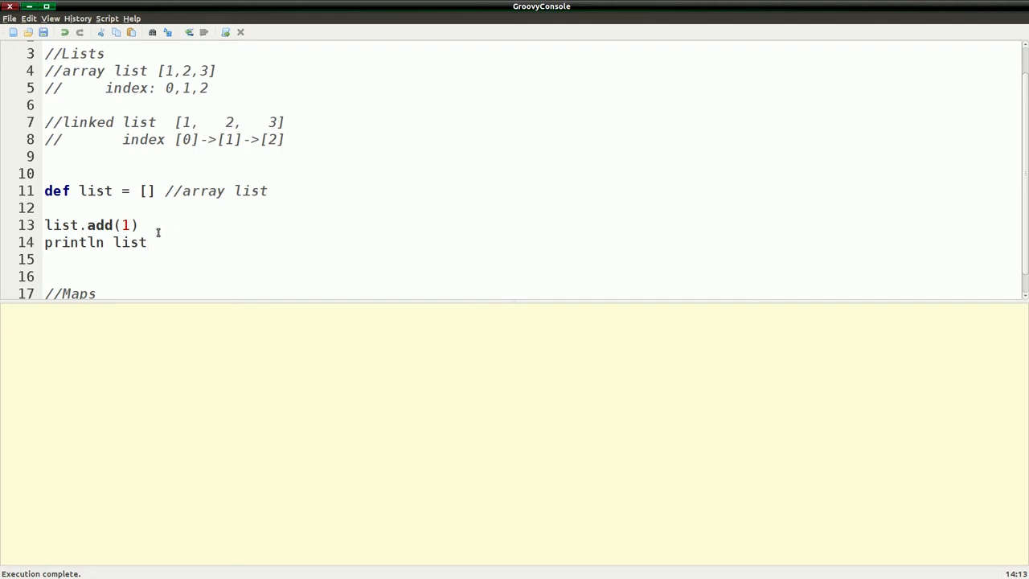
left_click(188, 32)
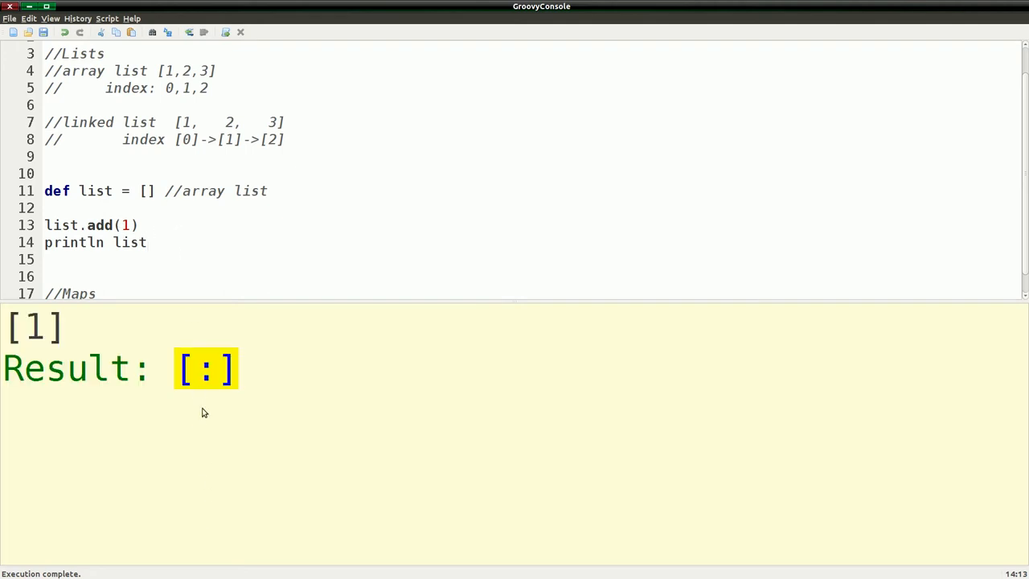
double_click(32, 325)
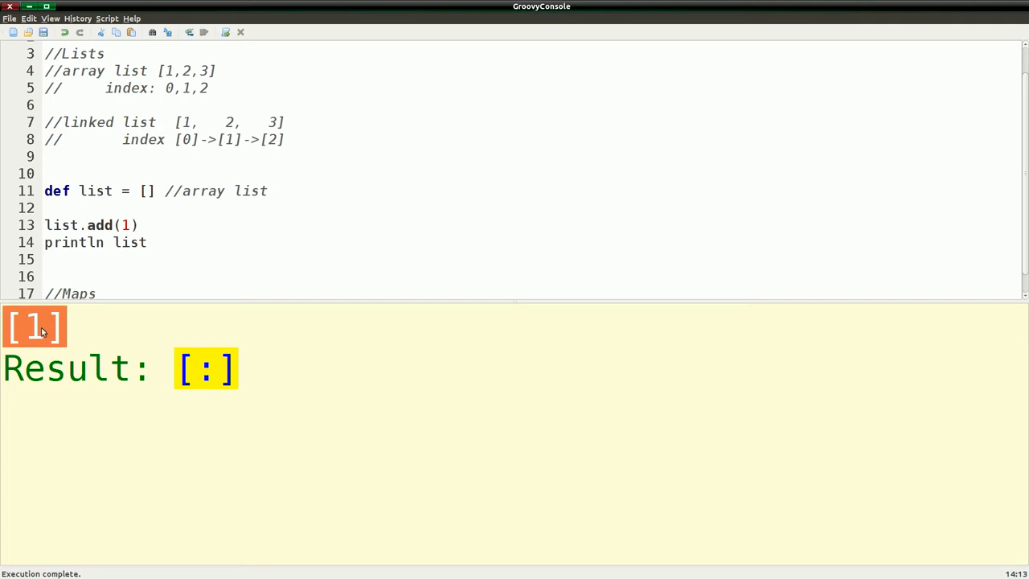
mouse_move(105, 294)
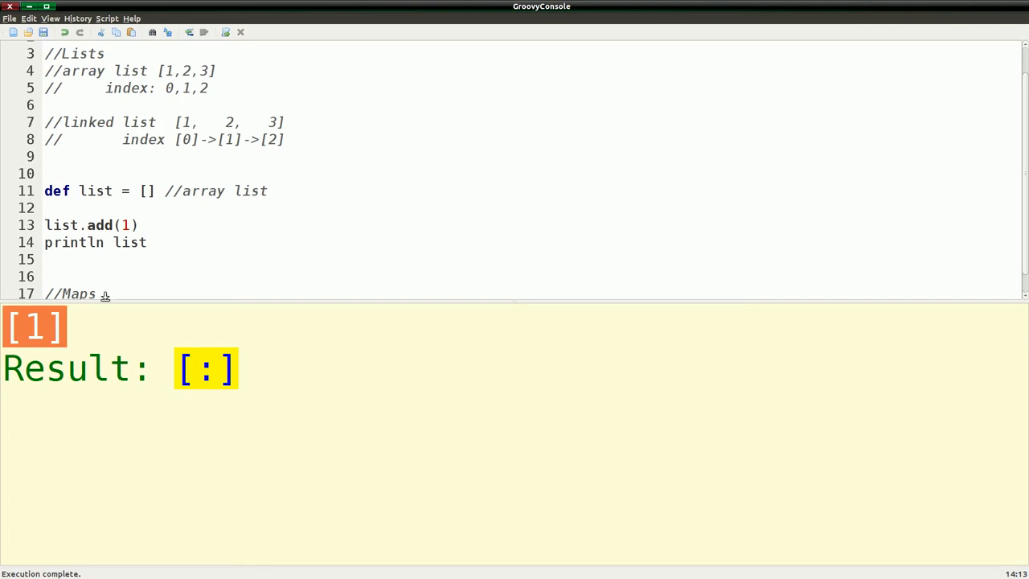
Step: Comment out the def map = [:] line with //
type("def map = [:]")
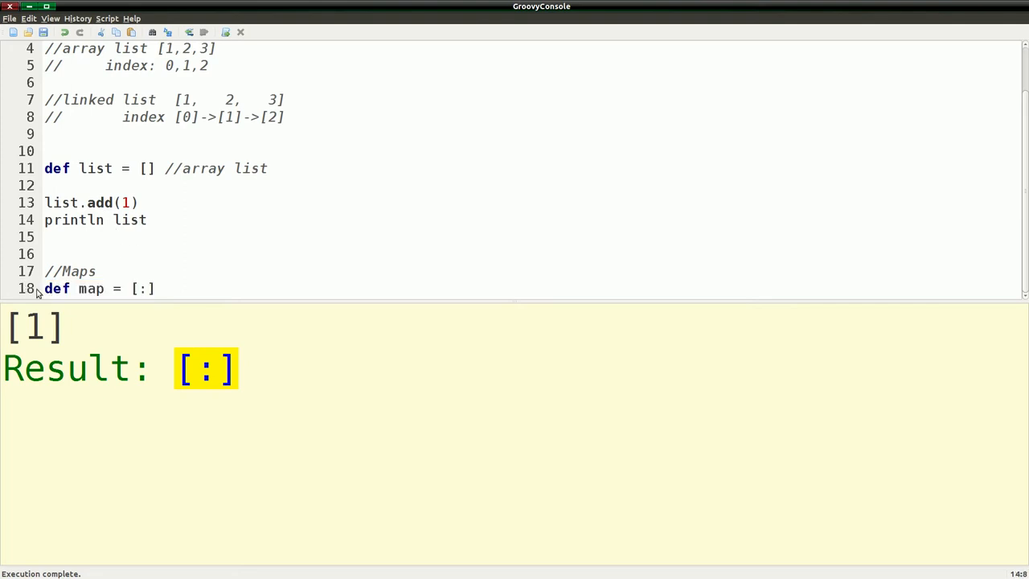
type("//")
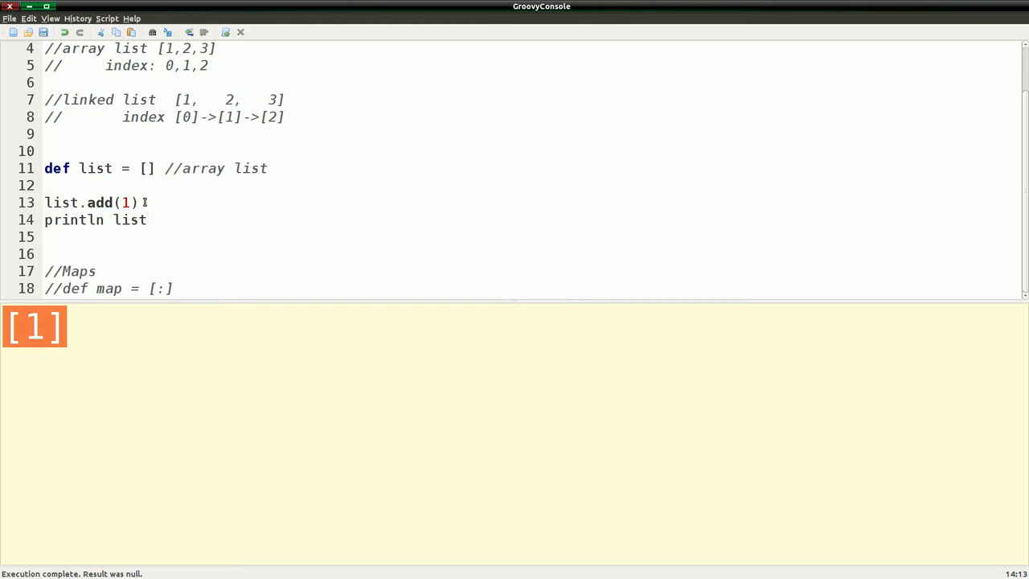
Step: Append list << 2, run to output [1, 2], and start a print statement below
key("Return")
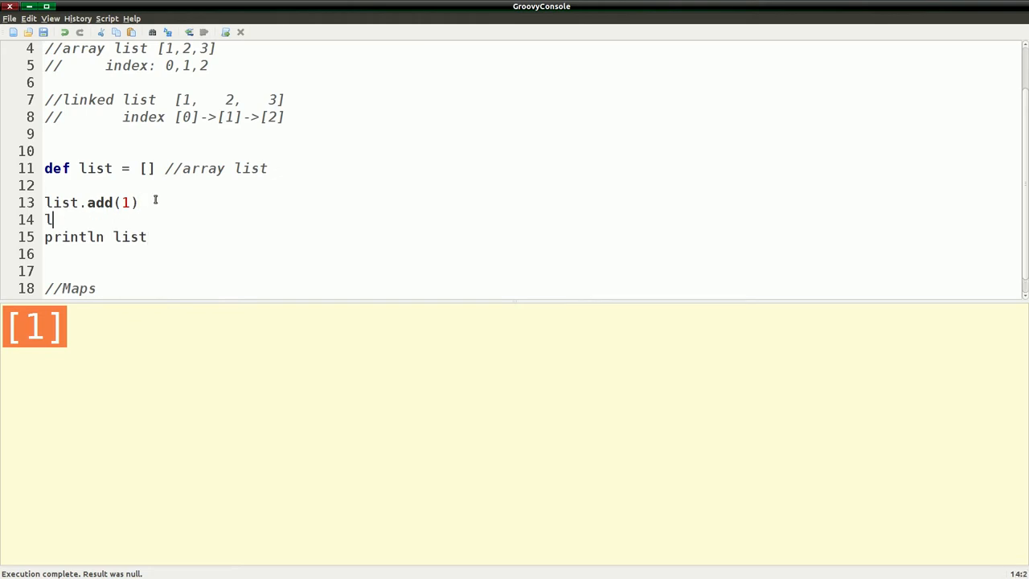
type("ist")
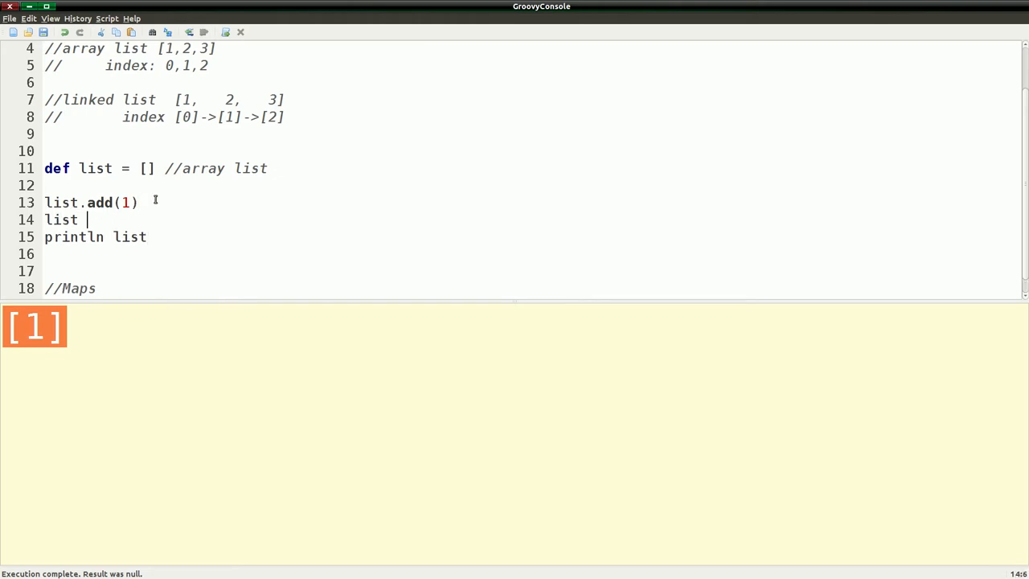
type("<<")
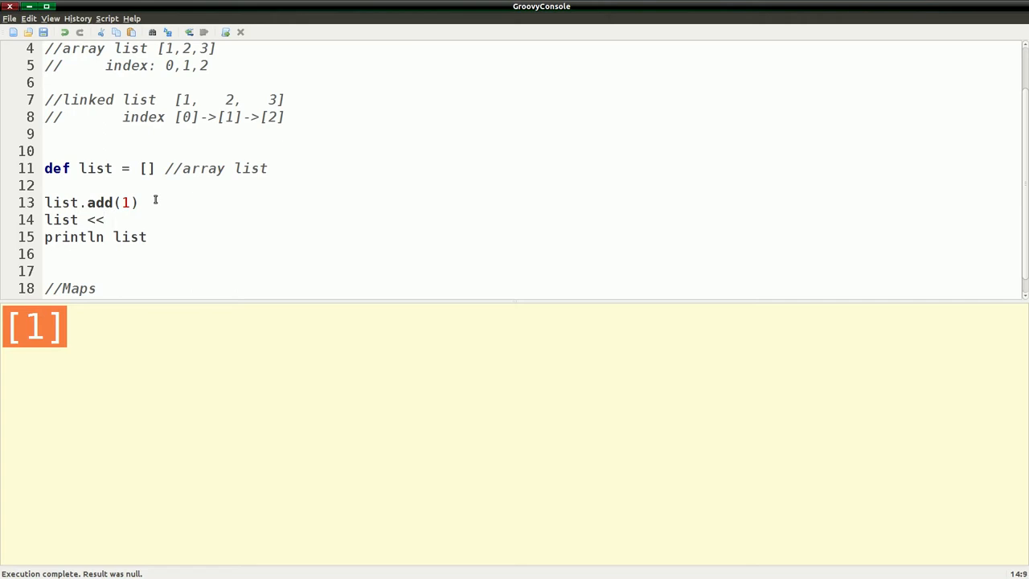
type("2")
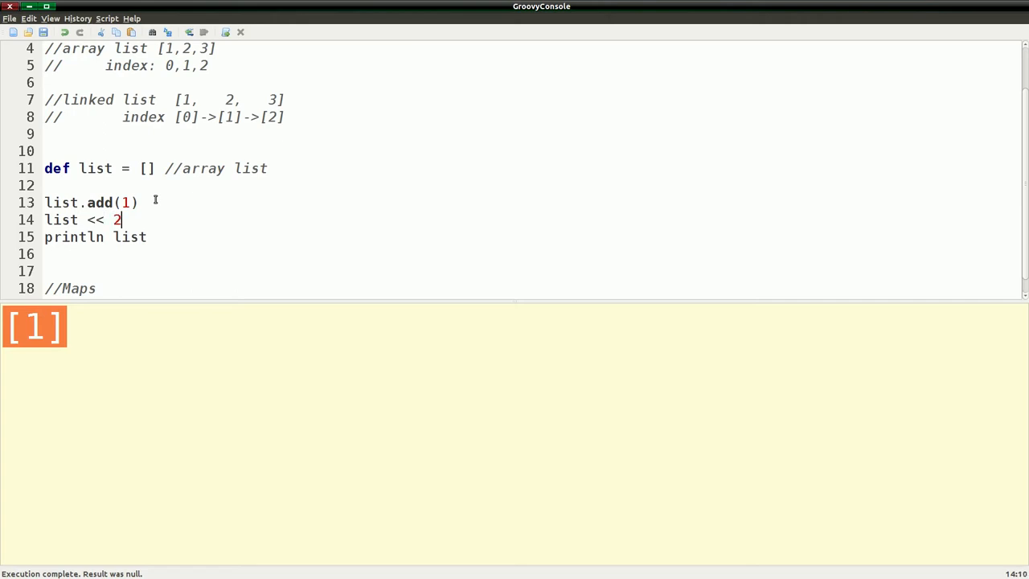
left_click(188, 32)
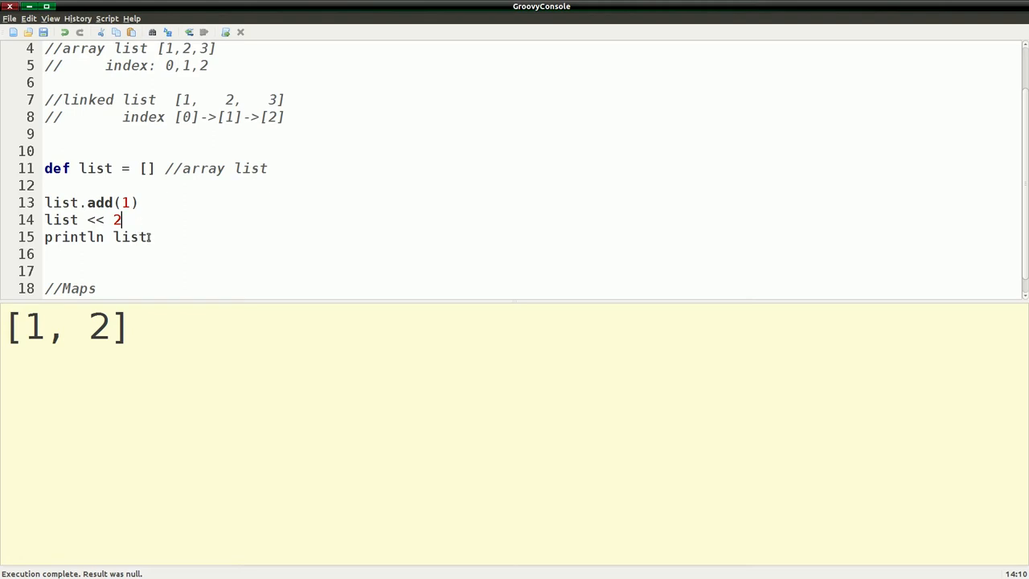
type("p")
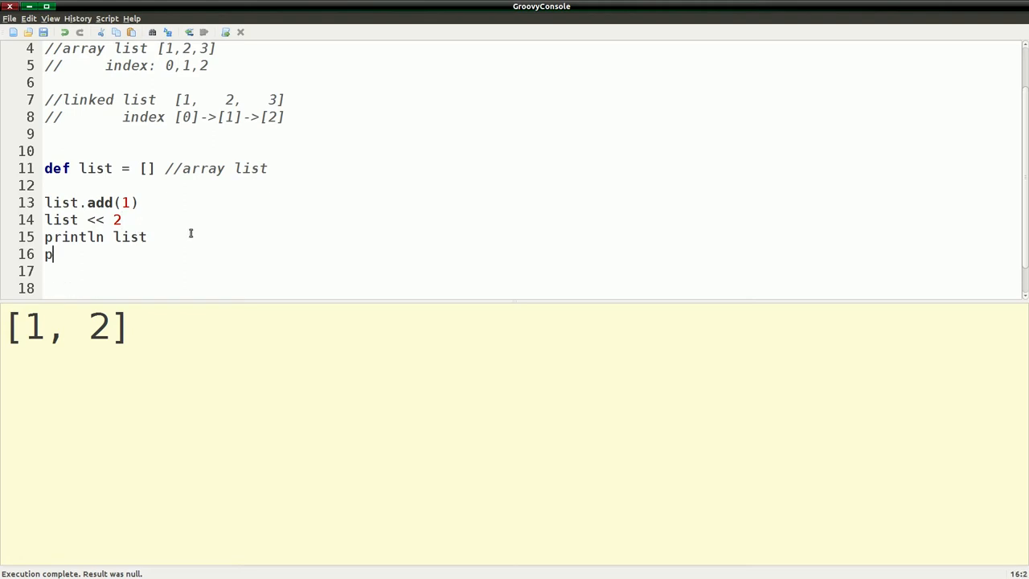
type("rint")
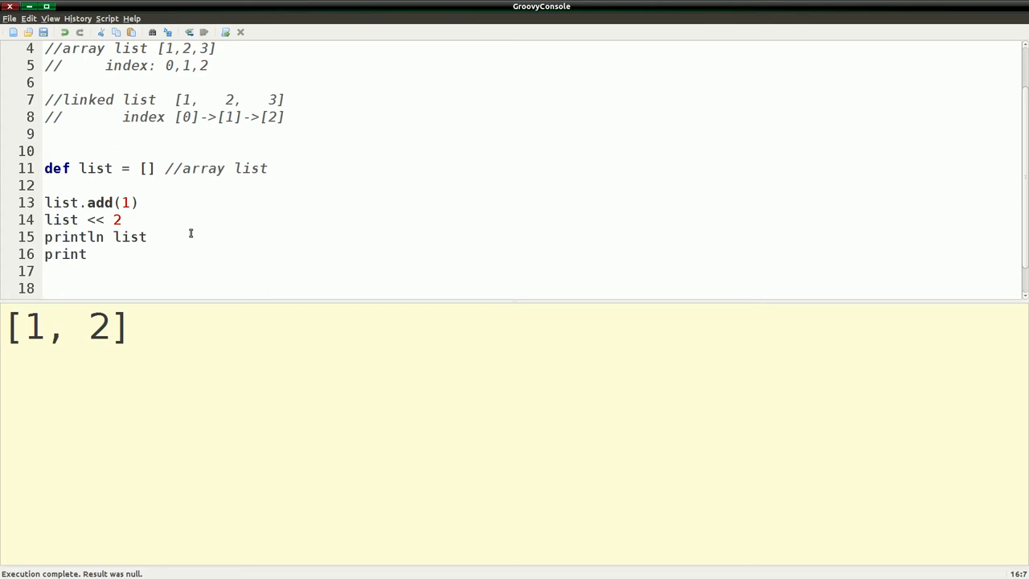
mouse_move(25, 299)
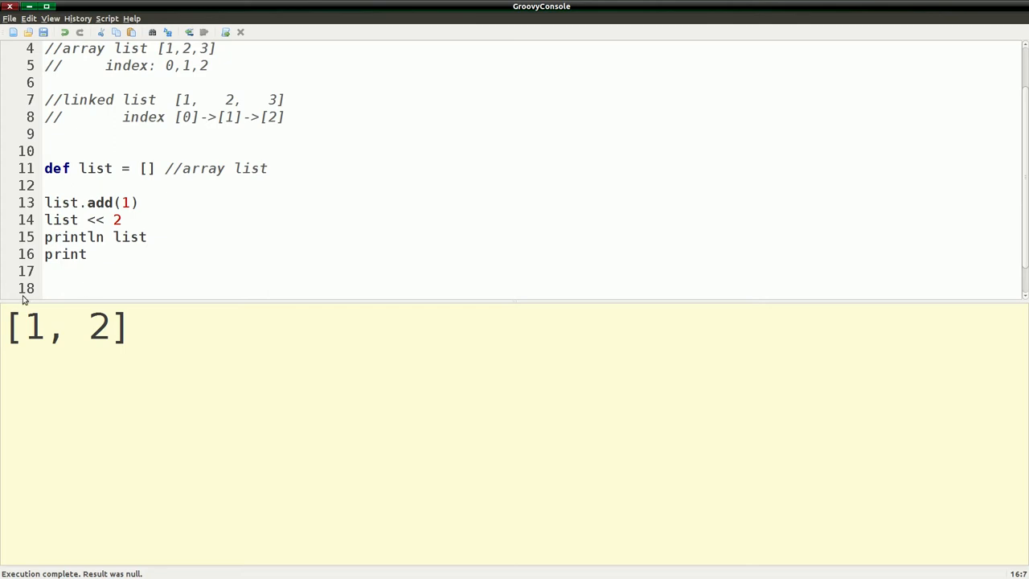
mouse_move(177, 288)
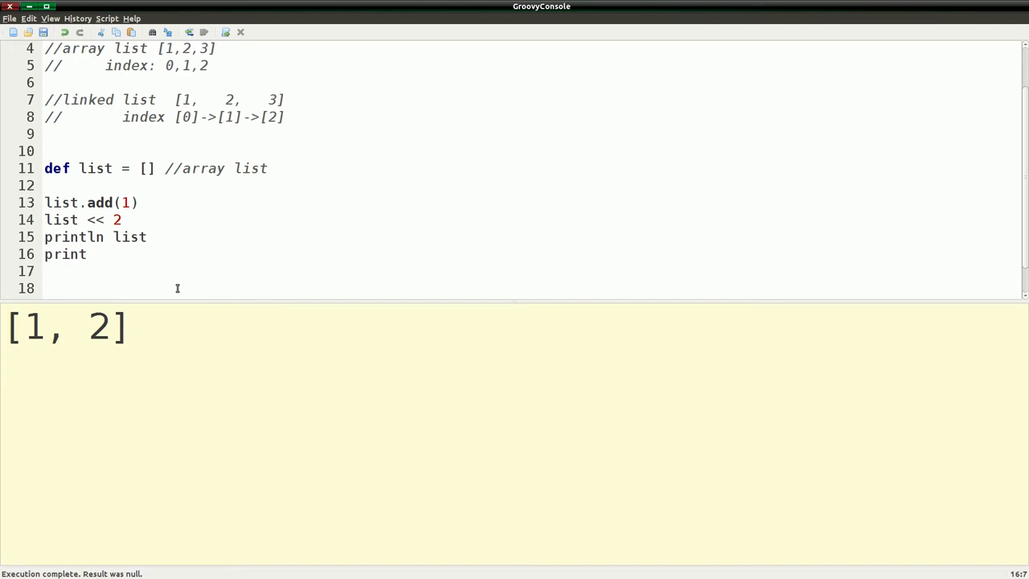
Step: Write println list[0] and println list[1] so the output reads [1, 2], 1, 2
type("list")
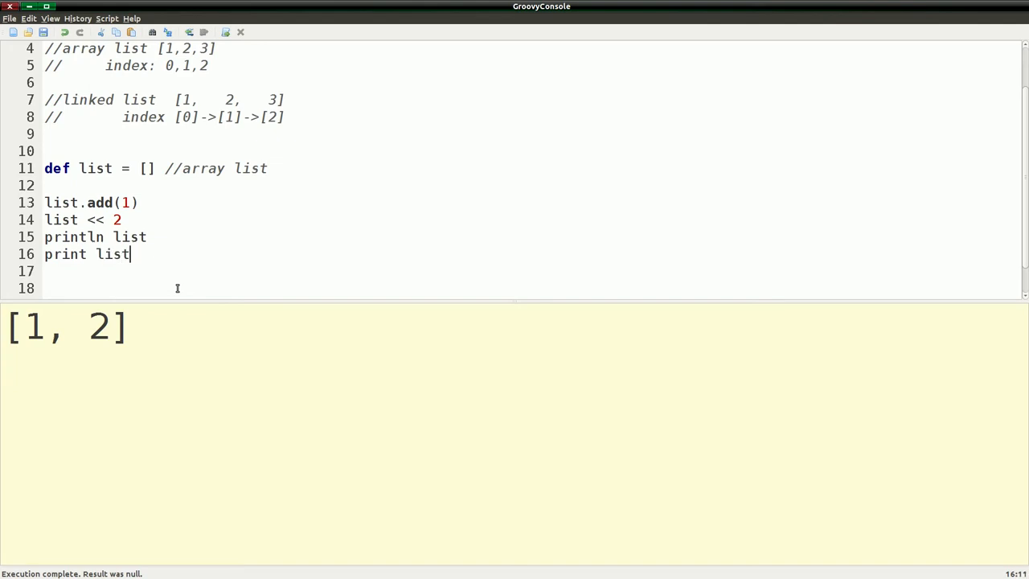
type("[0")
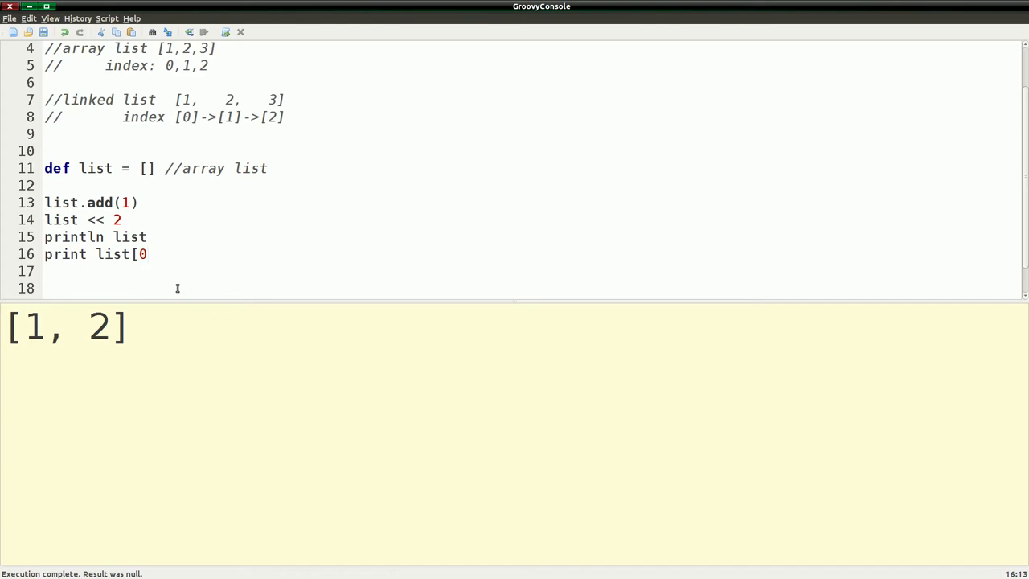
type("]")
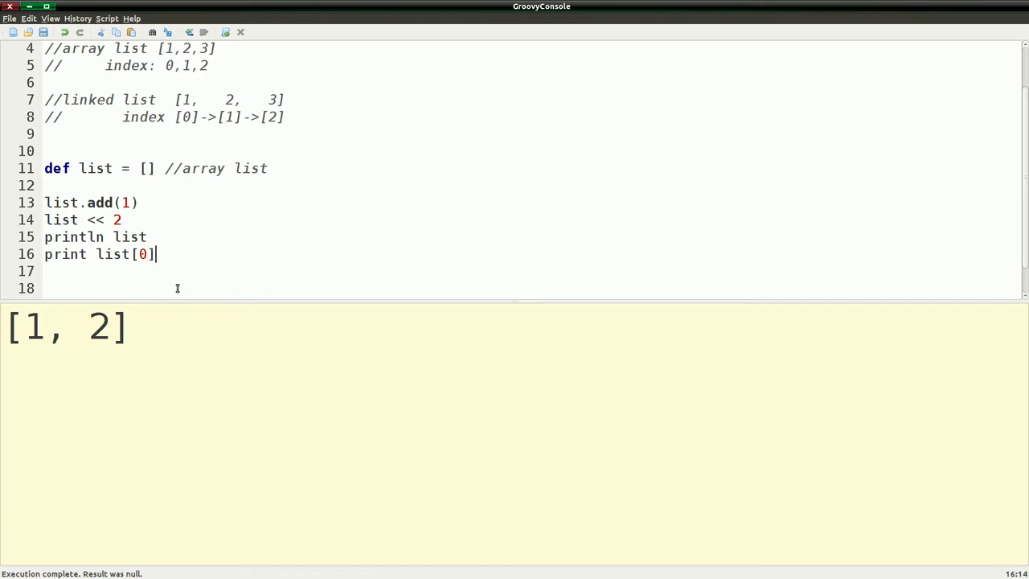
type("p")
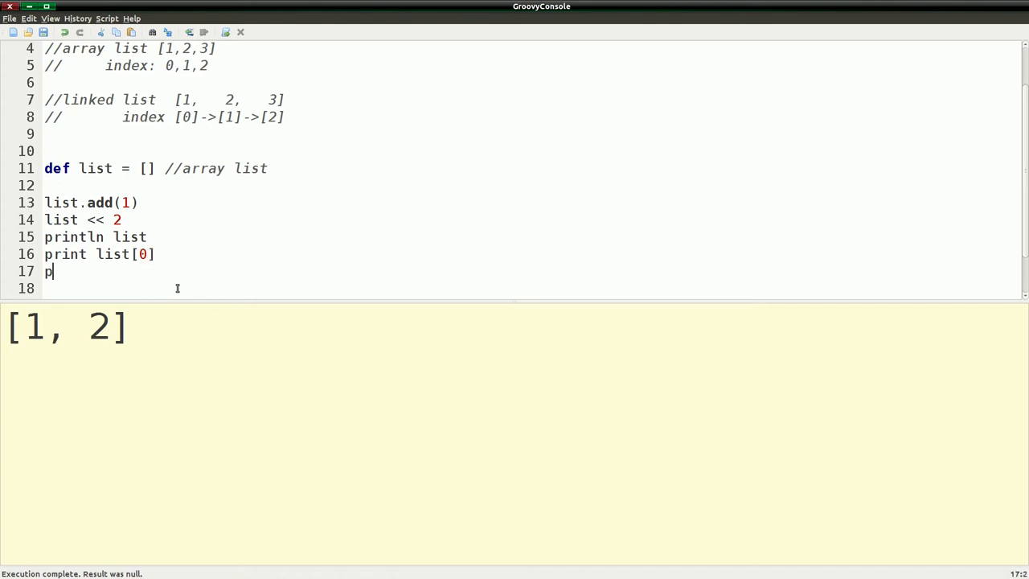
type("rint list")
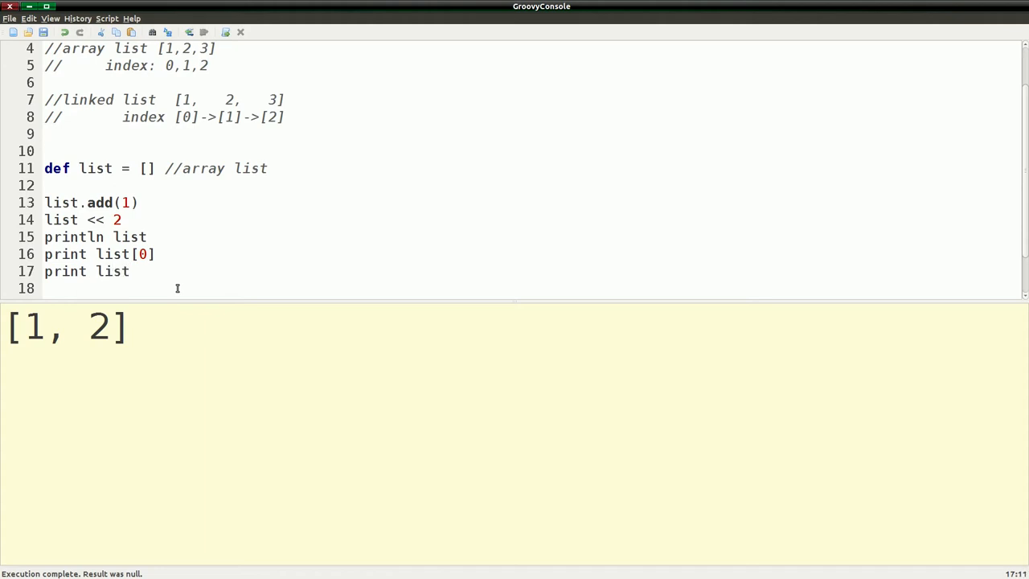
type("[1]")
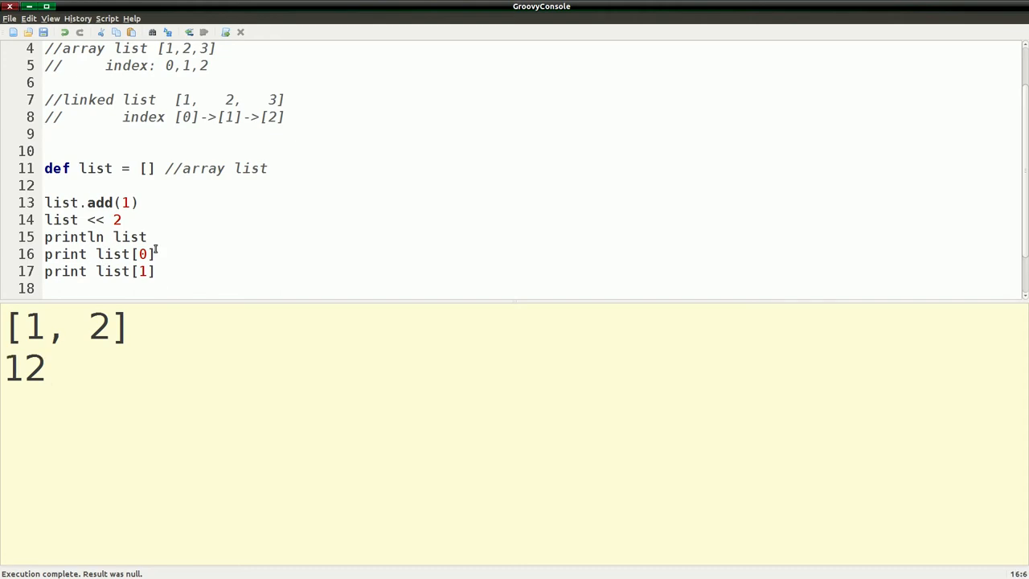
type("ln")
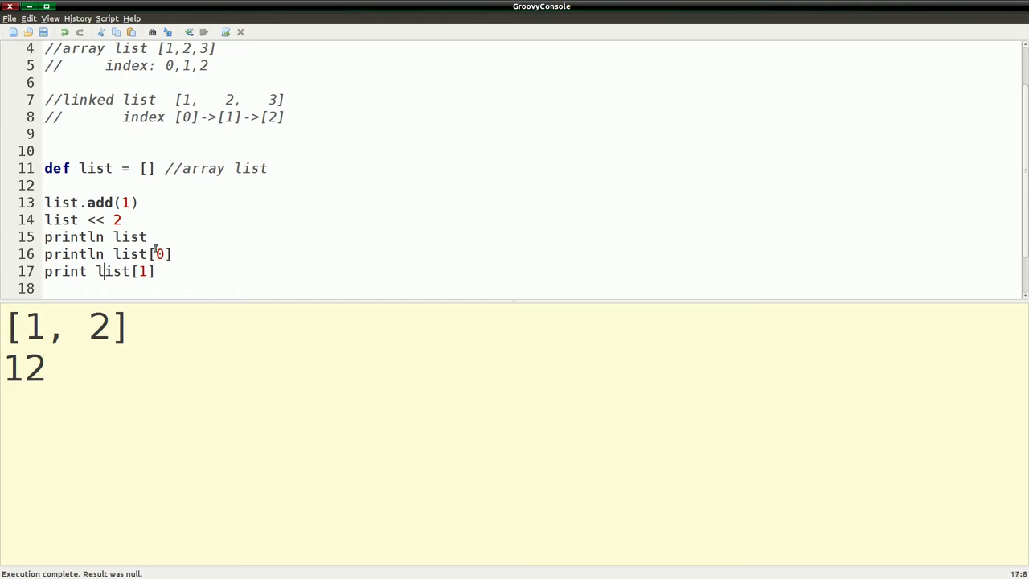
type("ln")
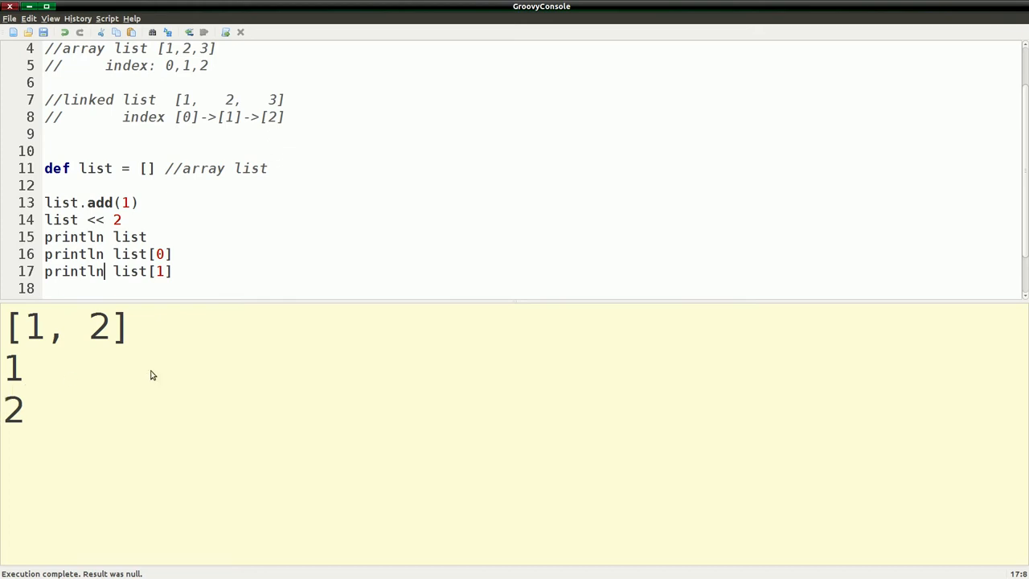
mouse_move(34, 356)
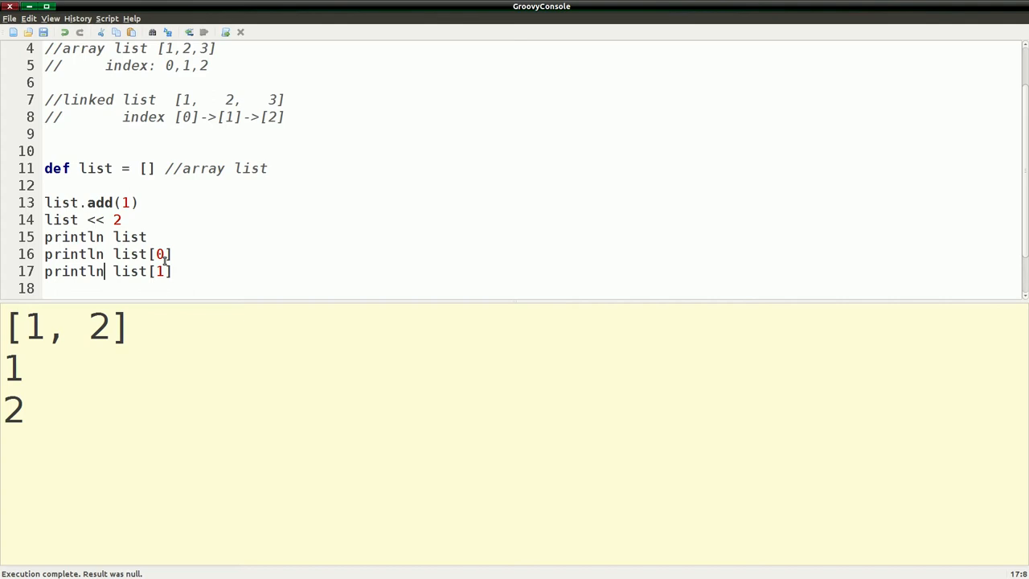
double_click(161, 270)
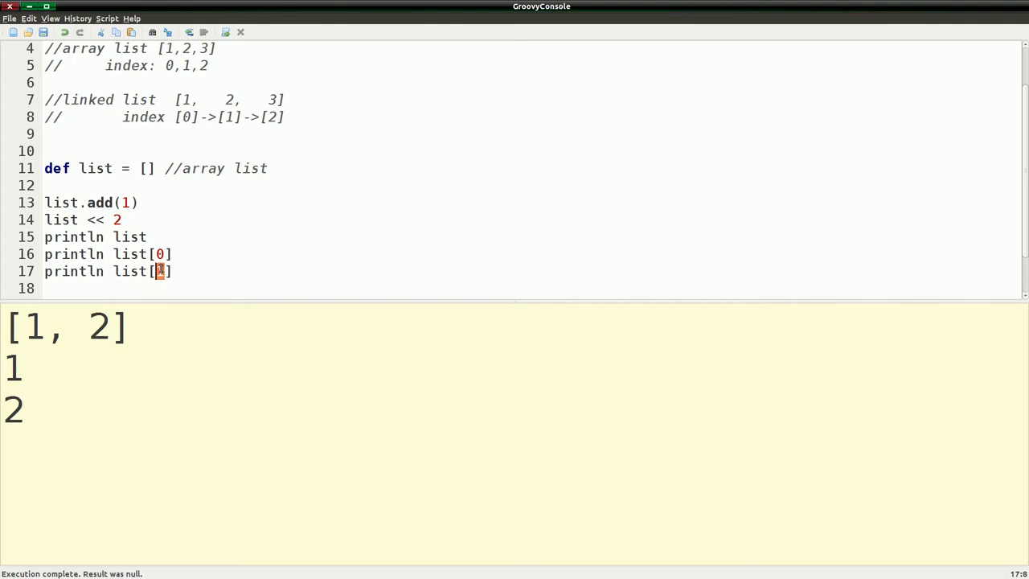
Step: Change the last line to print list[2], which outputs null
type("2")
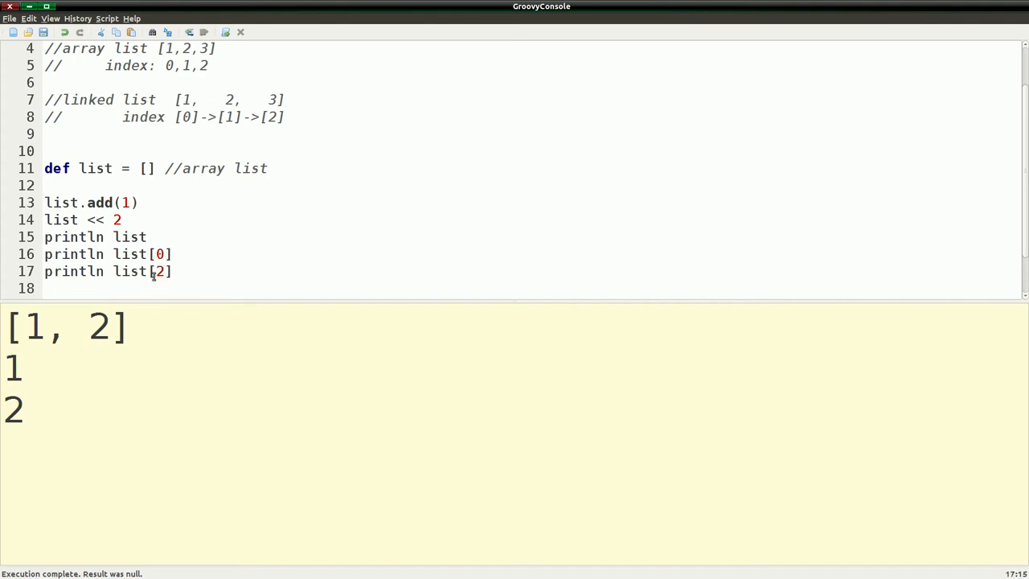
mouse_move(180, 307)
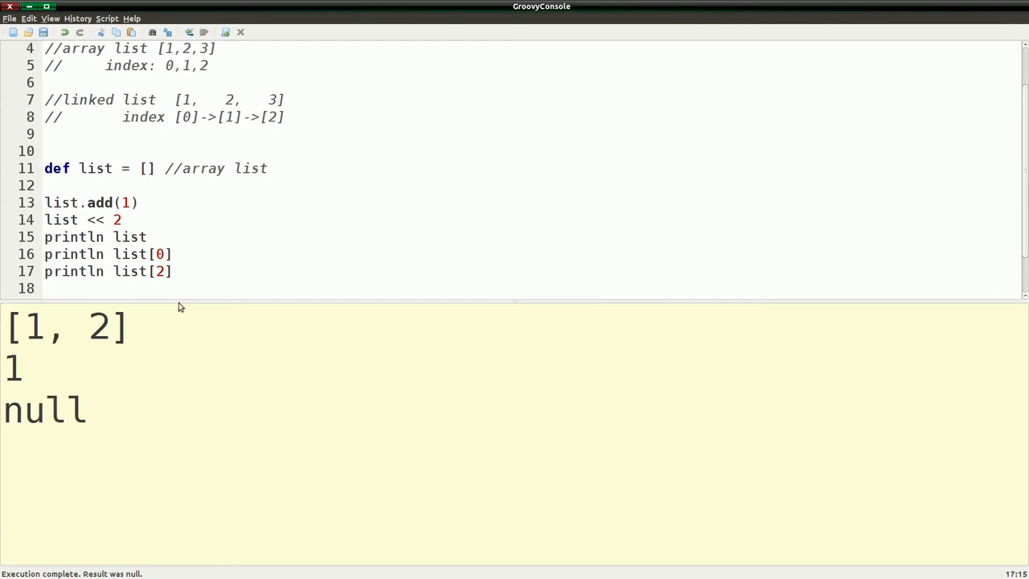
mouse_move(178, 299)
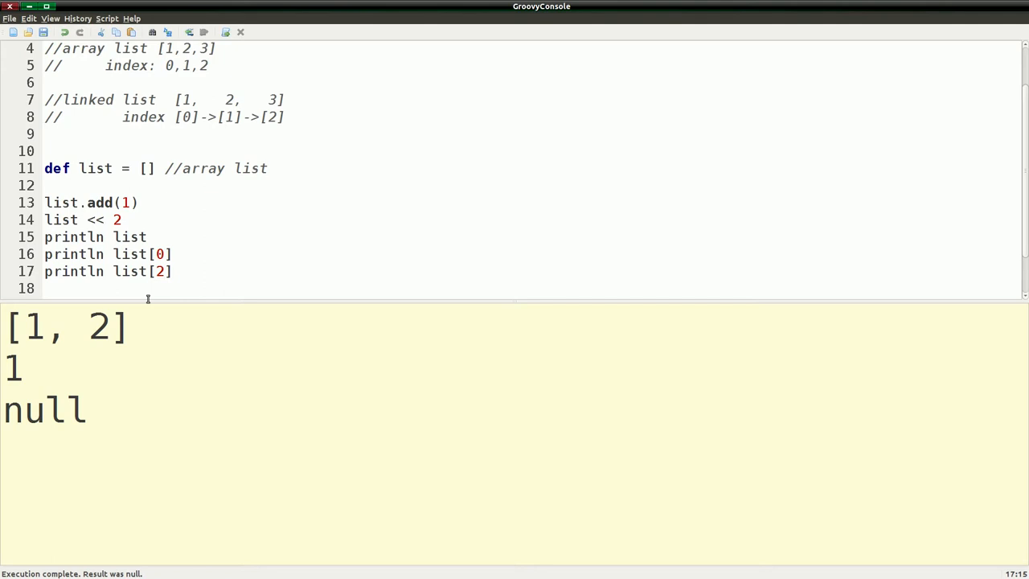
mouse_move(180, 288)
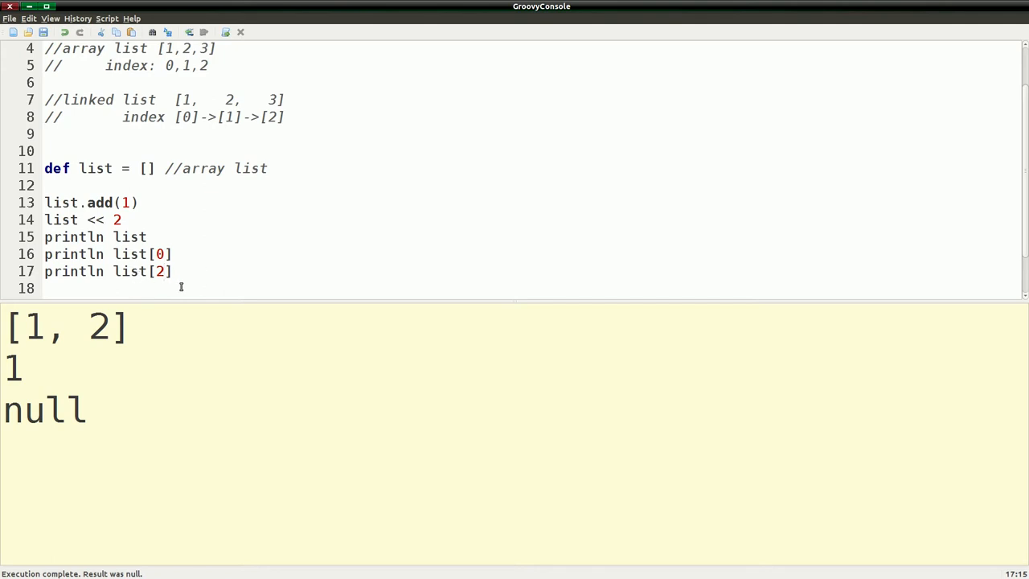
left_click(151, 270)
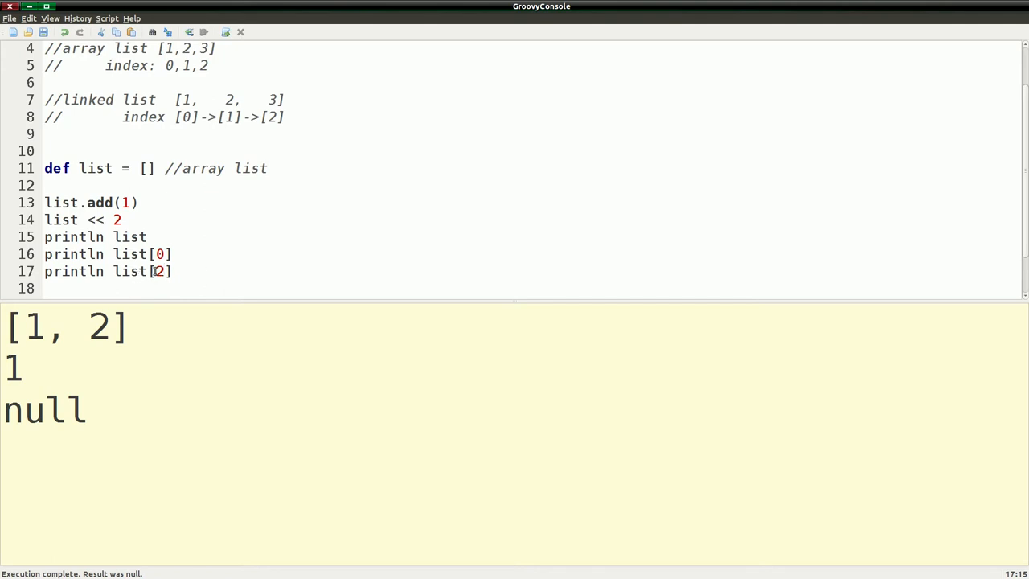
mouse_move(135, 314)
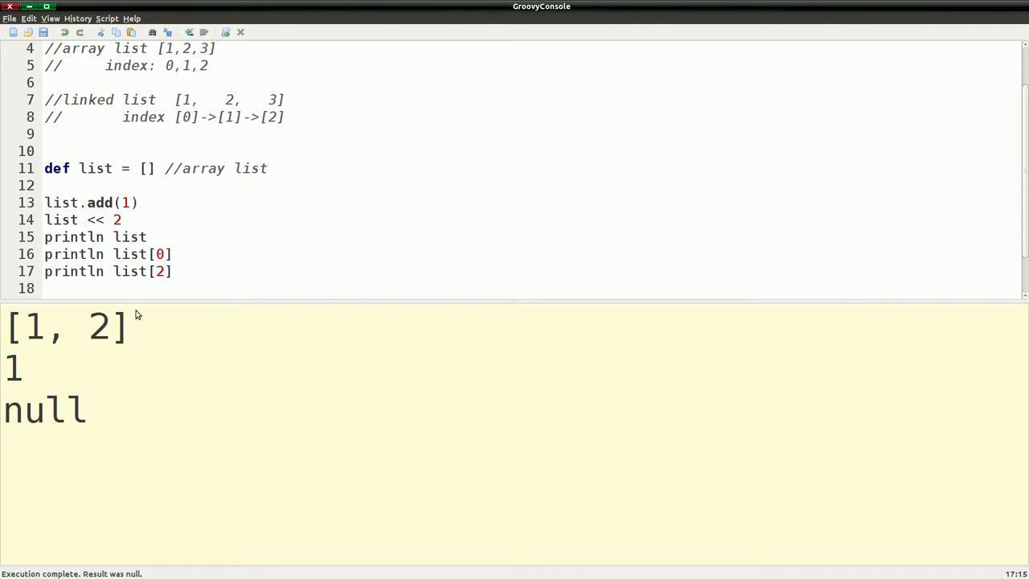
mouse_move(111, 346)
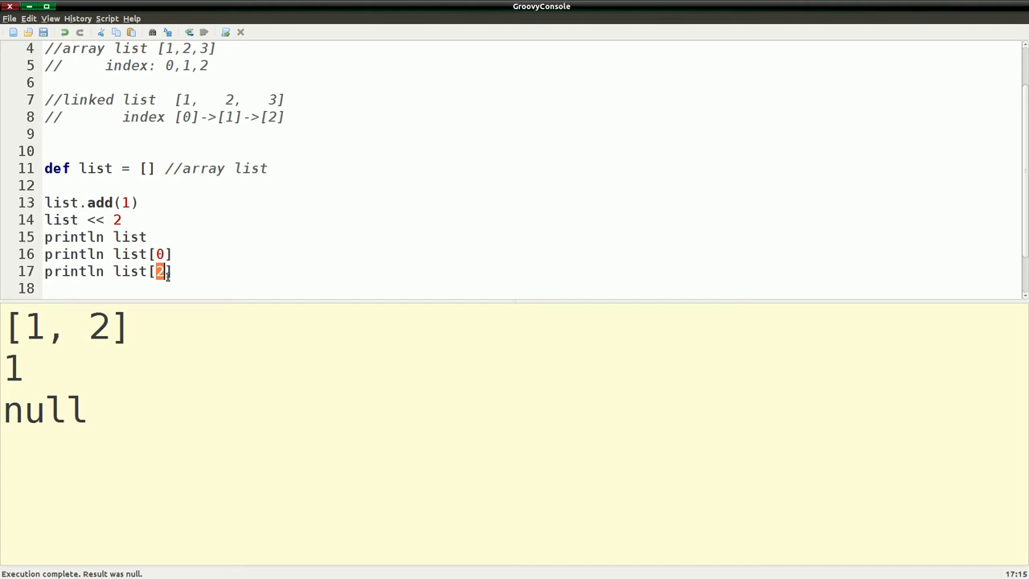
Step: Change the index to list[-1] and run, outputting 2 as the final element
type("-1")
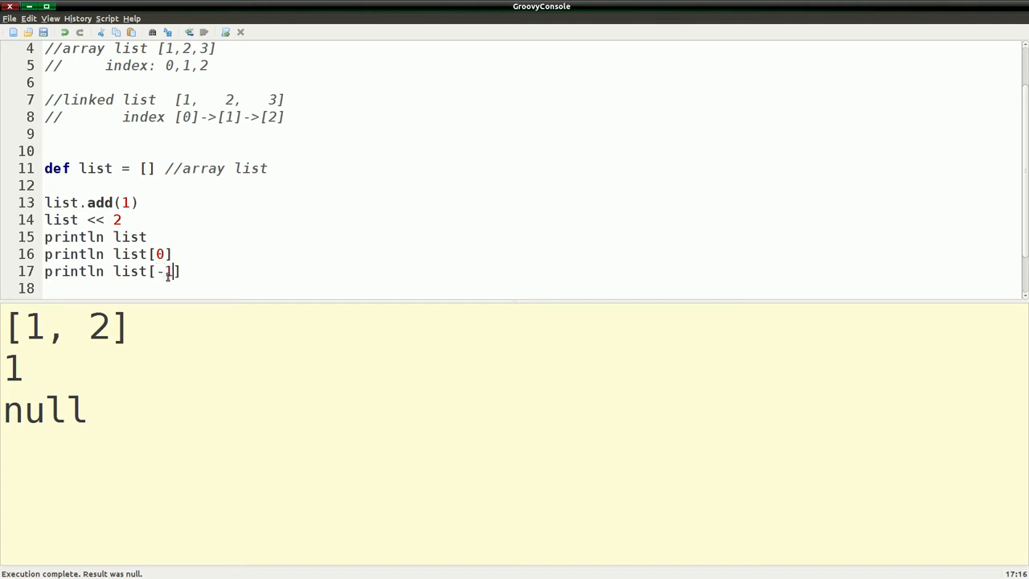
left_click(187, 32)
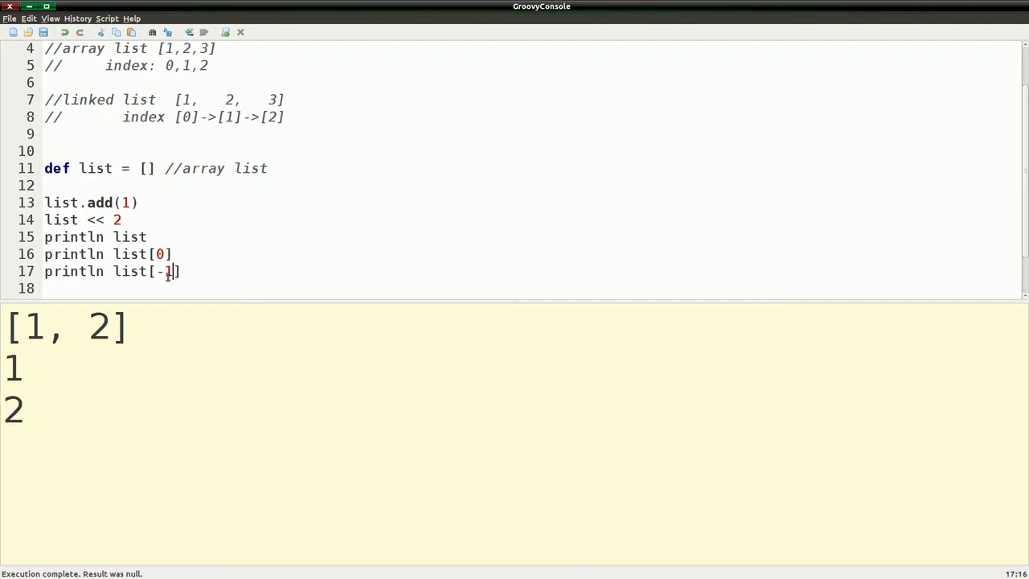
mouse_move(116, 337)
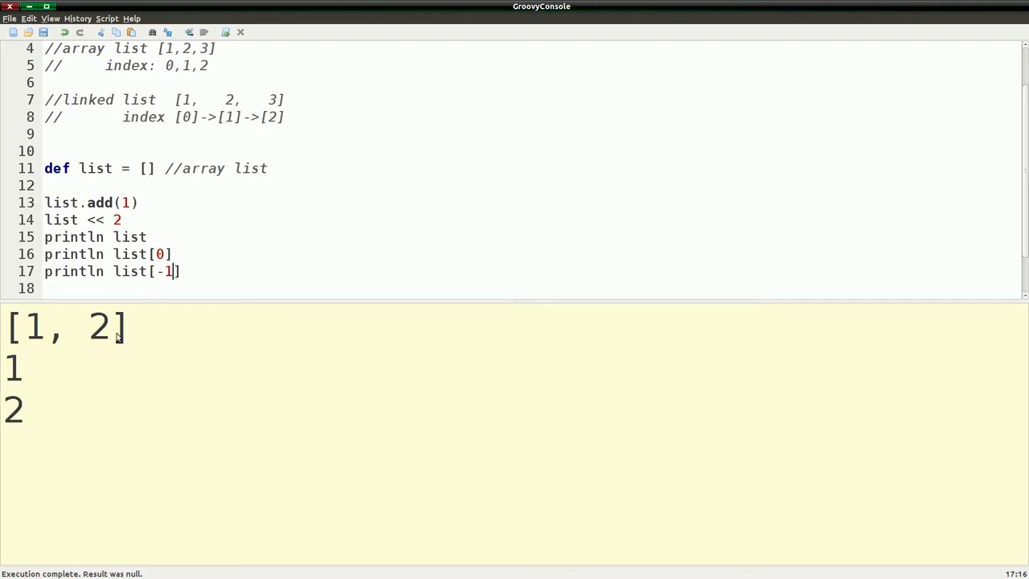
mouse_move(74, 330)
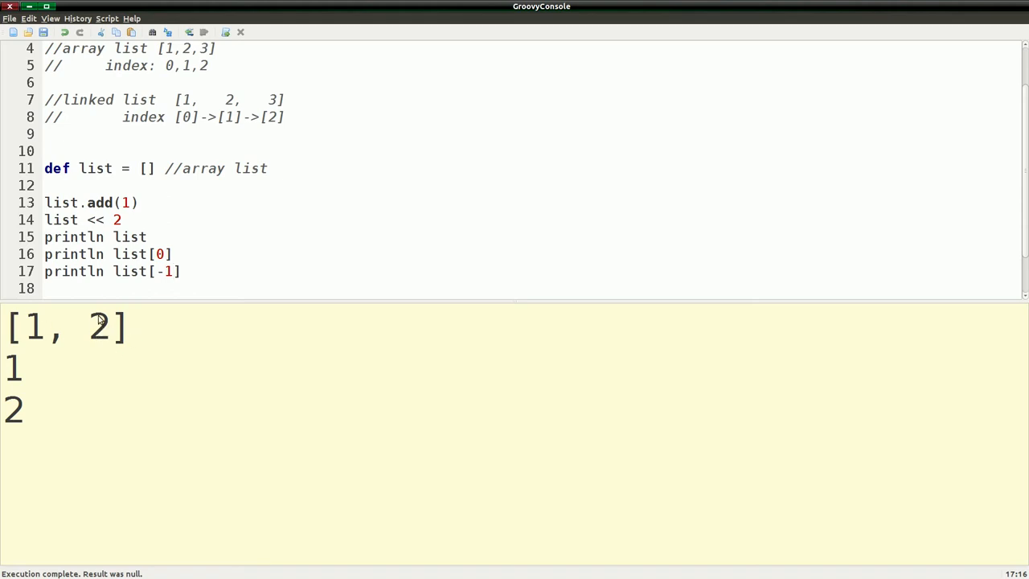
mouse_move(157, 202)
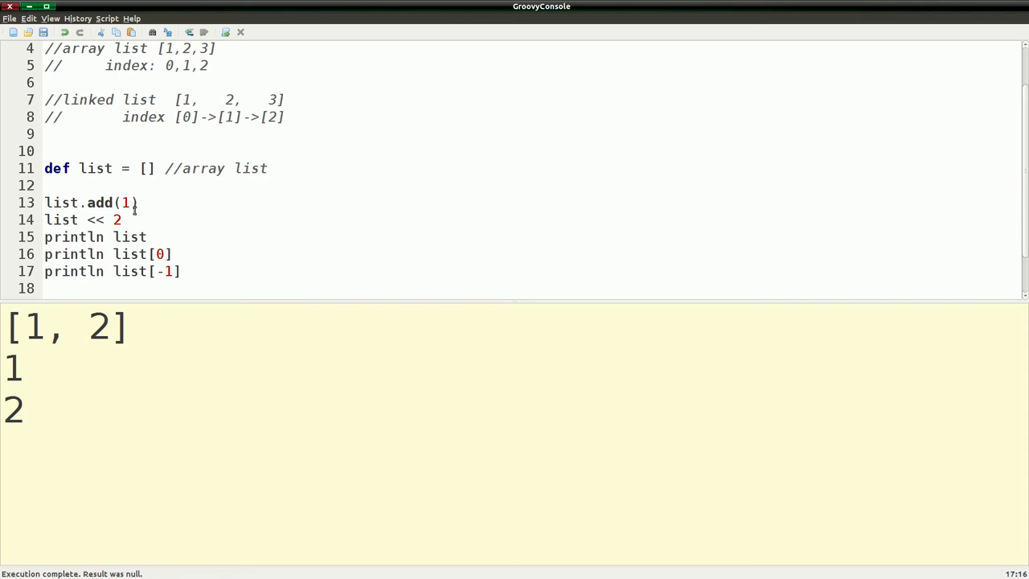
scroll("up", 3)
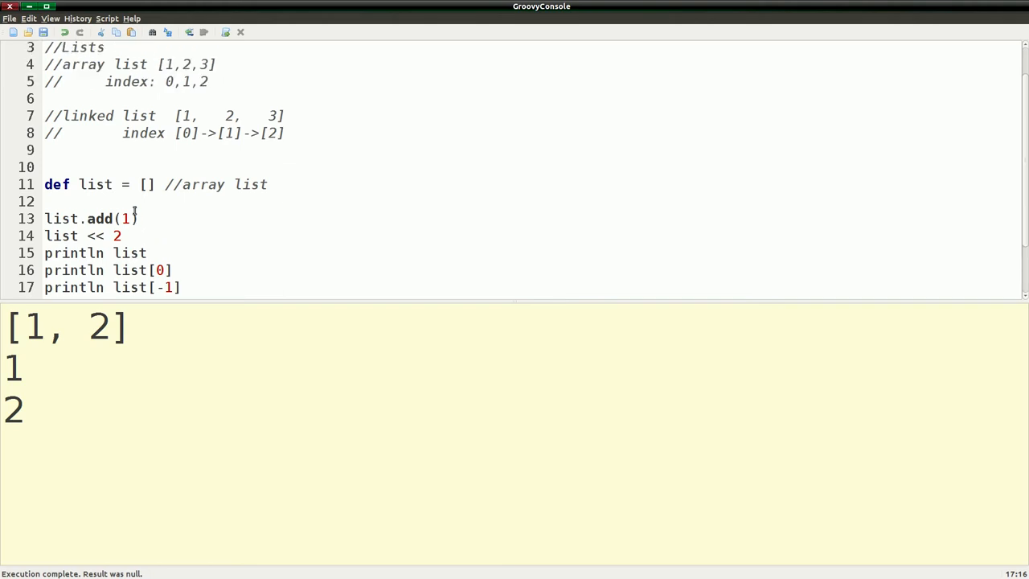
scroll("down", 3)
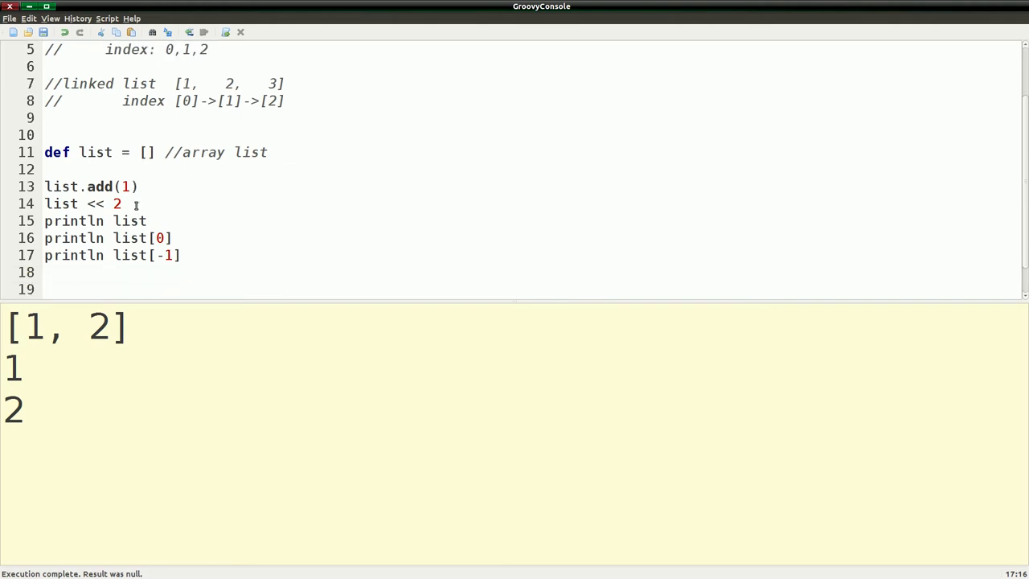
left_click(45, 272)
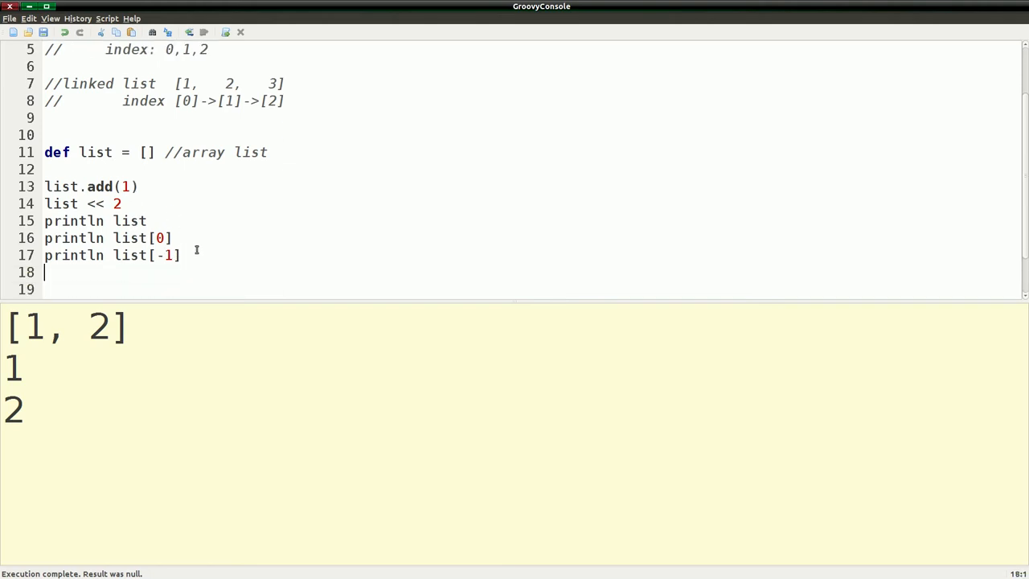
Step: Add list.remove(0) followed by println list so the output ends with [2]
type("list.")
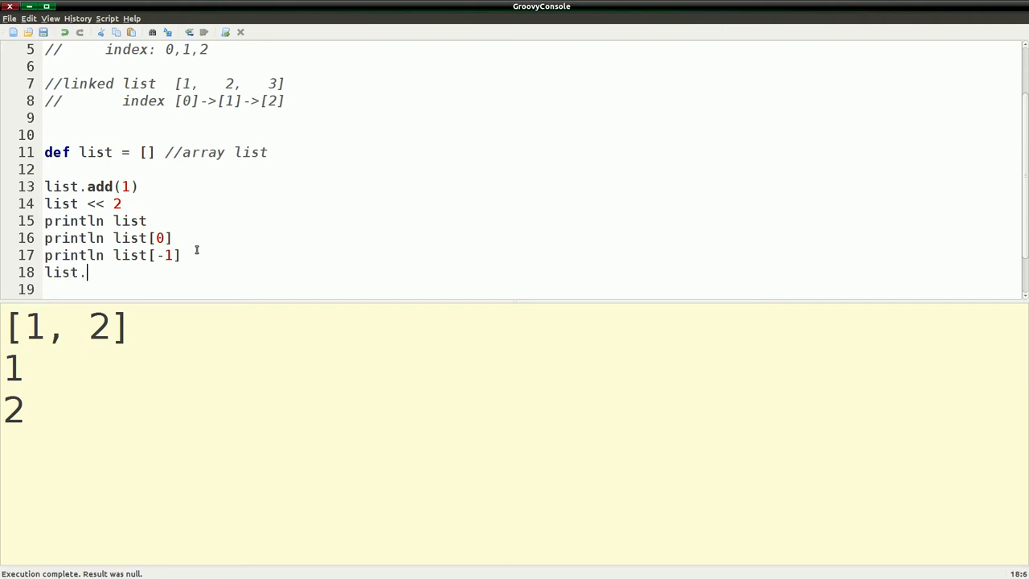
type("remove")
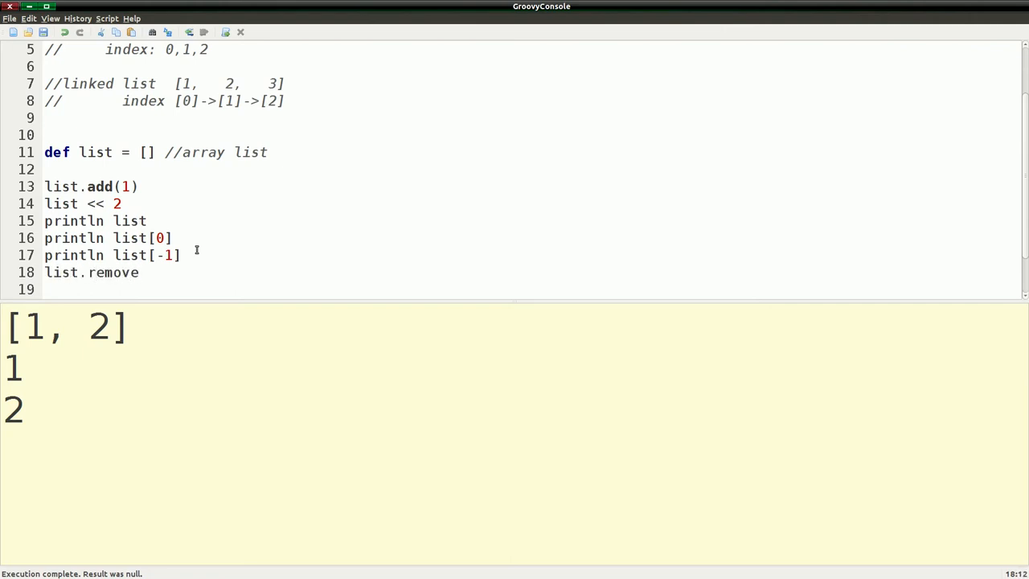
type("(")
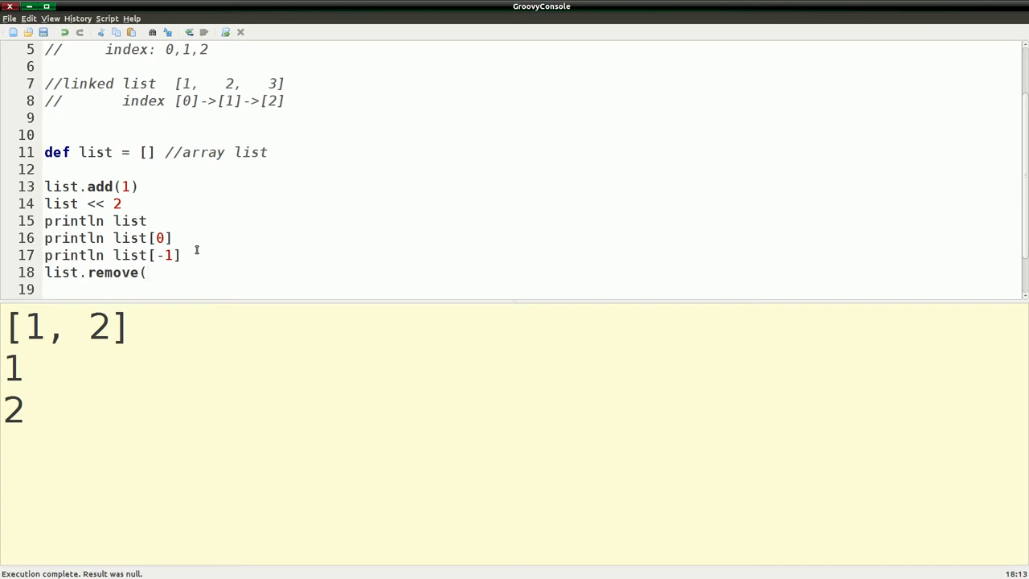
type("0")
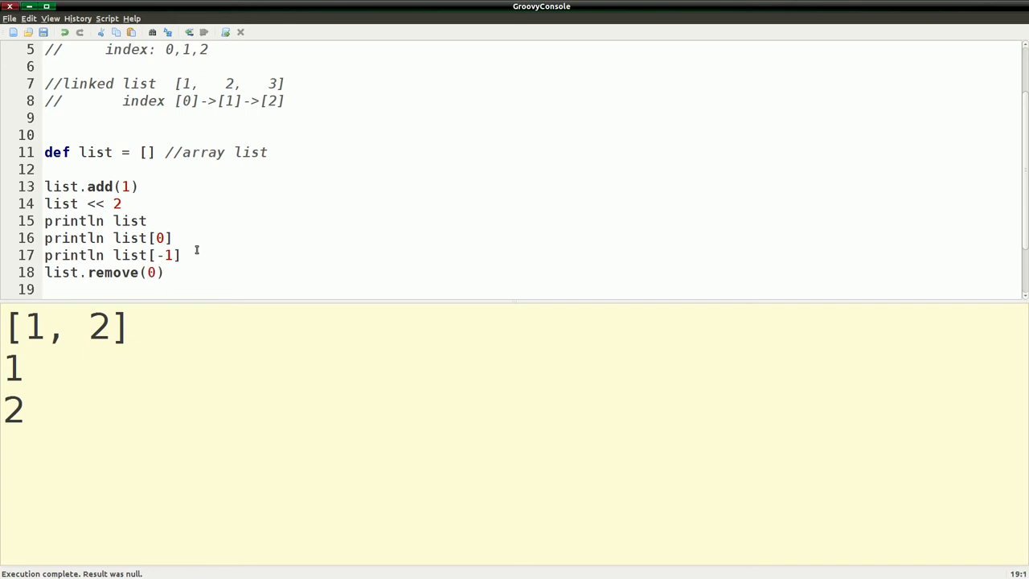
type("println")
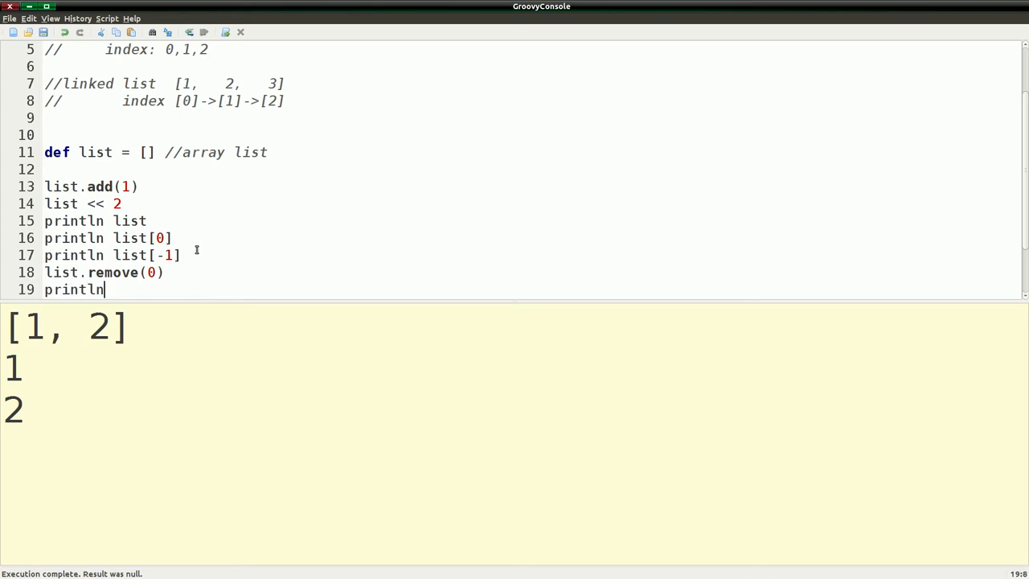
type("list")
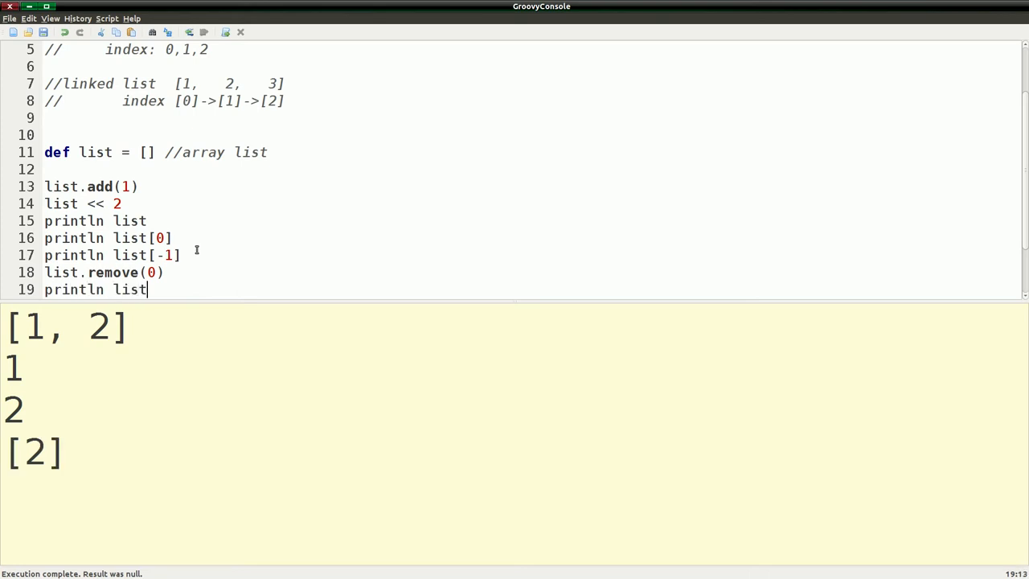
mouse_move(67, 267)
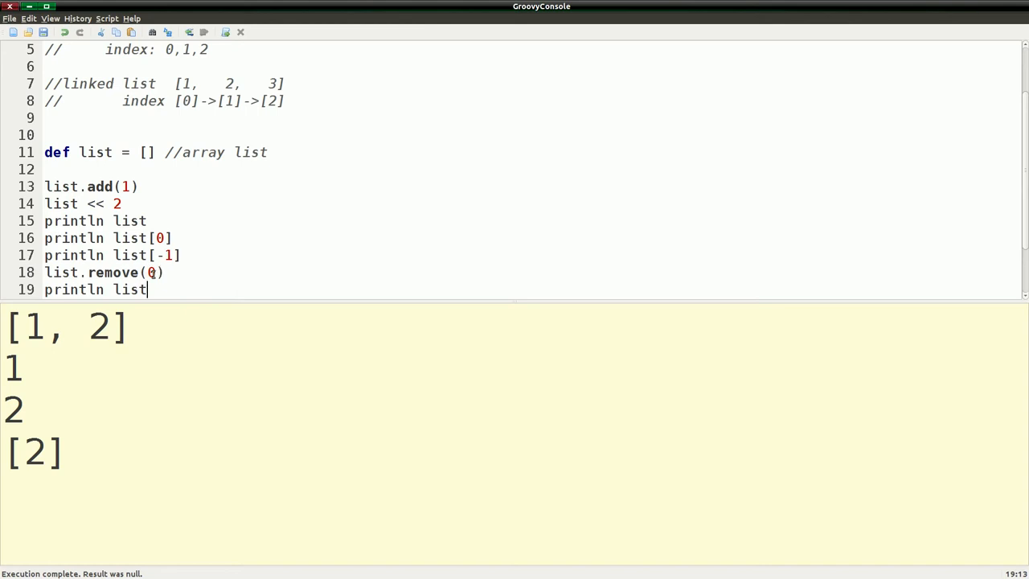
mouse_move(63, 328)
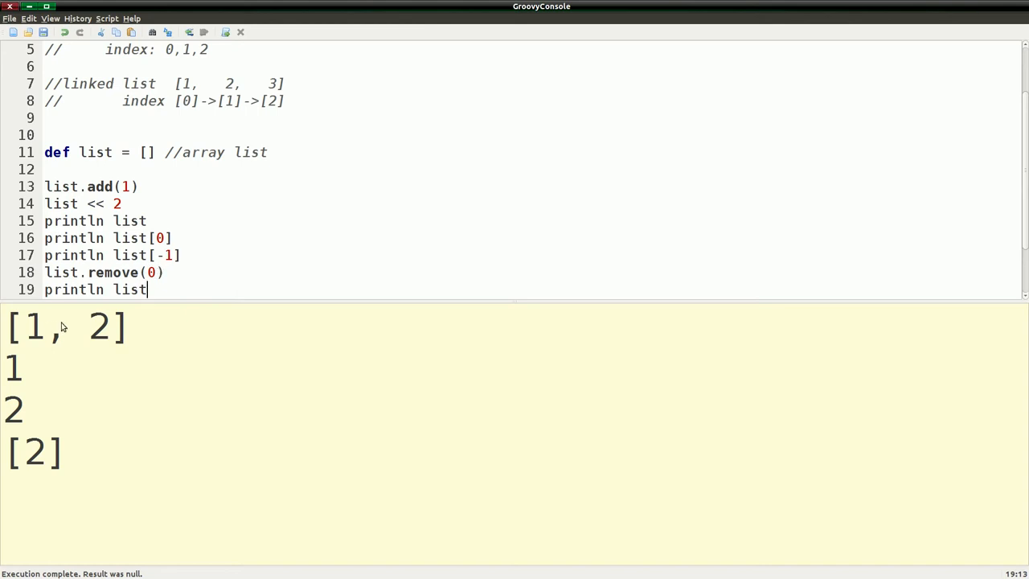
mouse_move(95, 331)
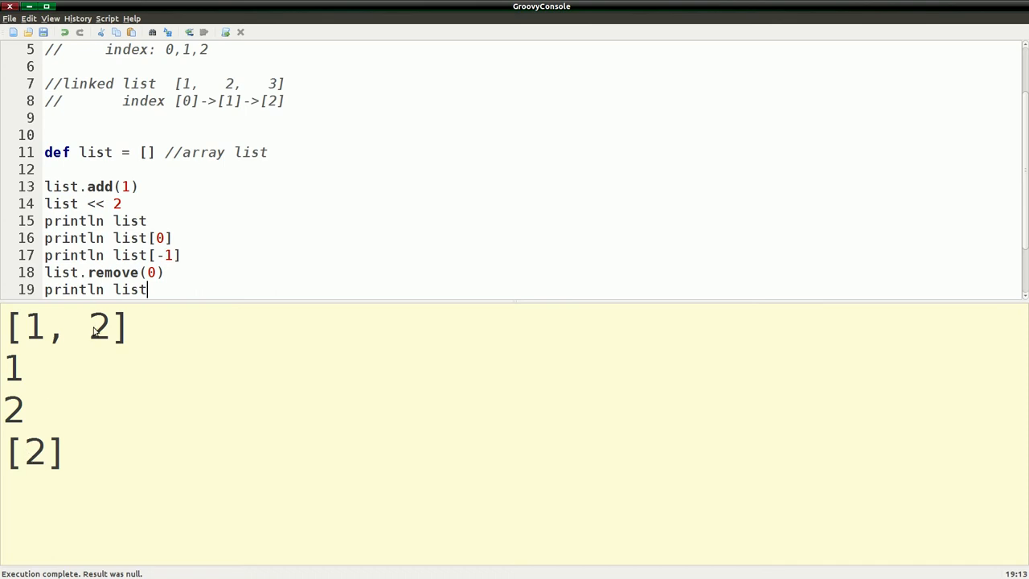
mouse_move(113, 355)
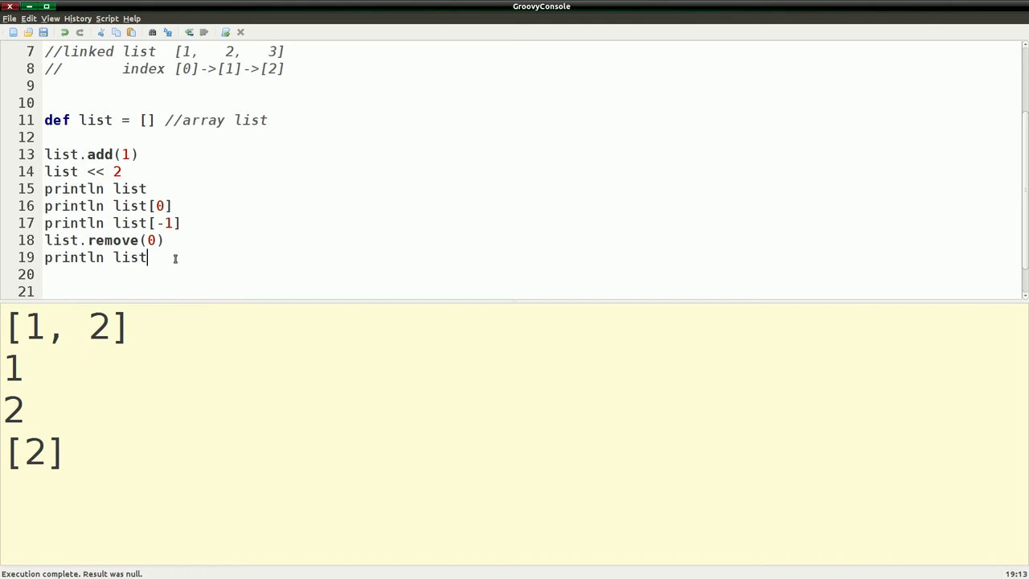
mouse_move(138, 267)
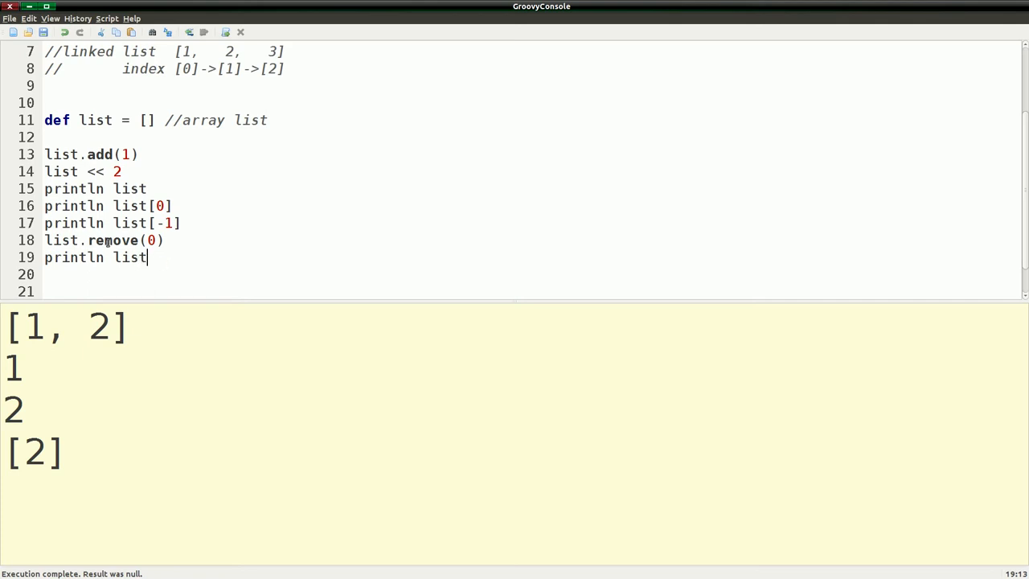
double_click(111, 239)
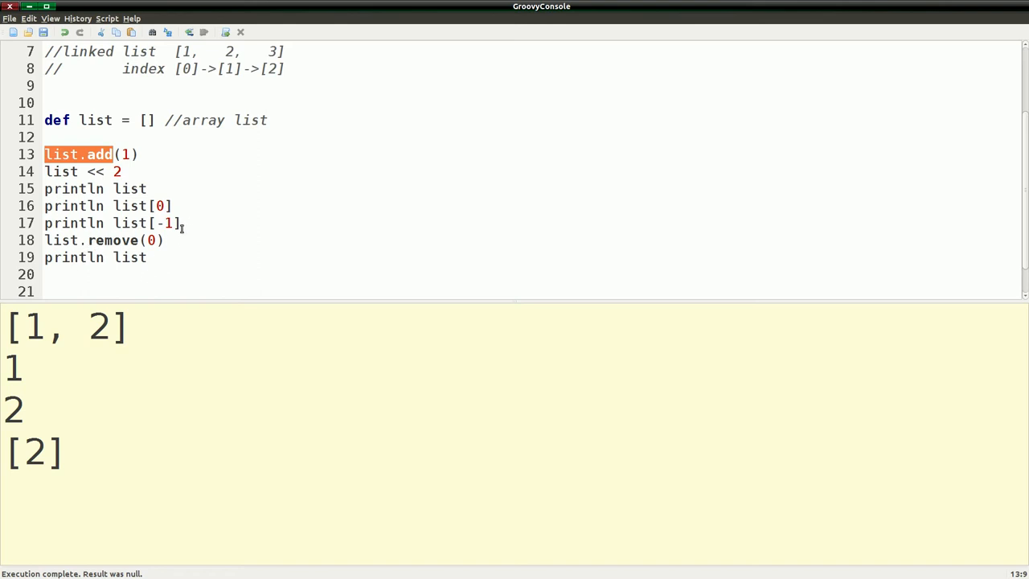
scroll("down", 3)
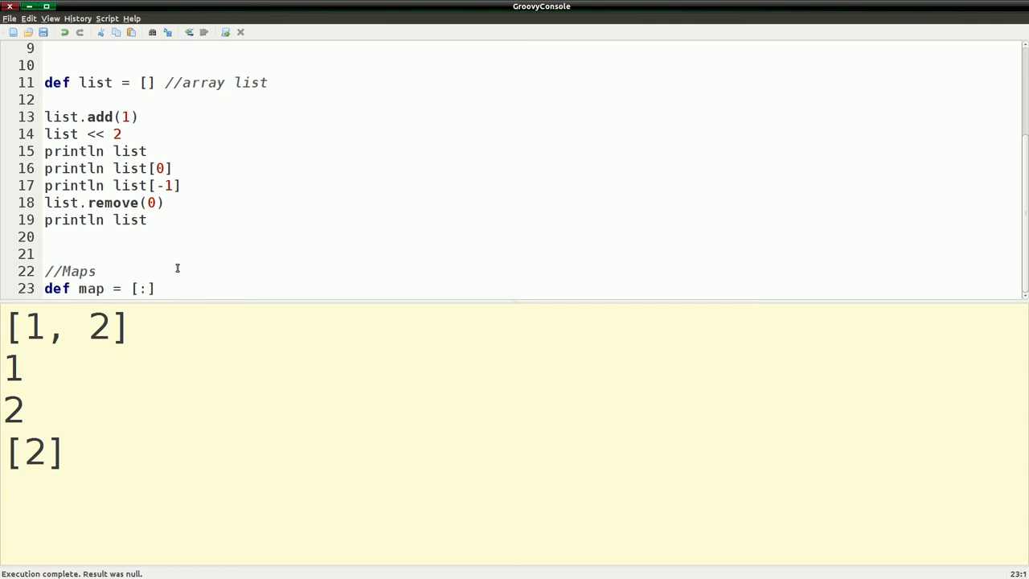
Step: Give the map its first entry key:"value" inside the brackets
left_click(158, 288)
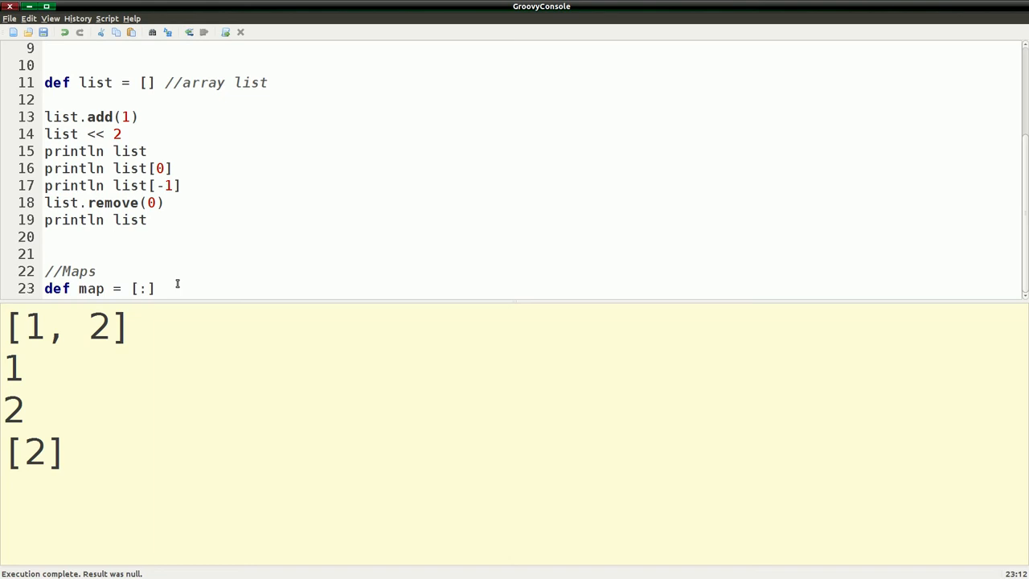
type("key:")
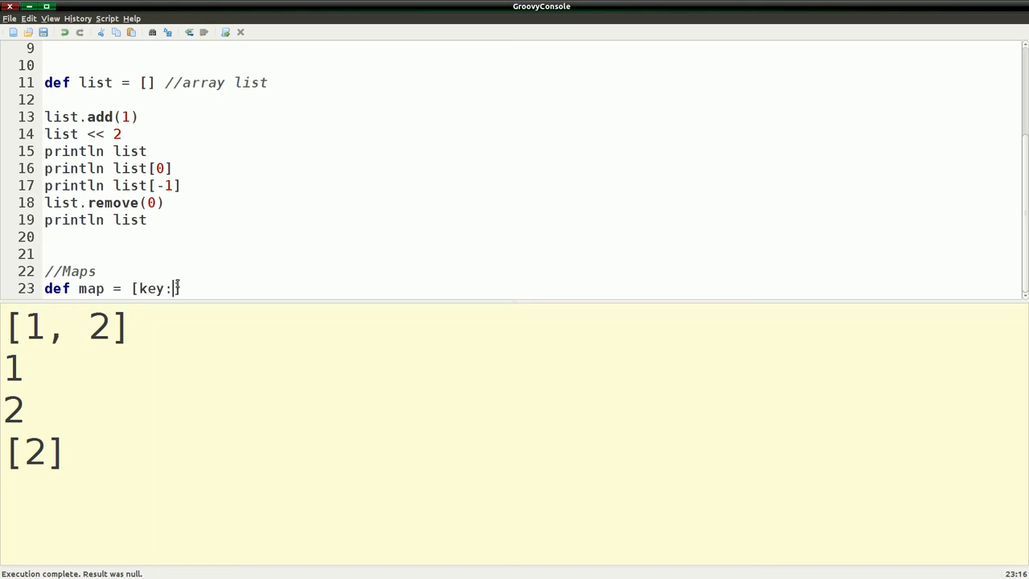
type("]")
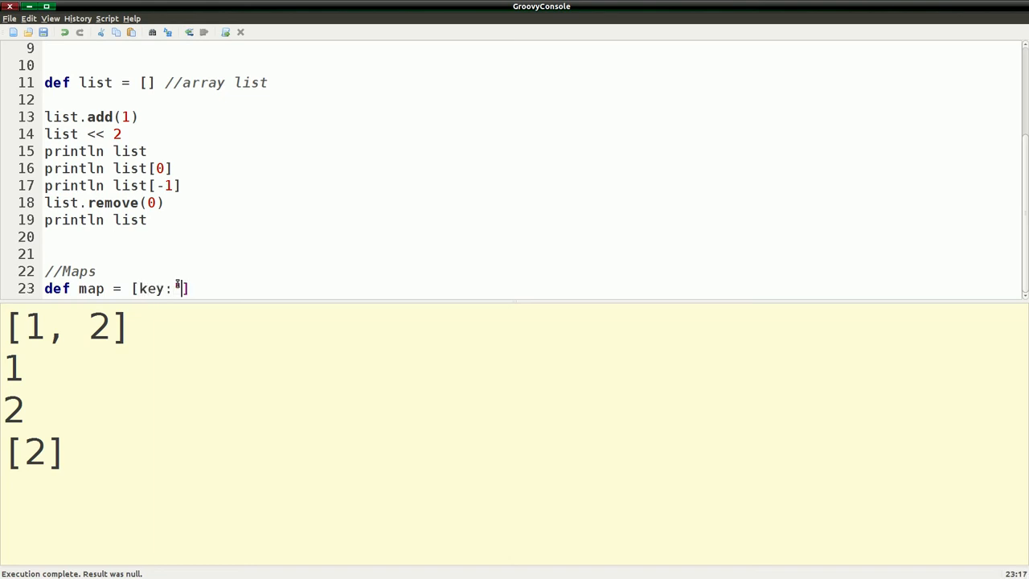
type("value\"")
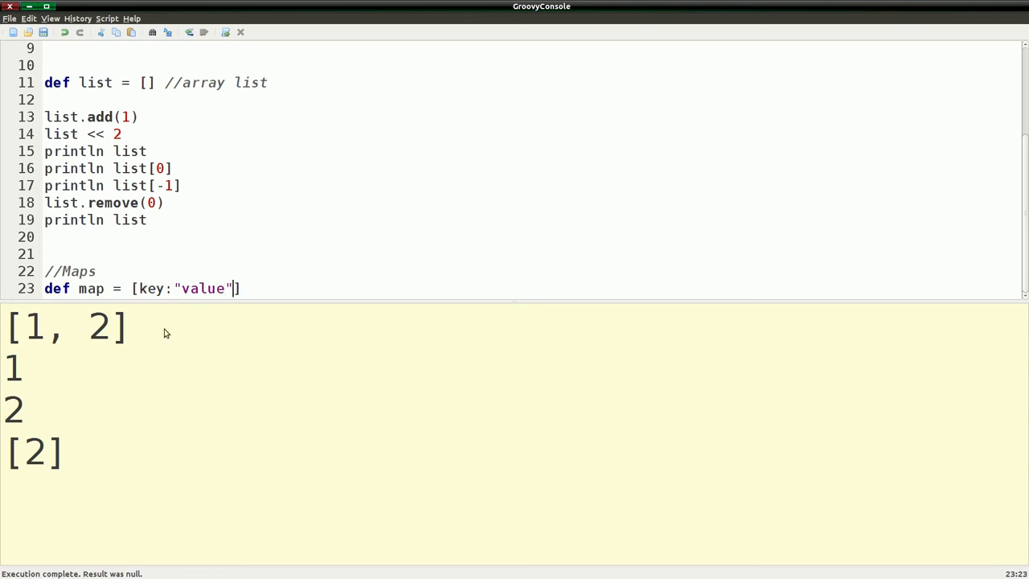
mouse_move(157, 211)
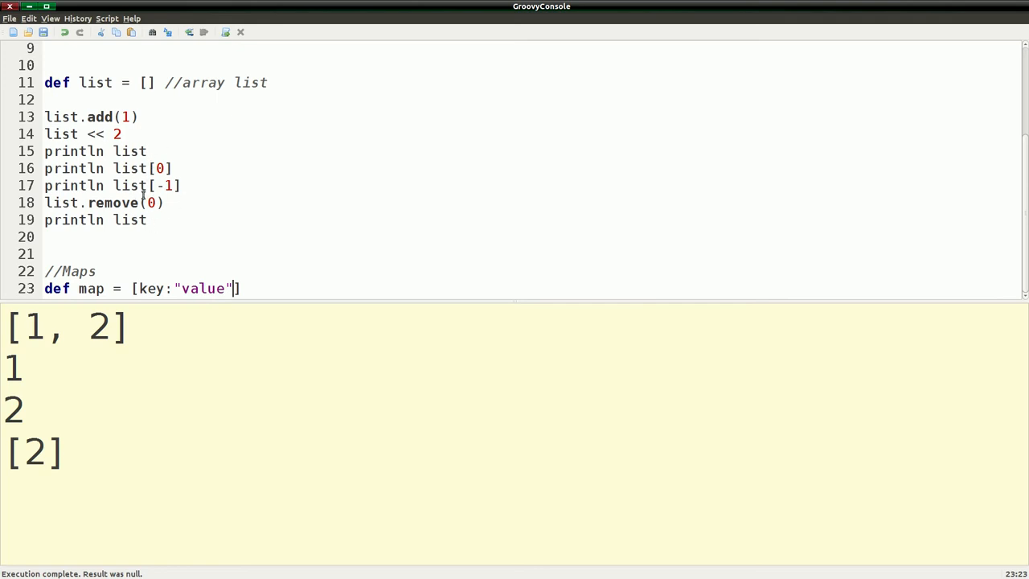
mouse_move(171, 283)
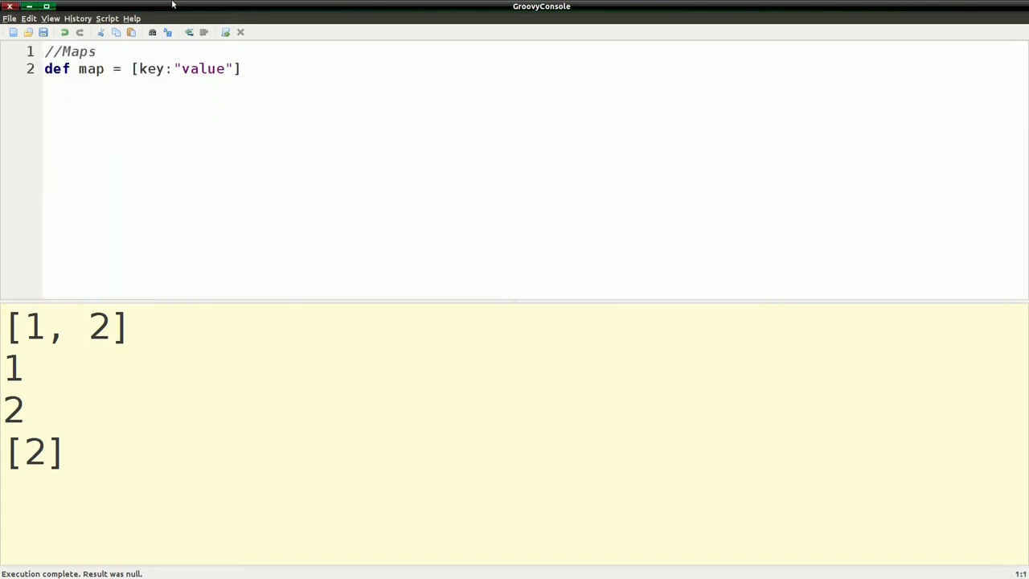
Step: Add a println map line below the map definition
key("Return")
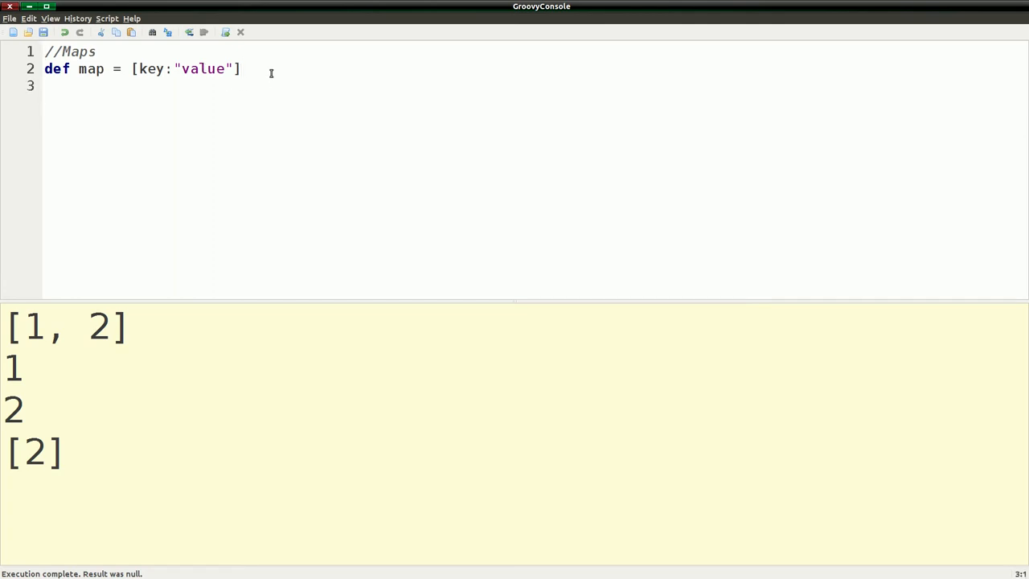
type("println")
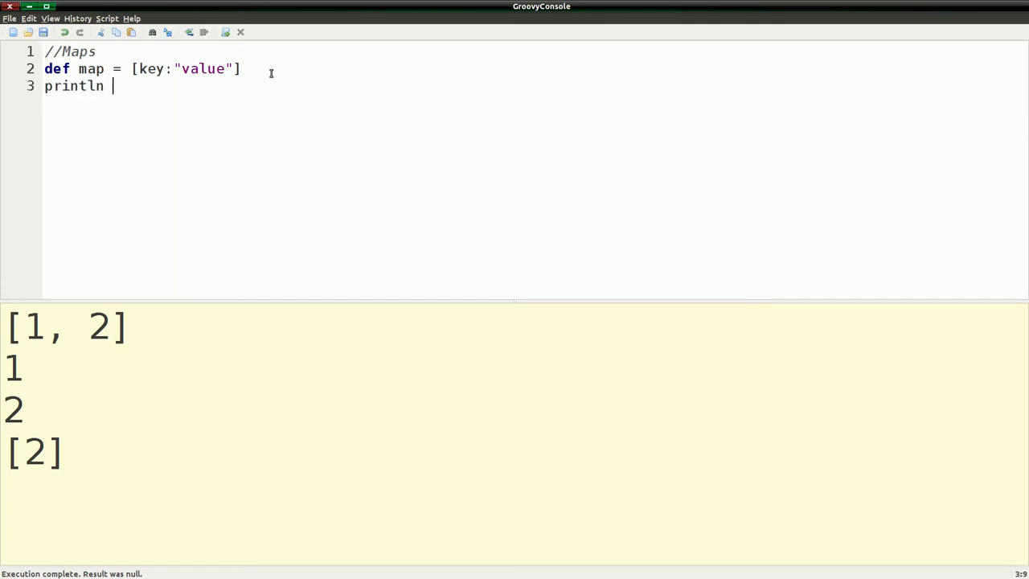
type("map")
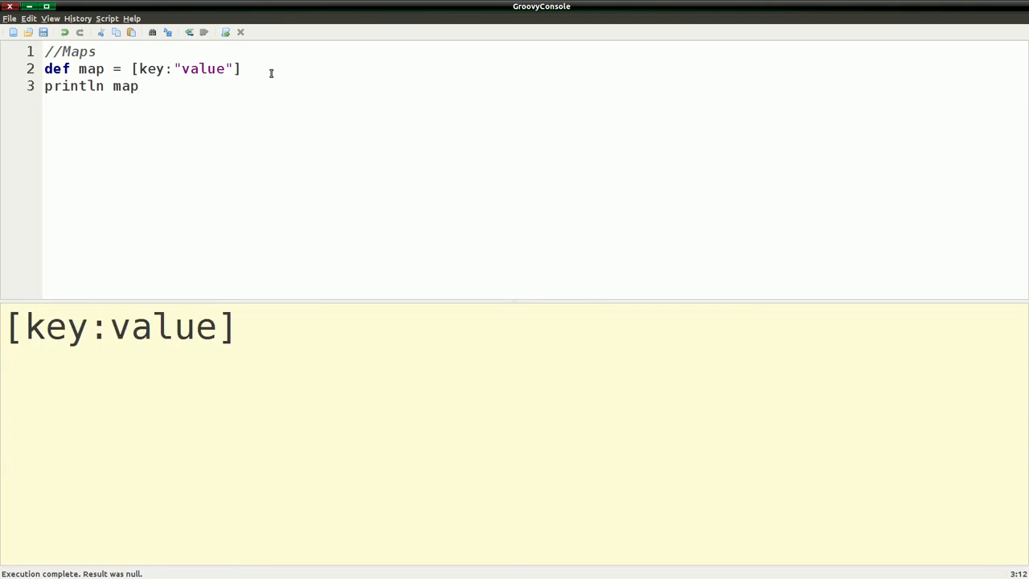
mouse_move(70, 347)
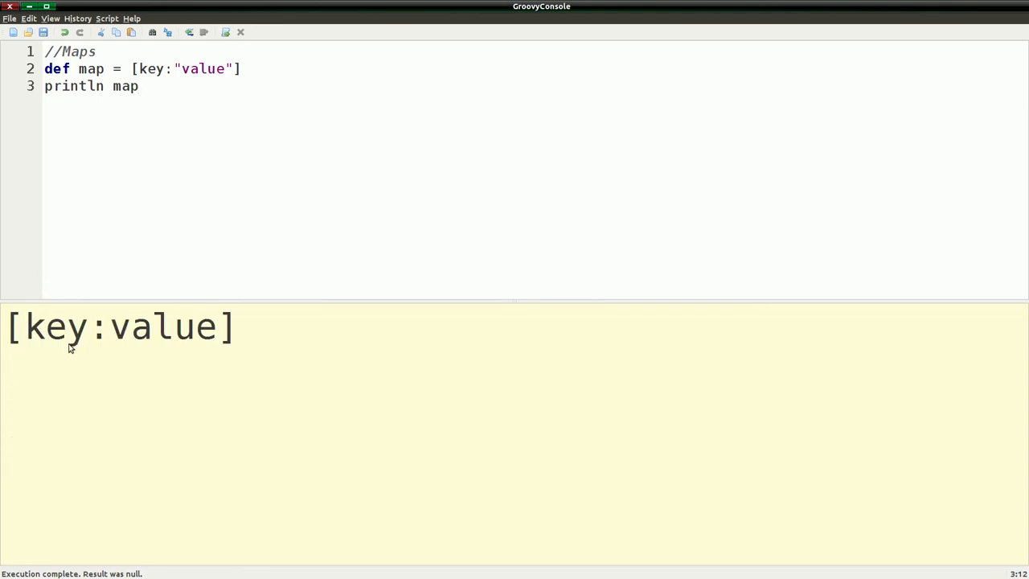
mouse_move(241, 50)
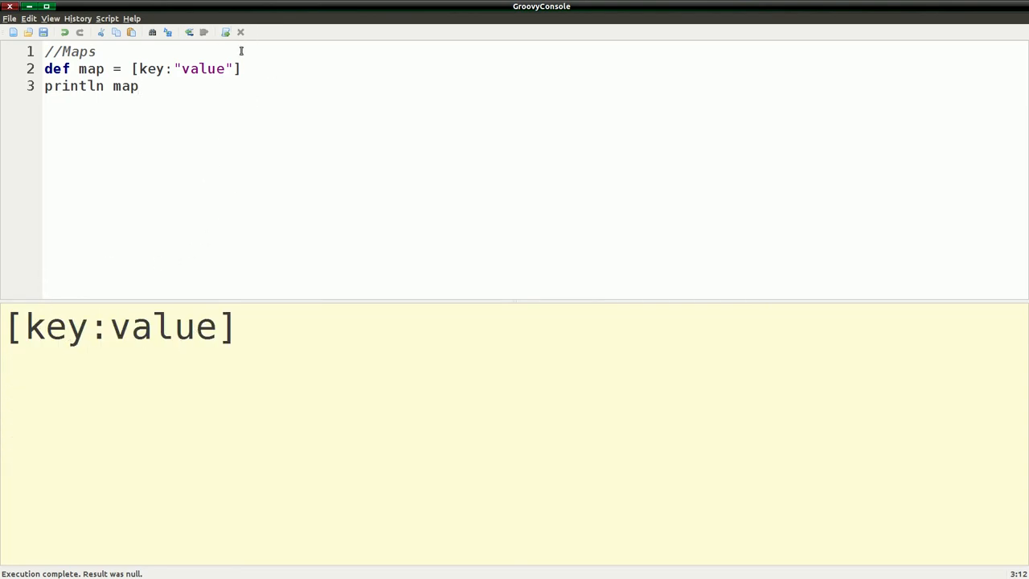
Step: Add key2:9 to the map so it prints [key:value, key2:9]
type(",")
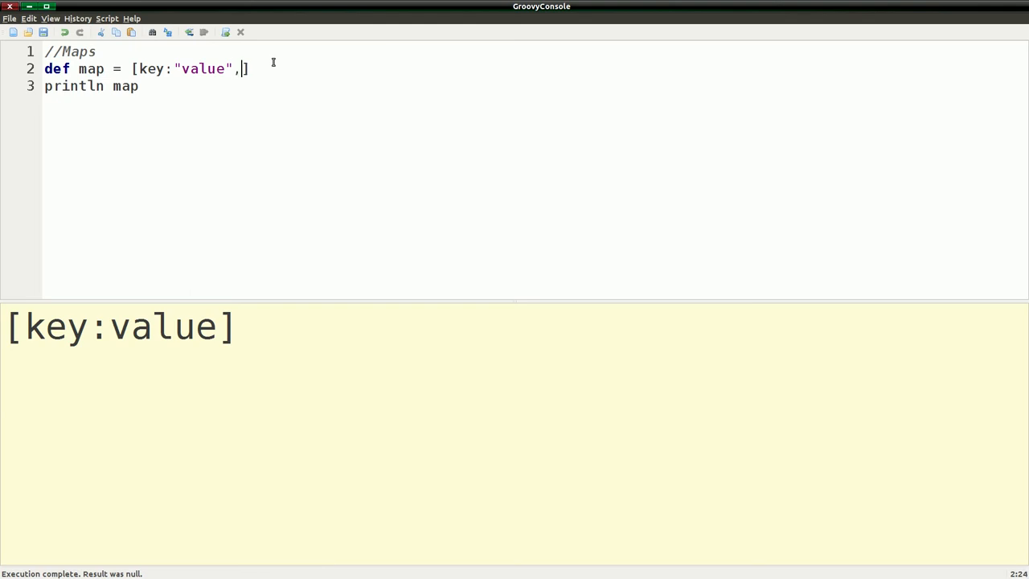
type("k")
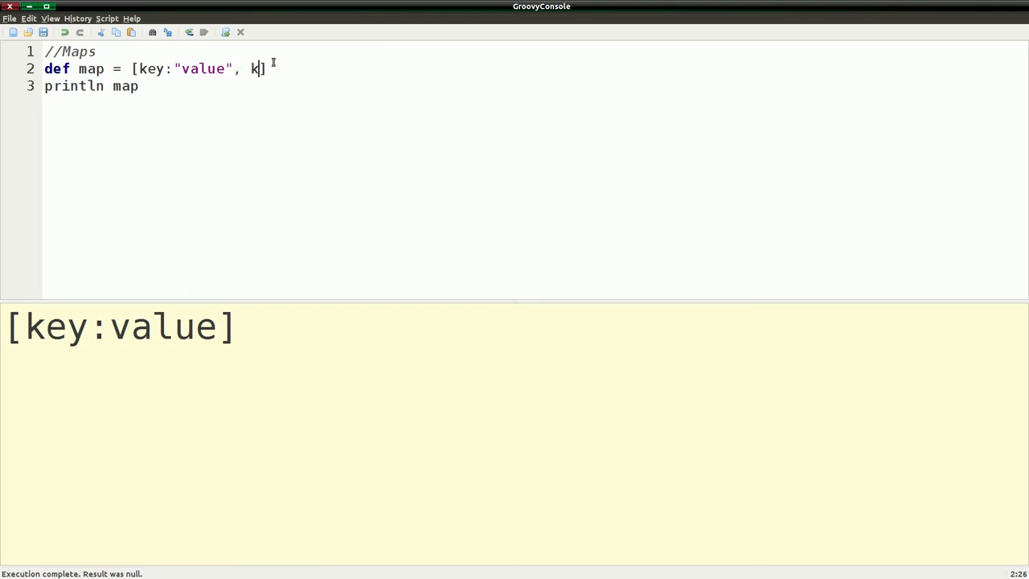
type("ey1")
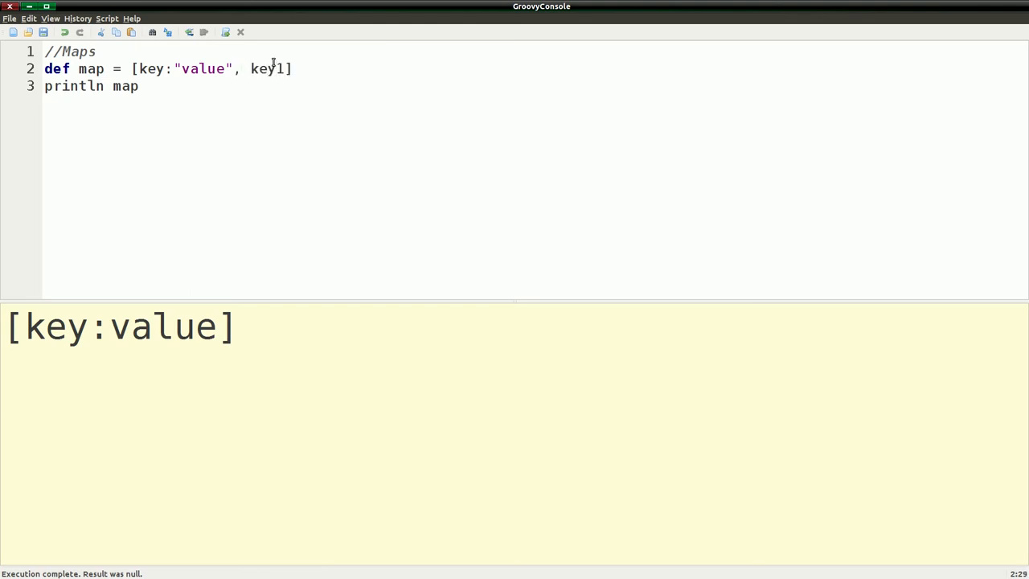
type("2")
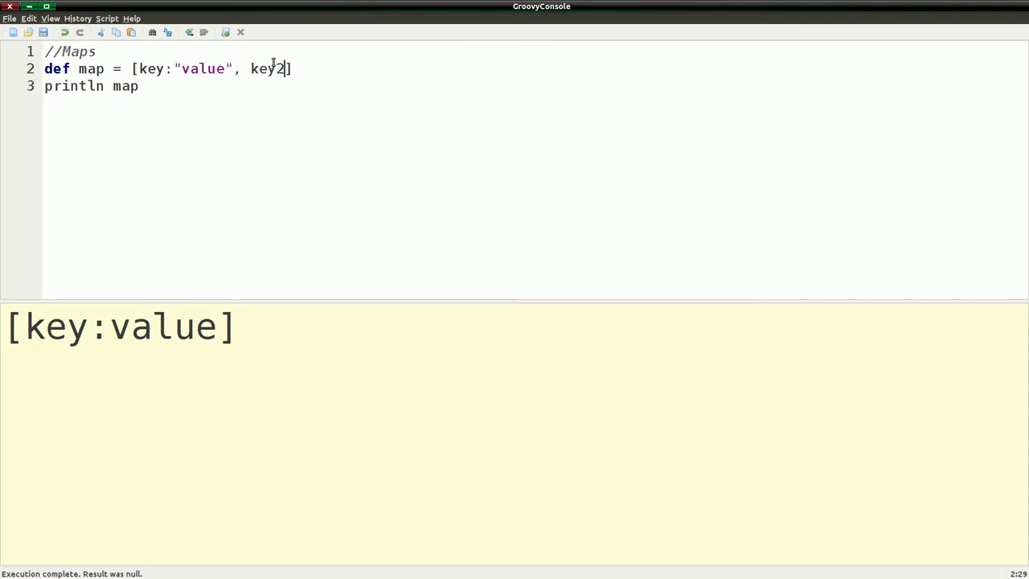
type(":")
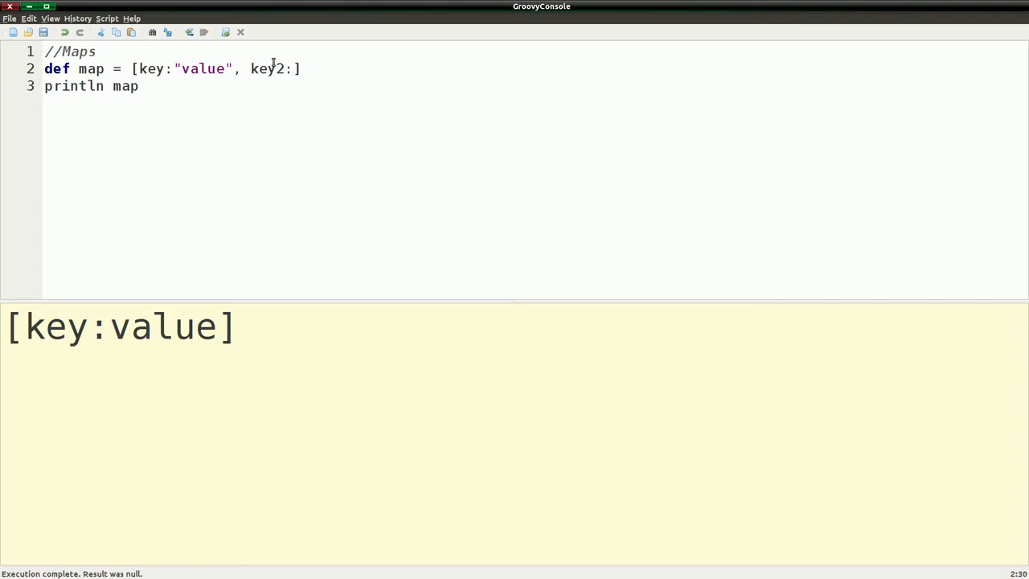
type("9")
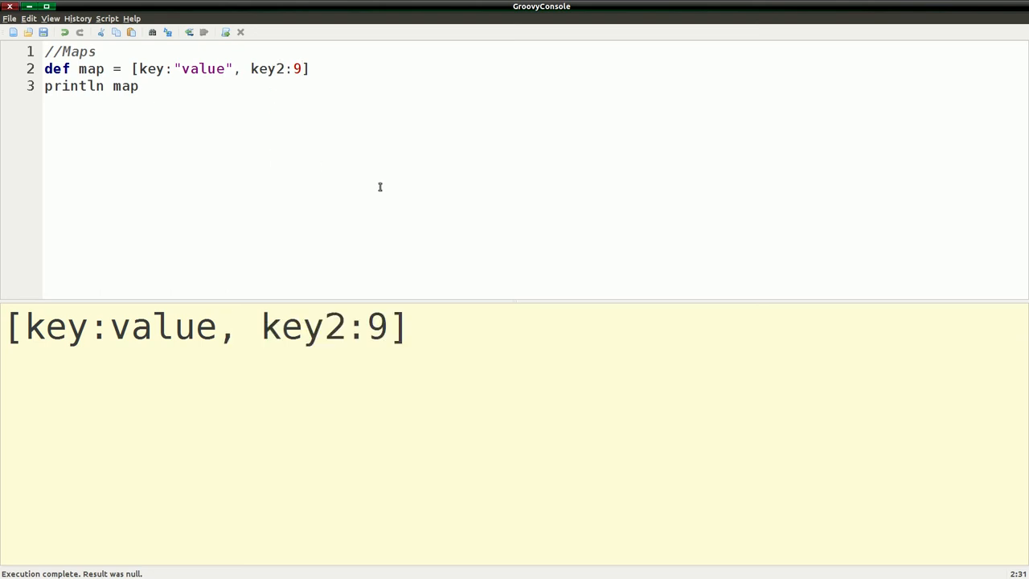
mouse_move(176, 362)
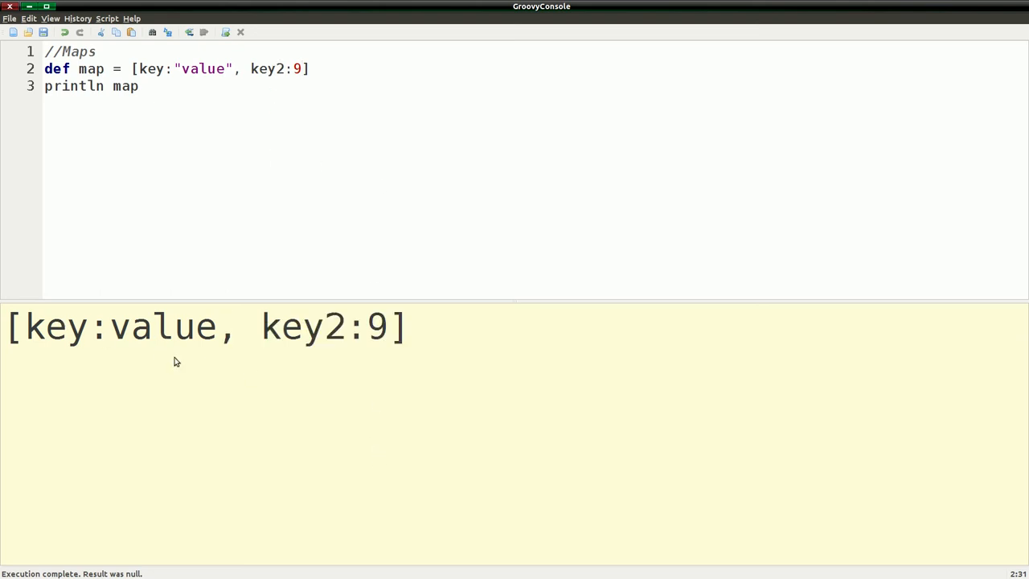
Step: Pick out the value 9 in the printed map output
double_click(145, 326)
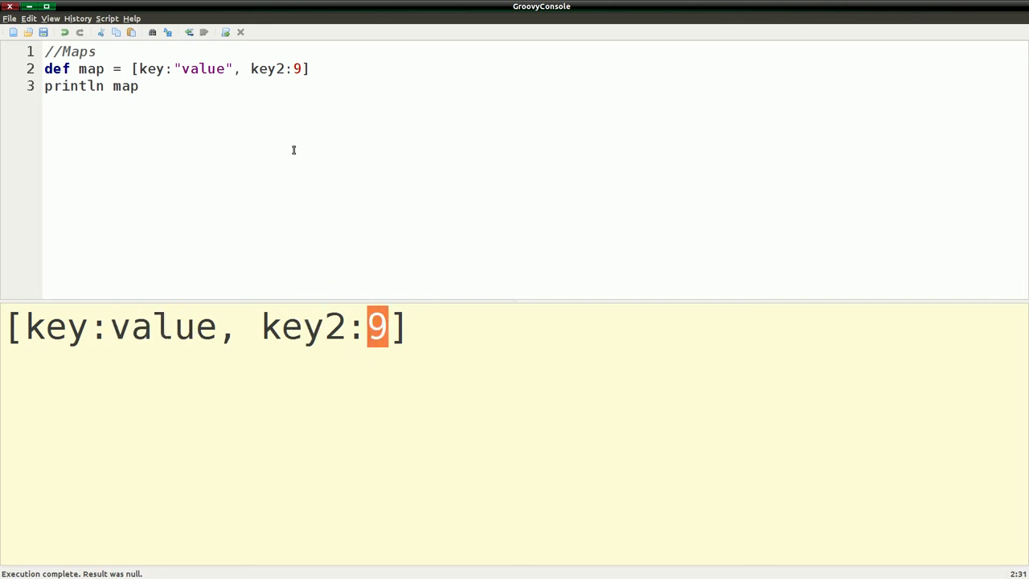
mouse_move(273, 52)
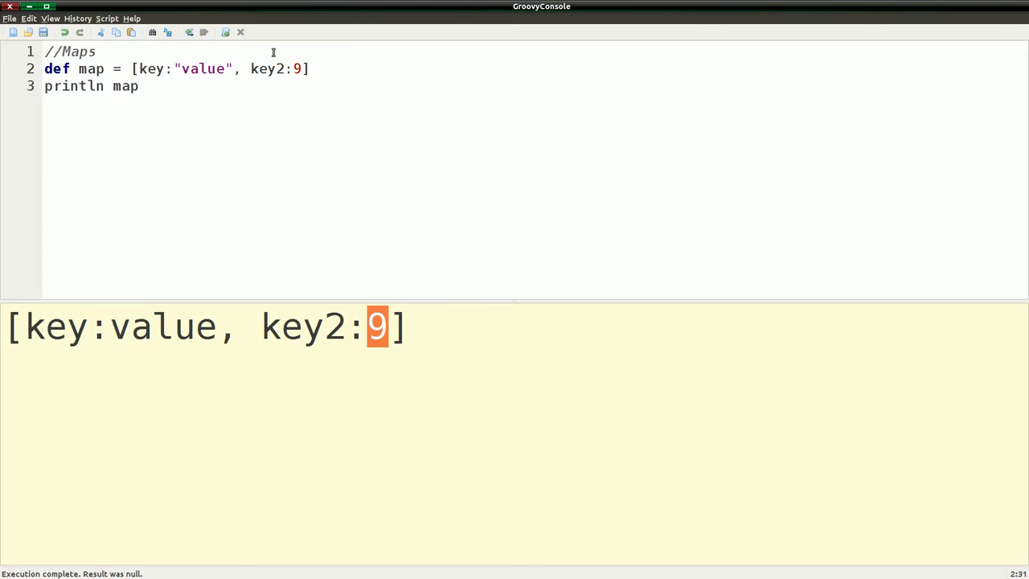
mouse_move(213, 49)
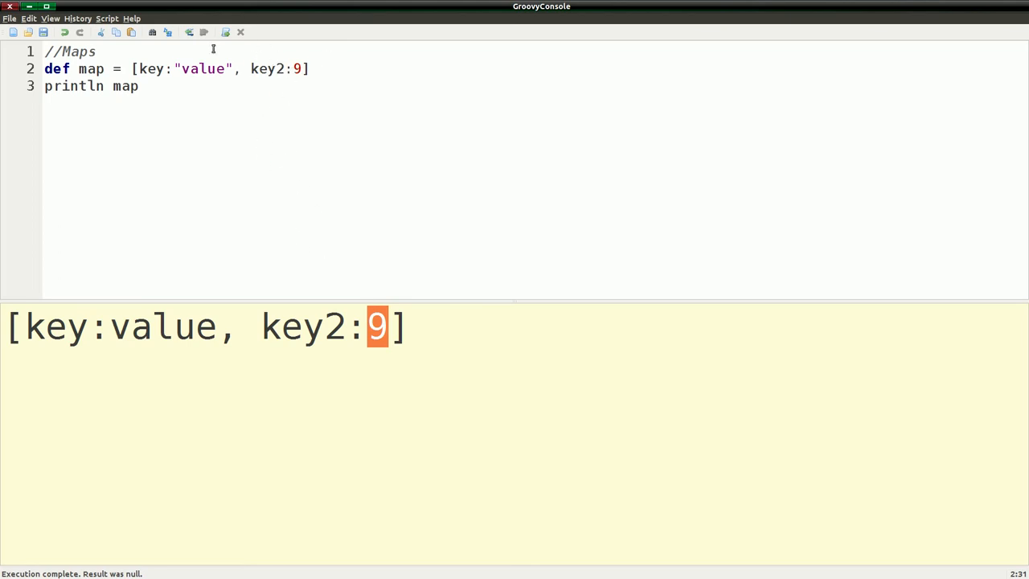
mouse_move(296, 45)
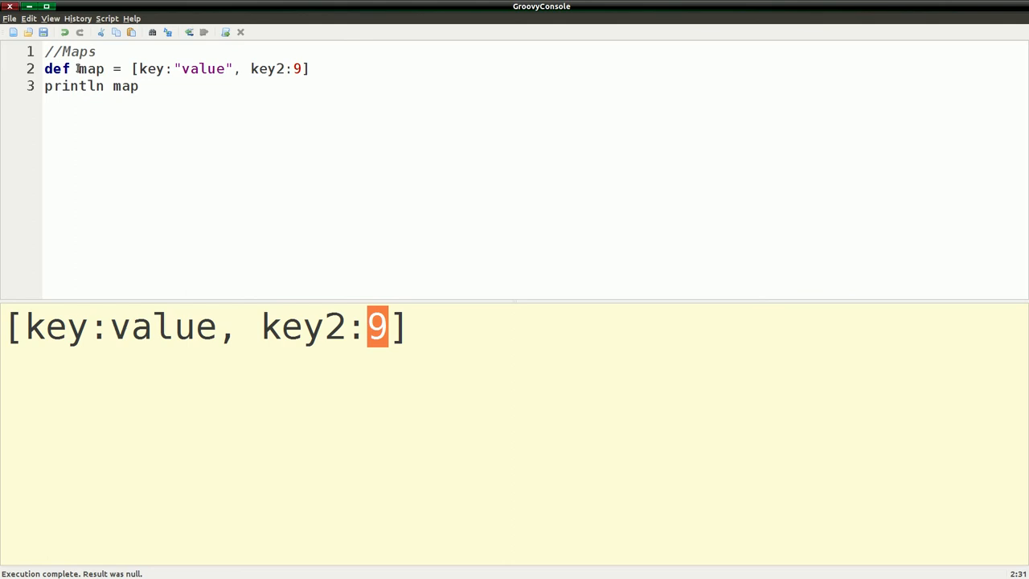
mouse_move(146, 90)
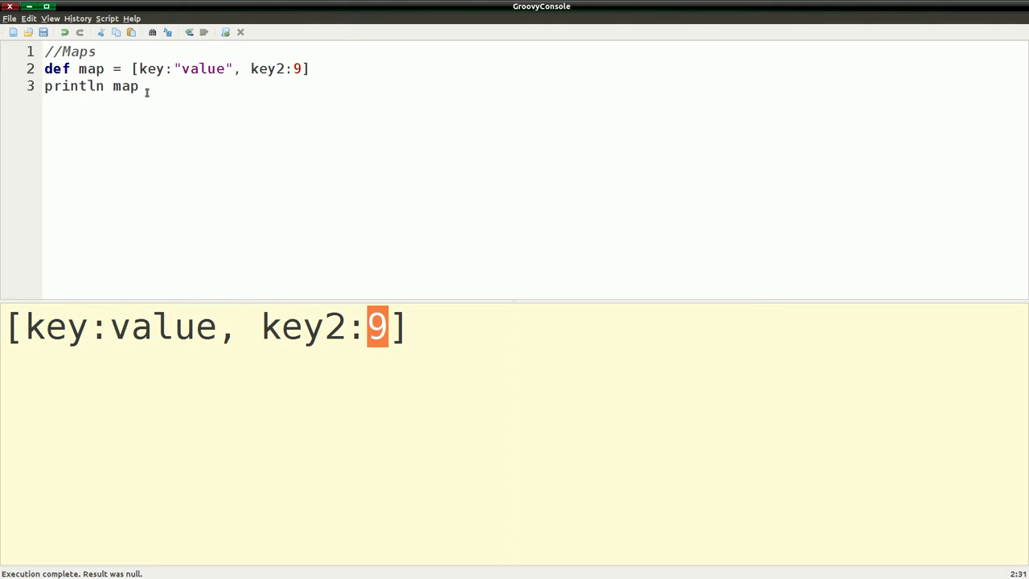
Step: Add a map.put("key3","value3") line below the print statement
key("Return")
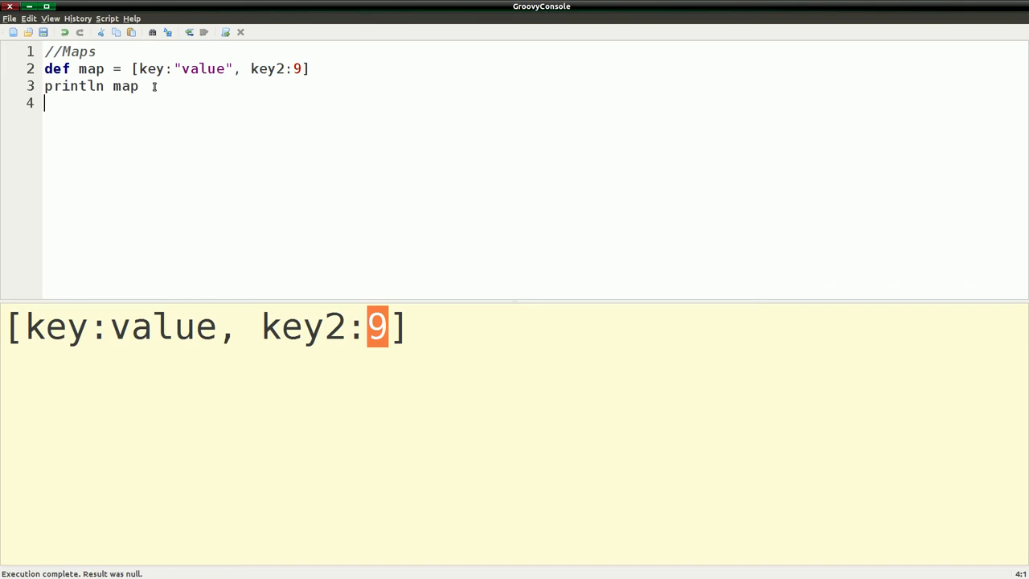
type("m")
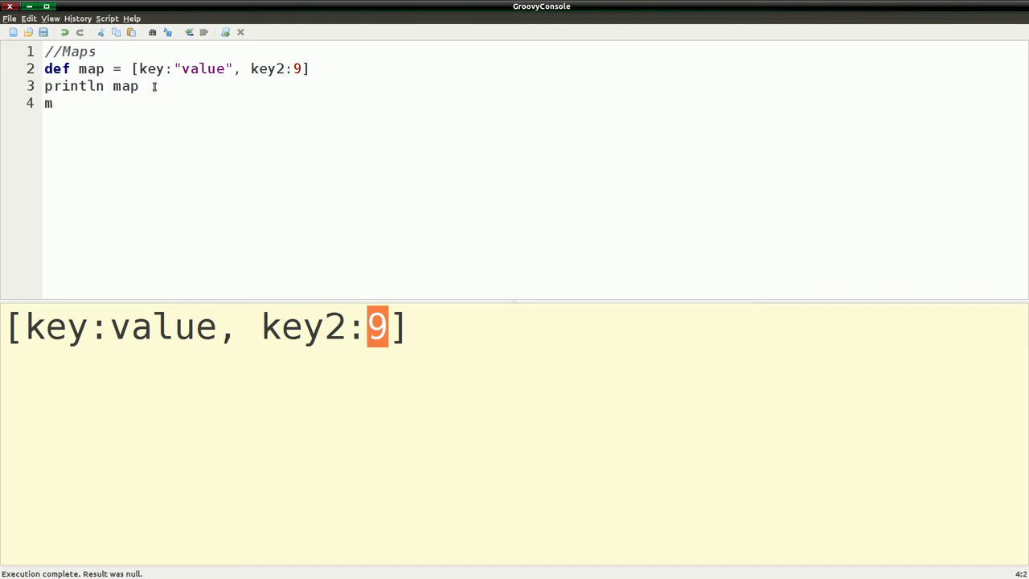
type("ap")
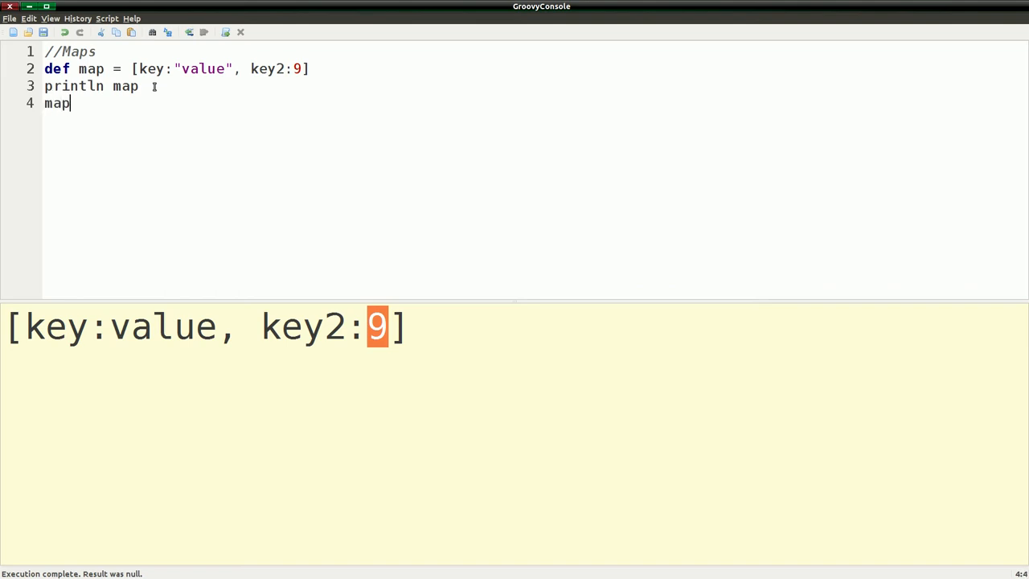
type(".")
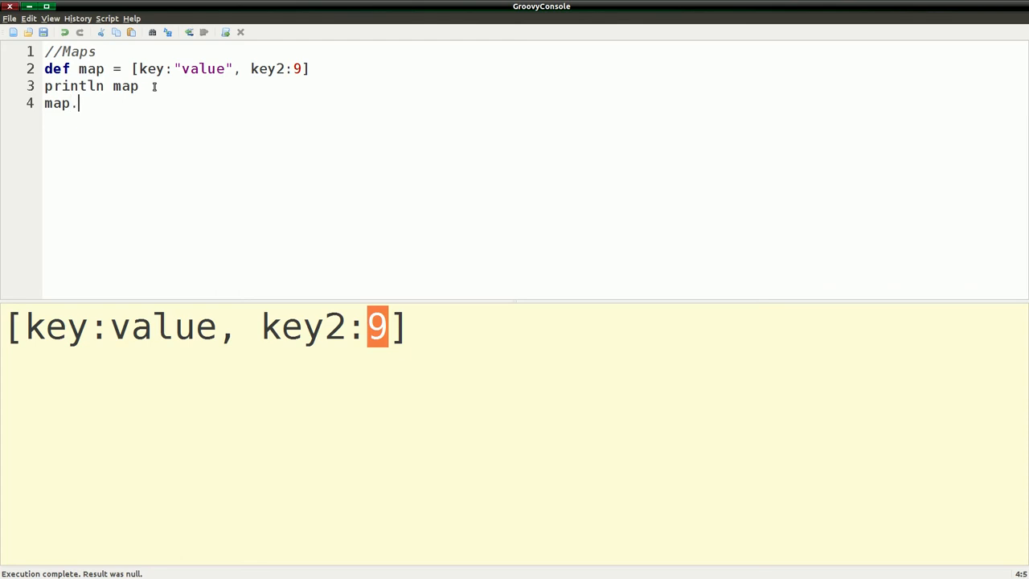
type("put")
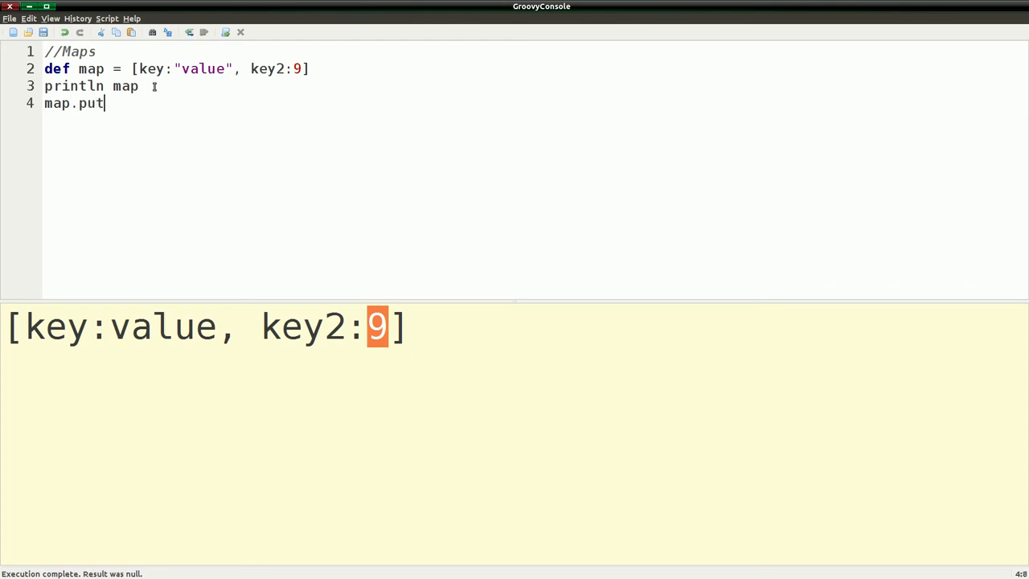
type("()")
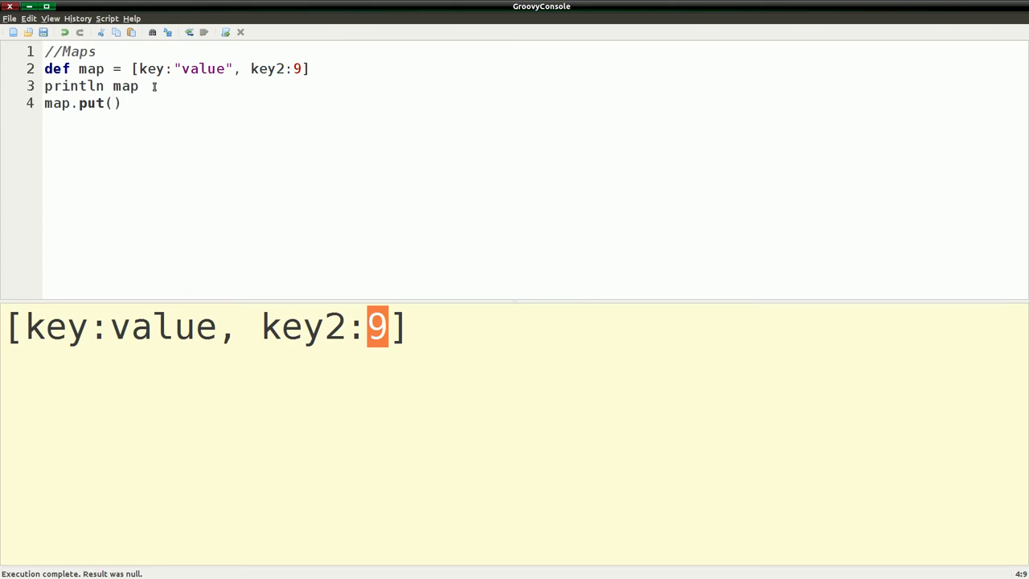
type("key")
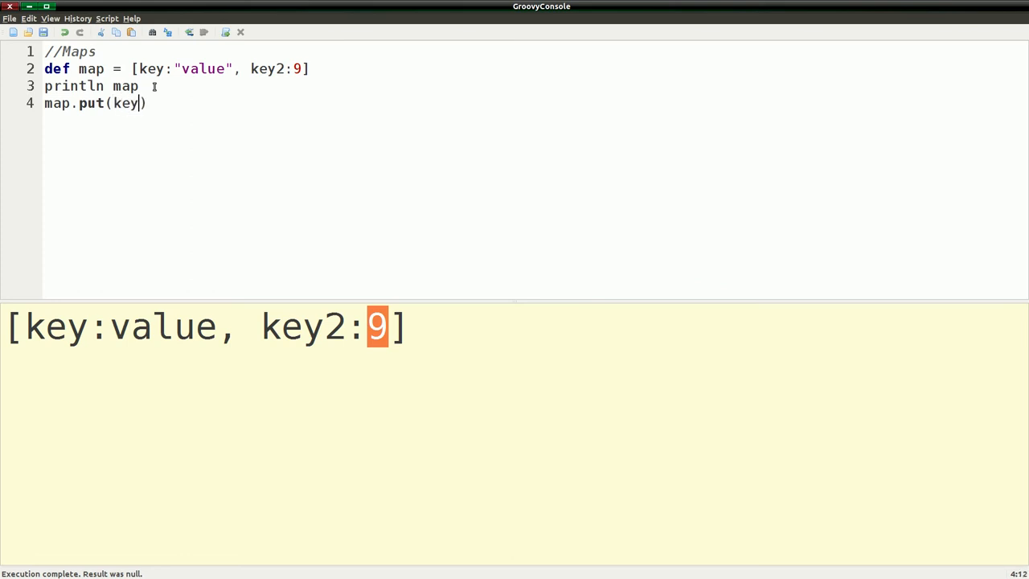
type("3")
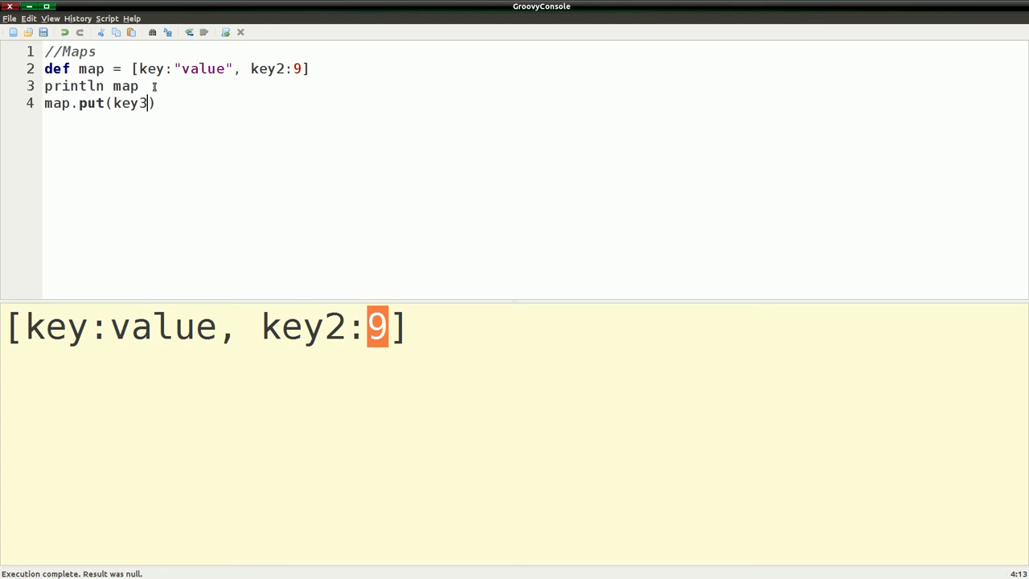
type(",")
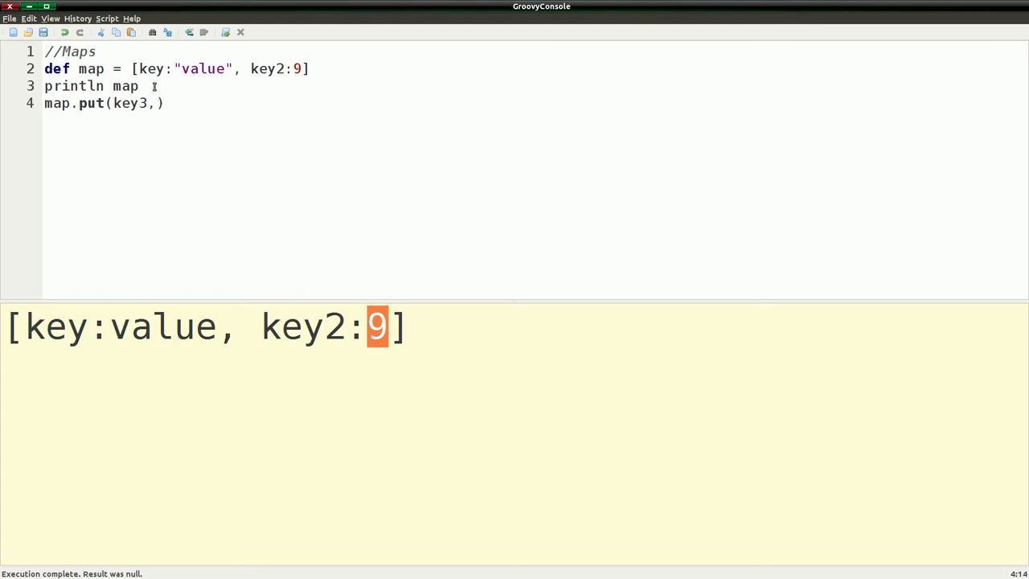
type("\"")
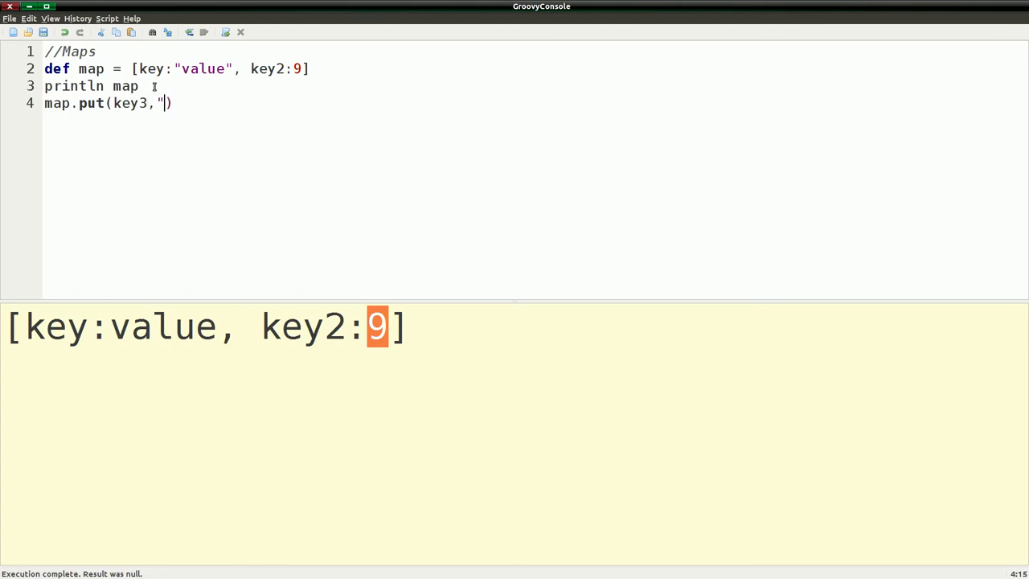
type("value3")
type("print")
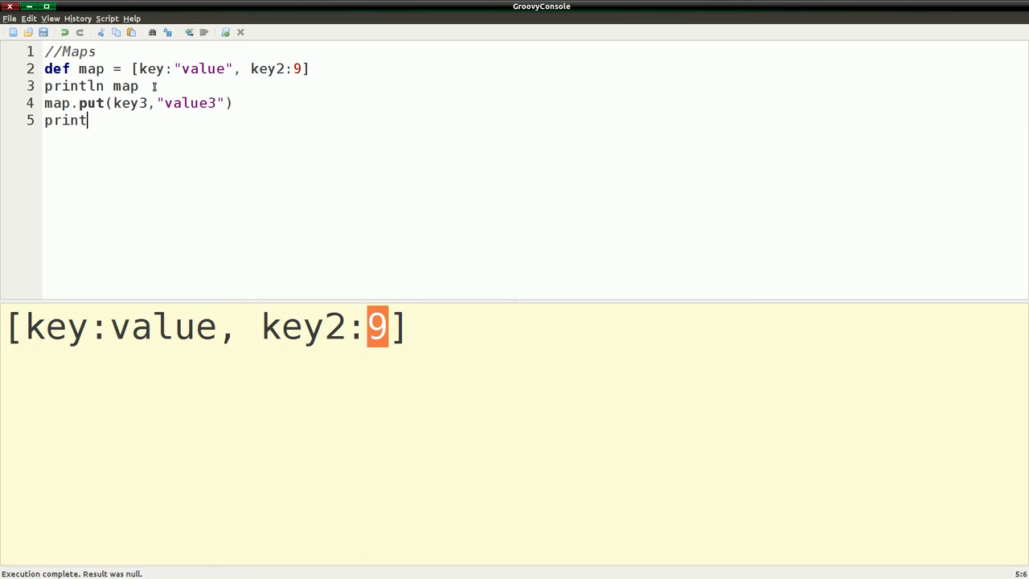
Step: Add println map after the put line and return to the put line's end
type("ln map")
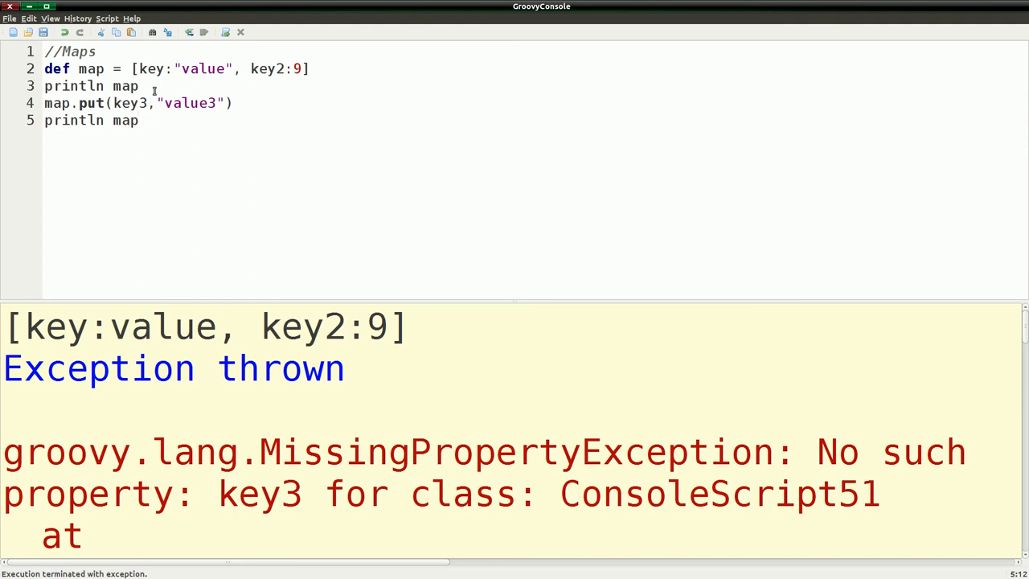
mouse_move(274, 496)
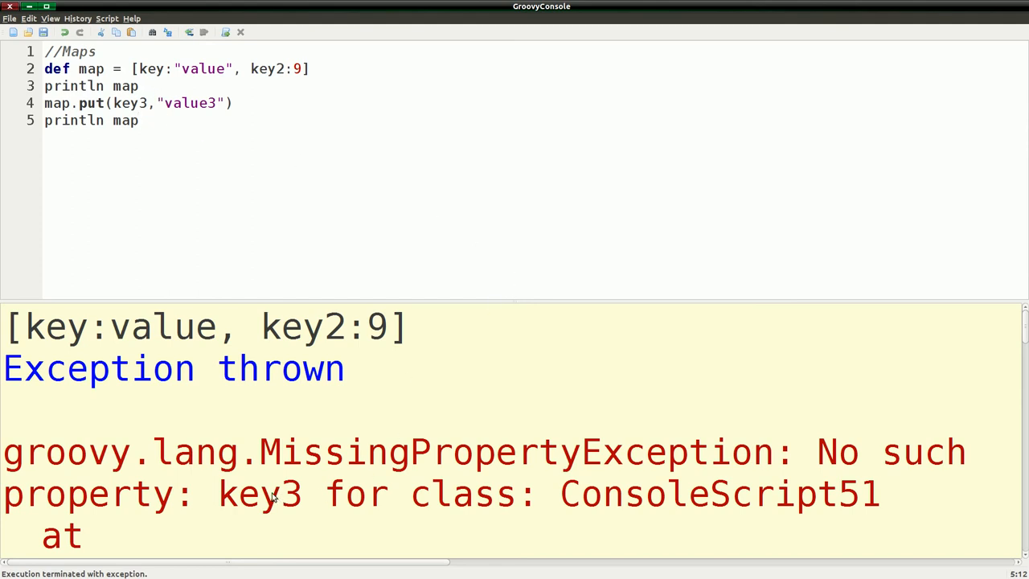
mouse_move(115, 5)
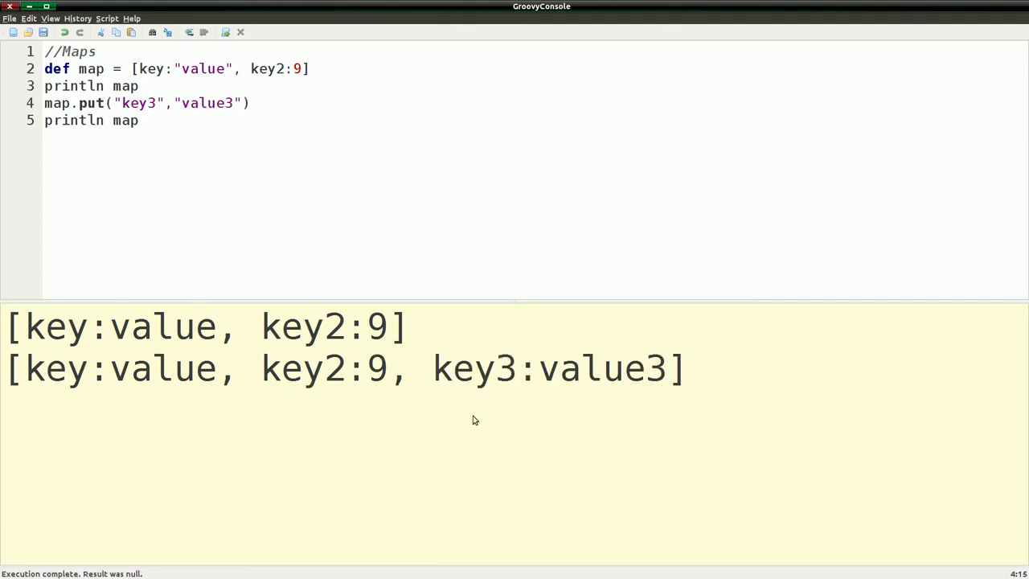
mouse_move(588, 386)
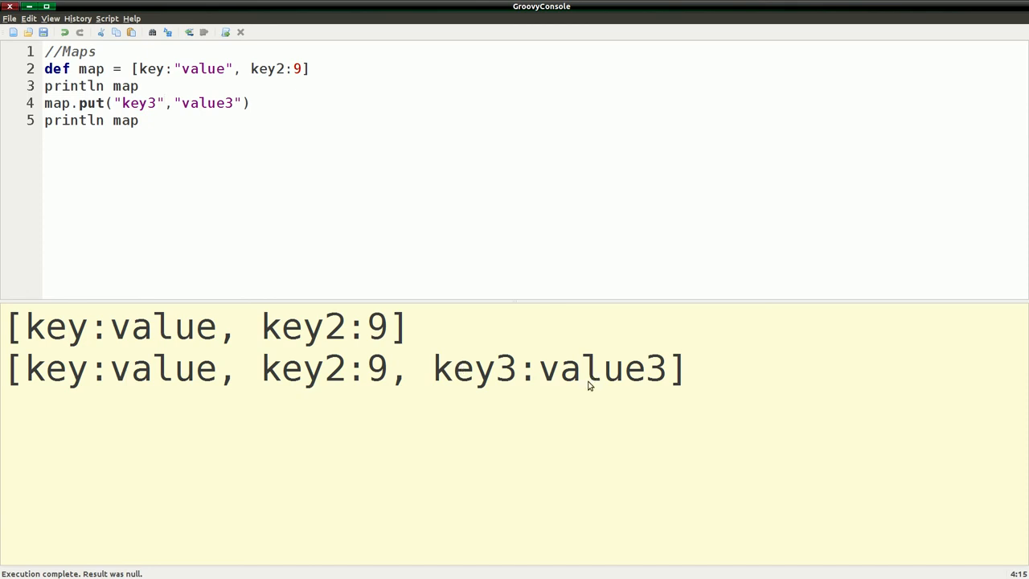
left_click(153, 119)
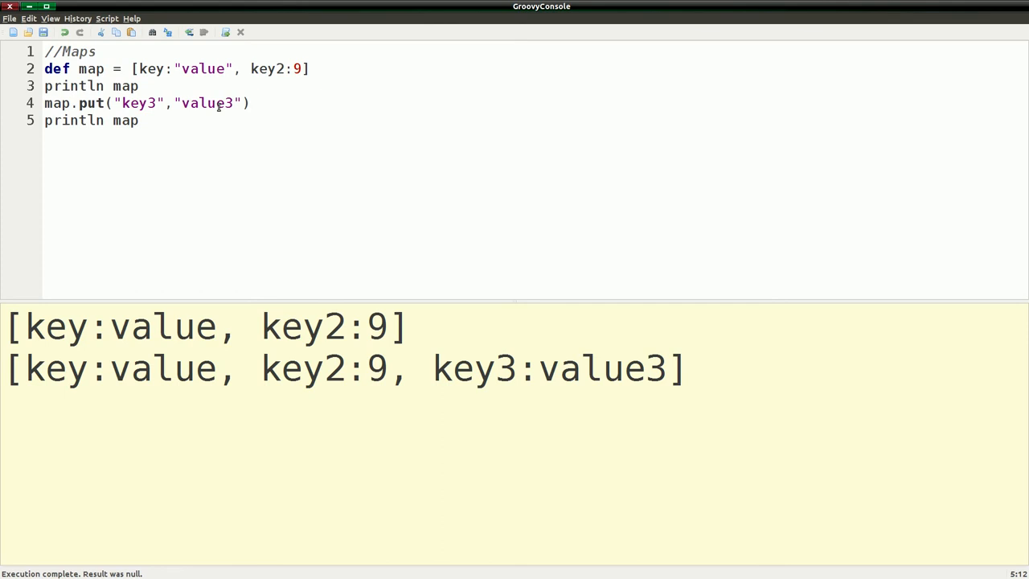
Step: Add map.remove("key2") before the final print so the output drops key2
key("Return")
type("p")
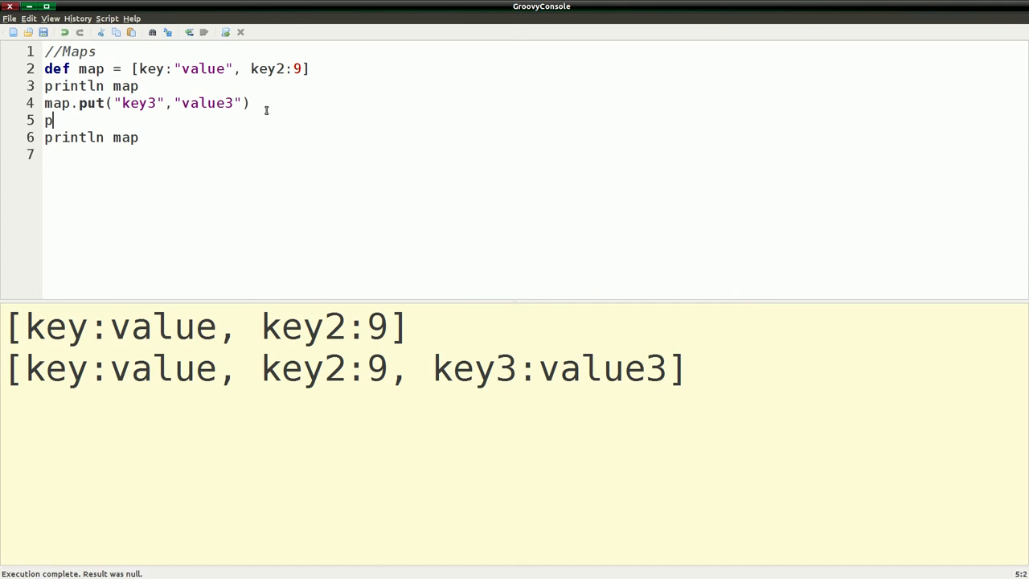
type("ap")
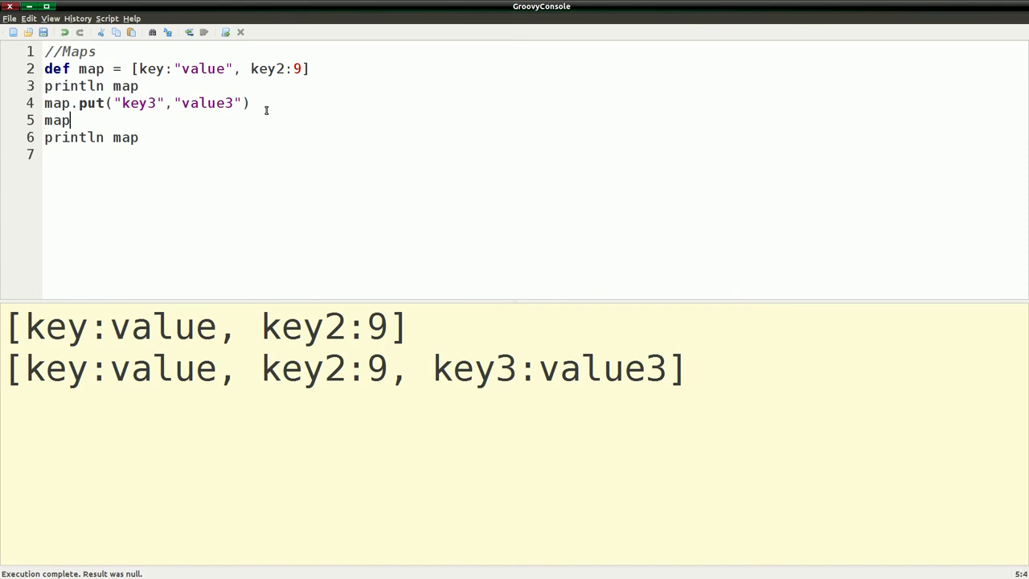
type(".remov")
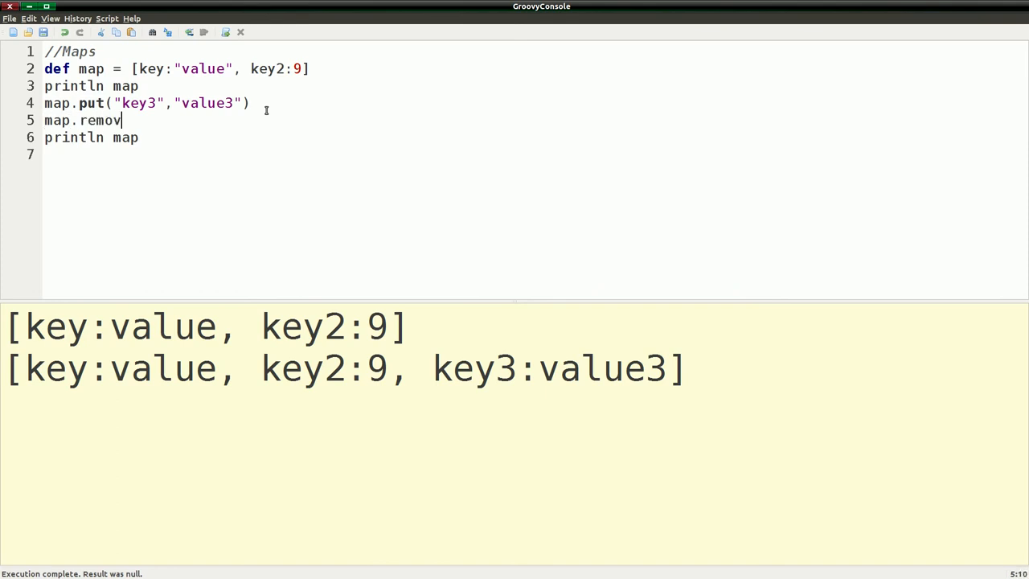
type("ed")
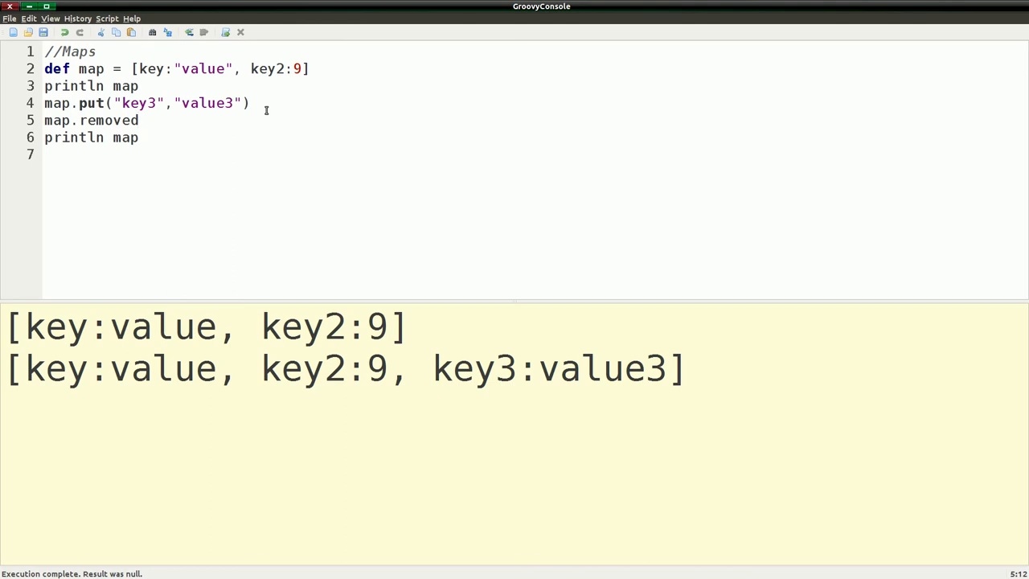
type("remove(")
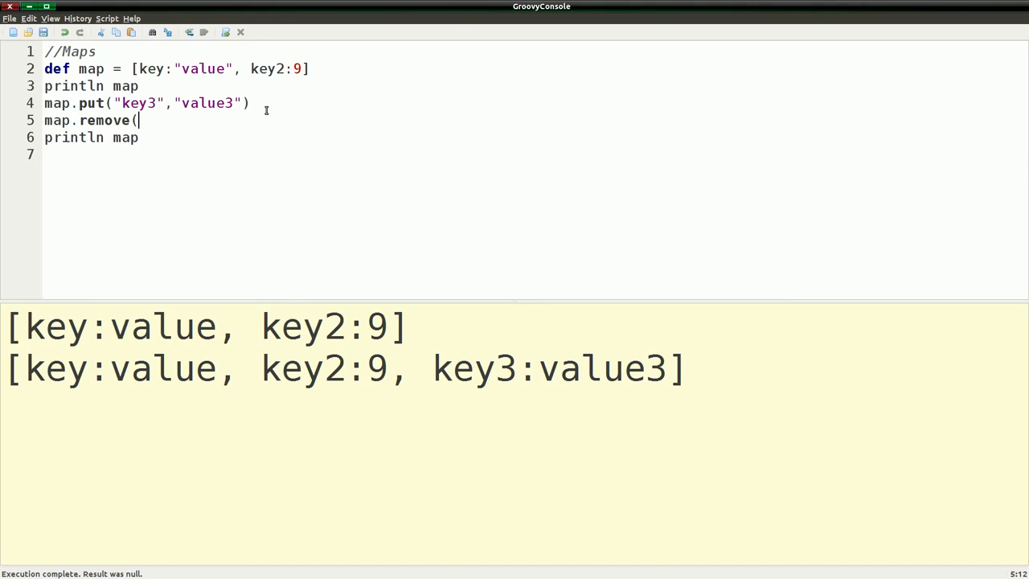
type("\"ke")
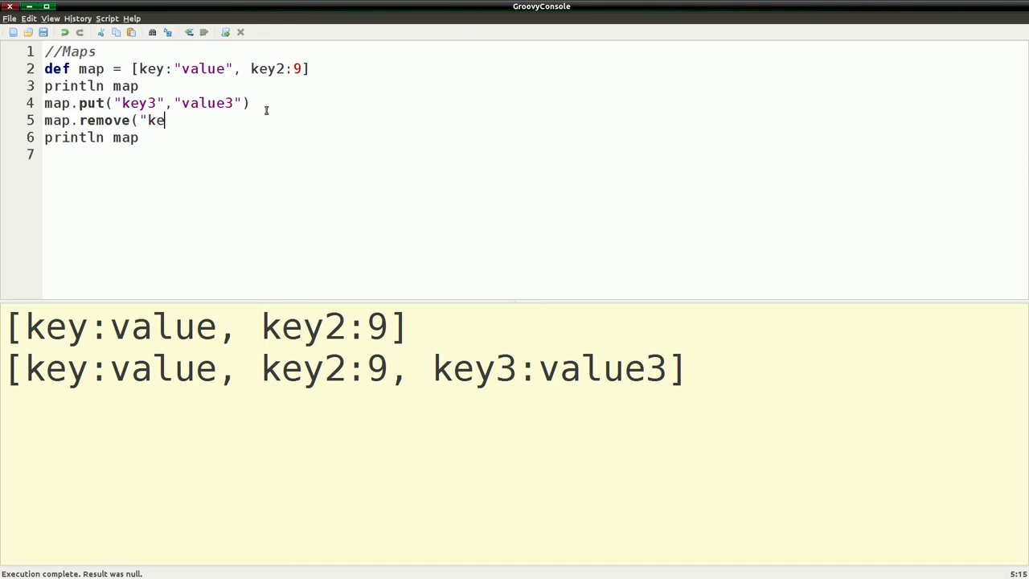
type("y")
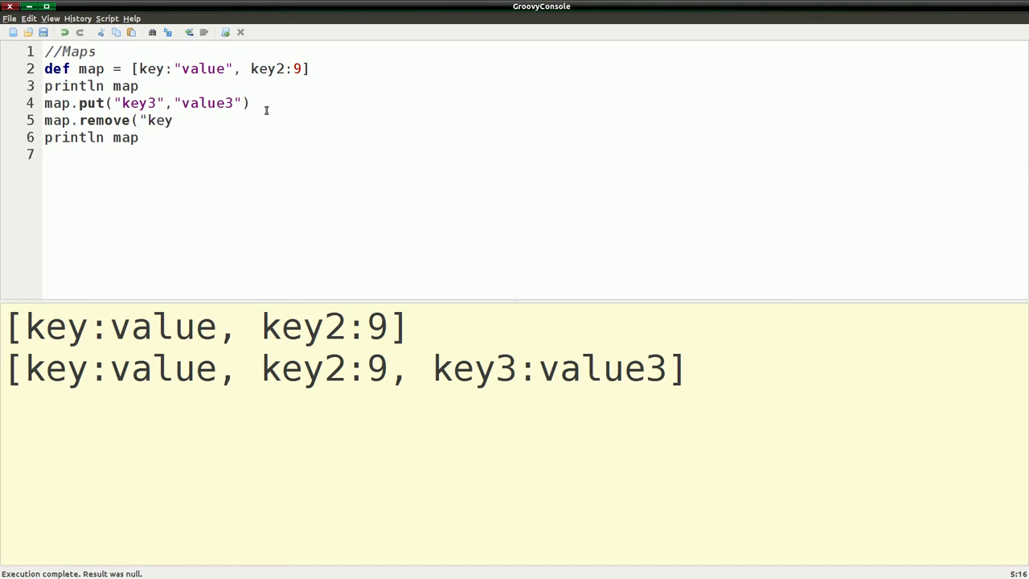
type("2)")
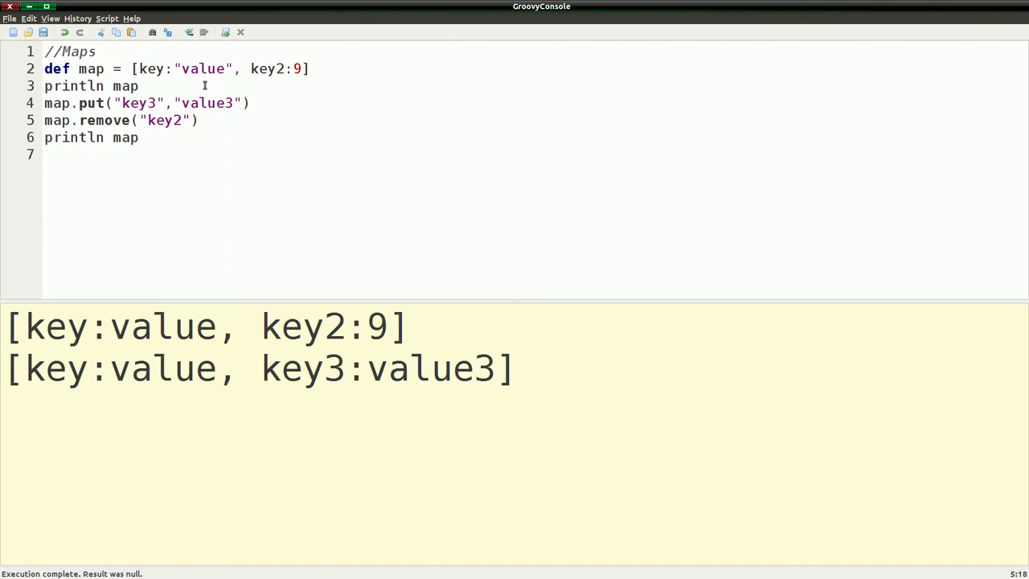
mouse_move(186, 103)
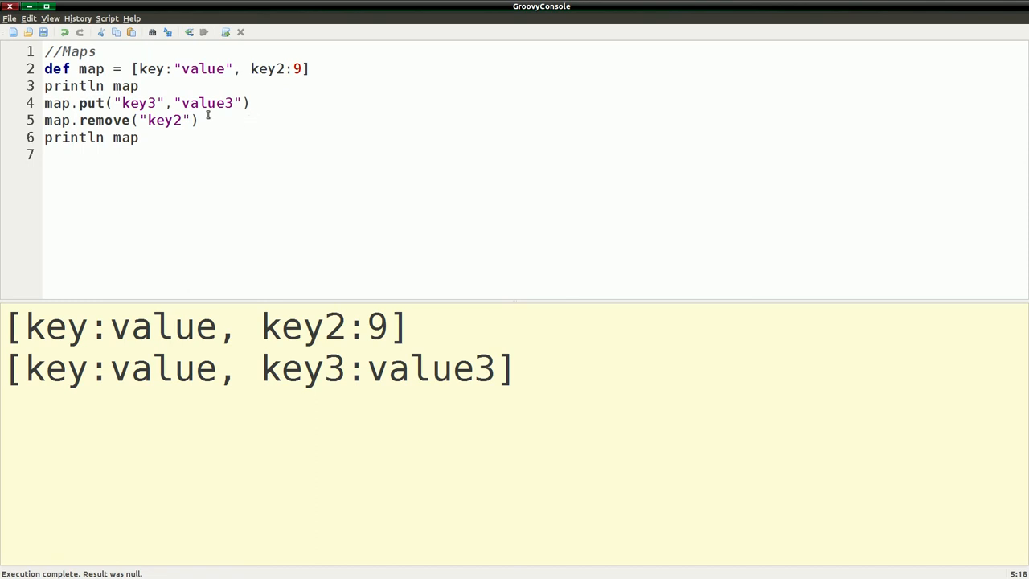
Step: Add map[key]="value1" on a new line, then return to quote the key name
key("Return")
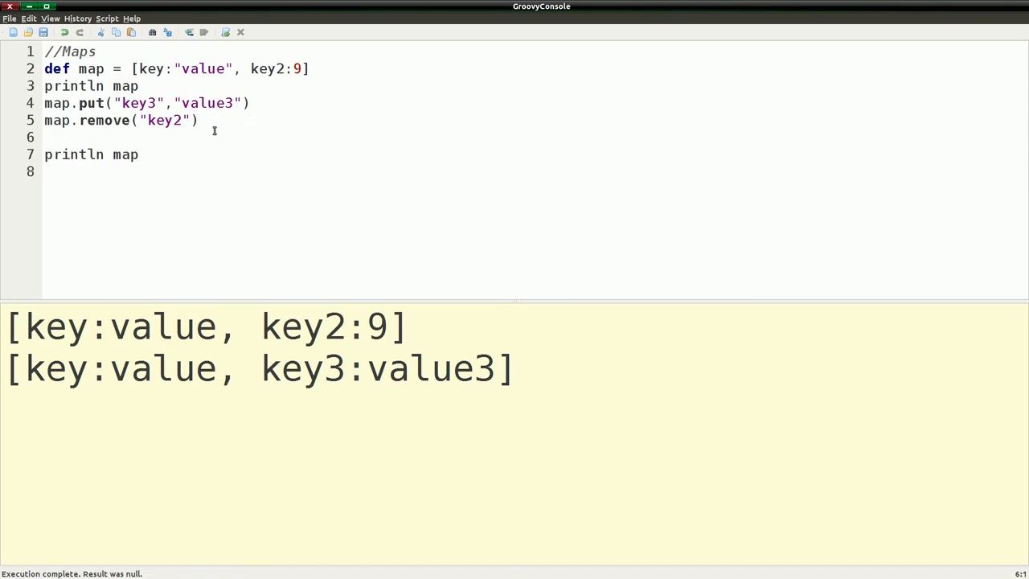
type("ma")
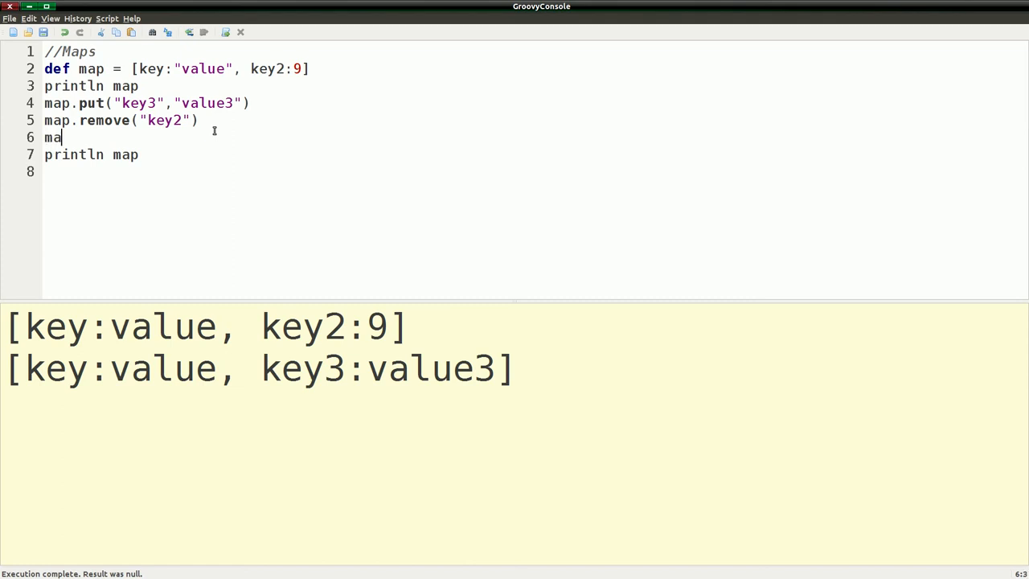
type("p[")
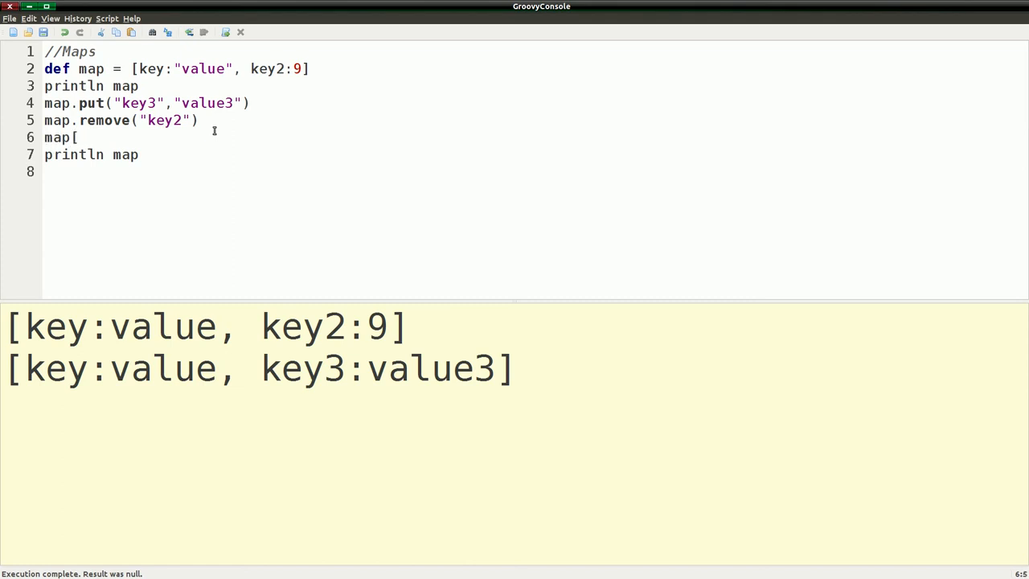
type("key")
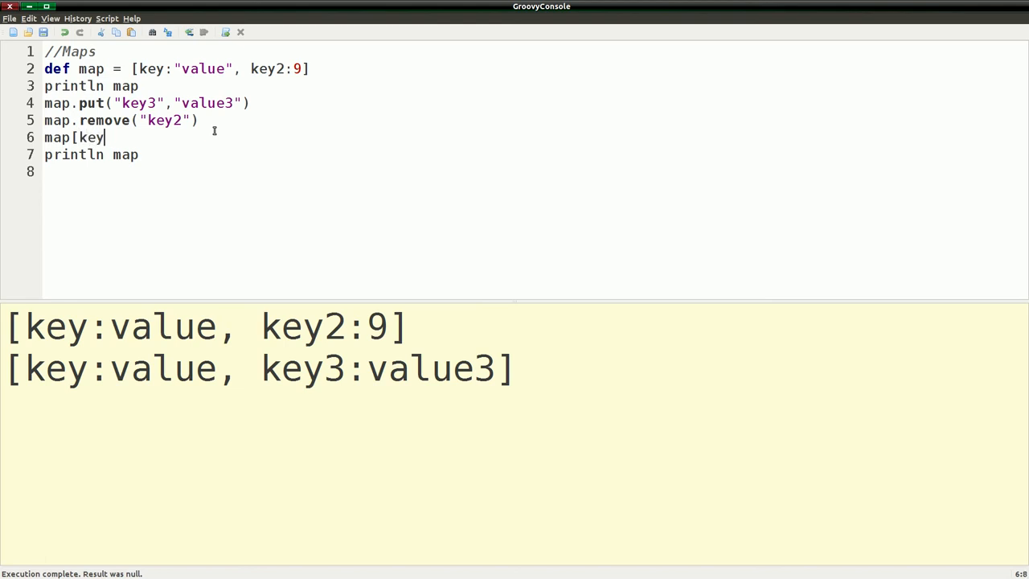
type("]=")
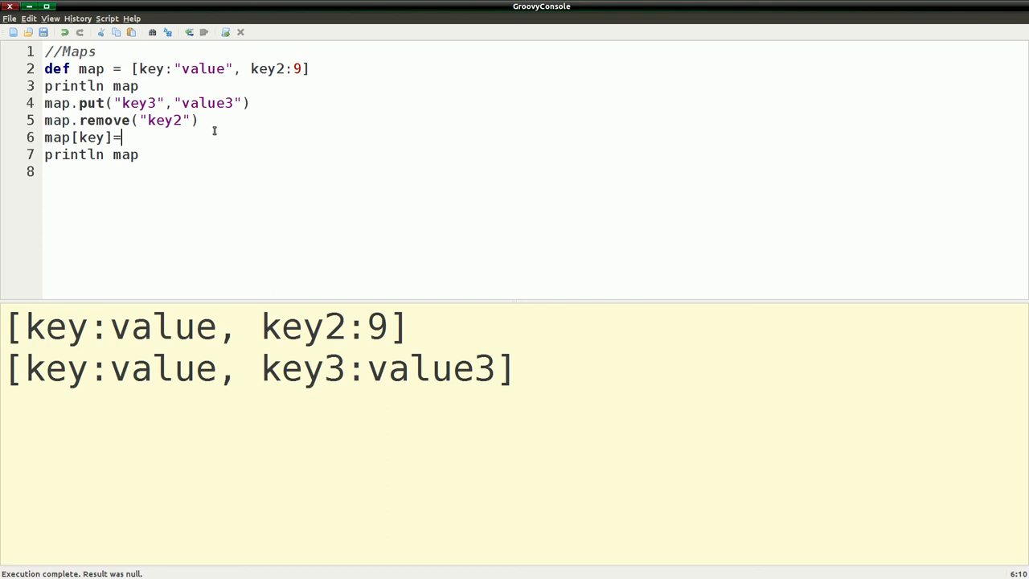
type("\"v")
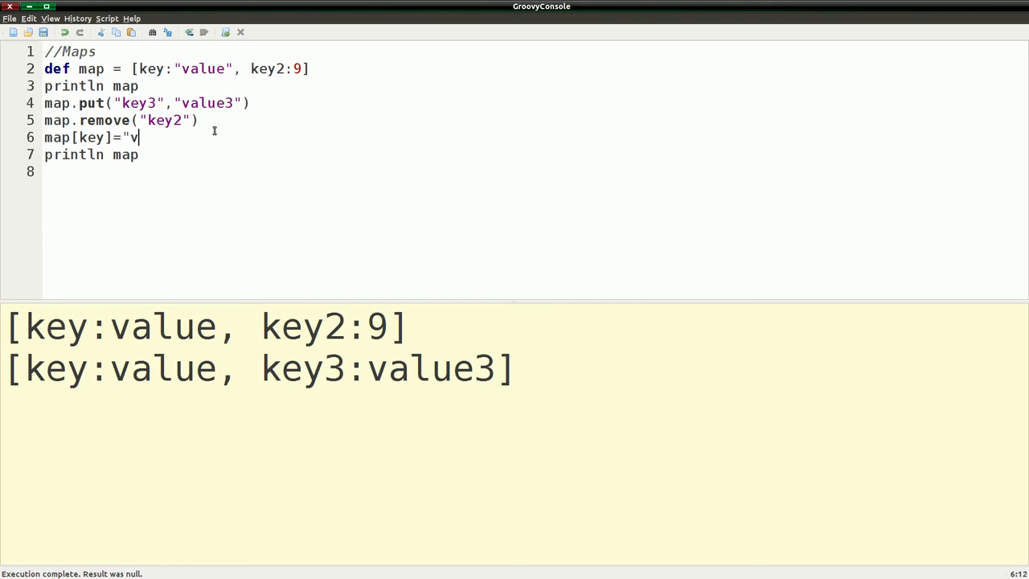
type("alue1")
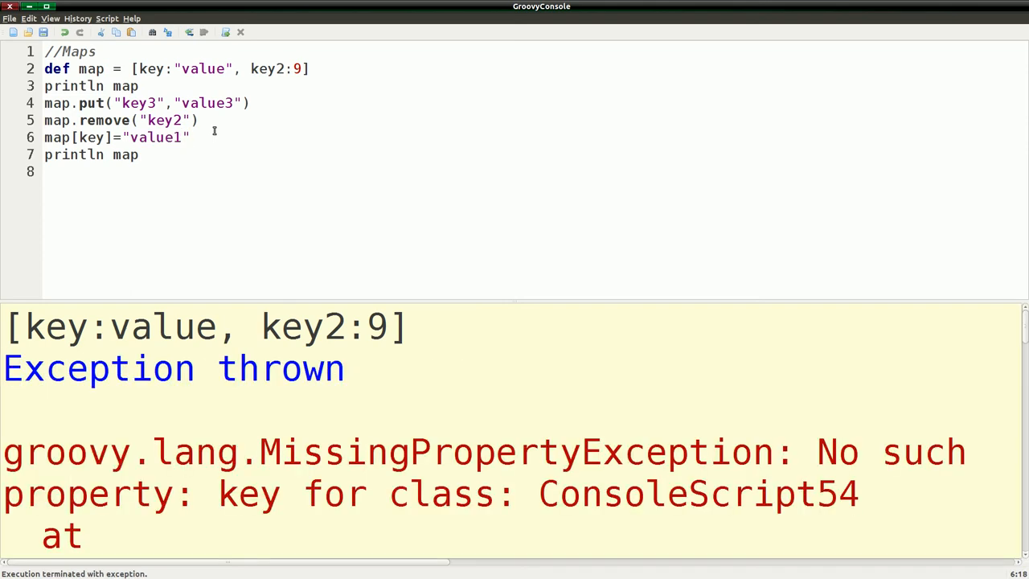
left_click(84, 137)
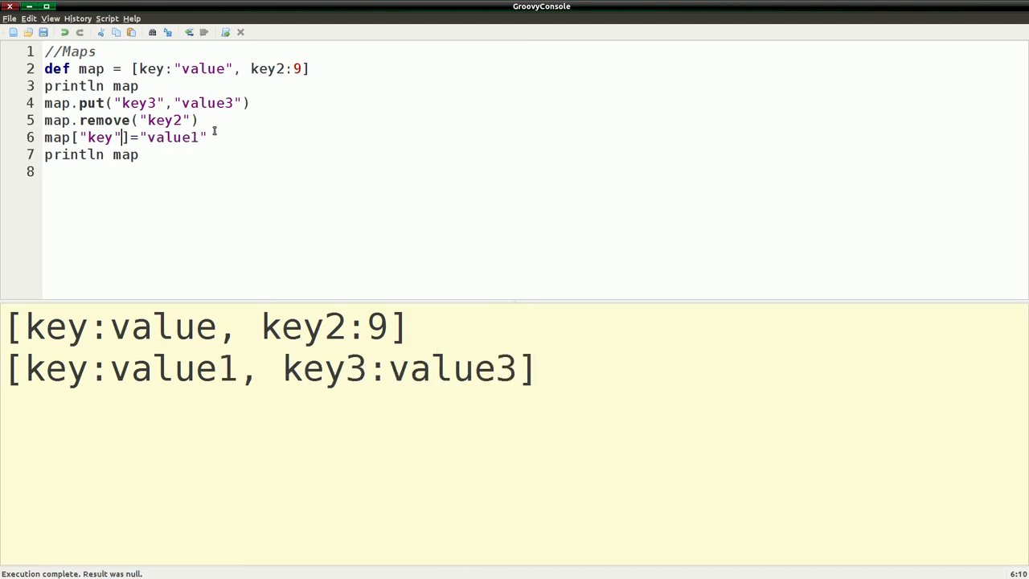
mouse_move(164, 393)
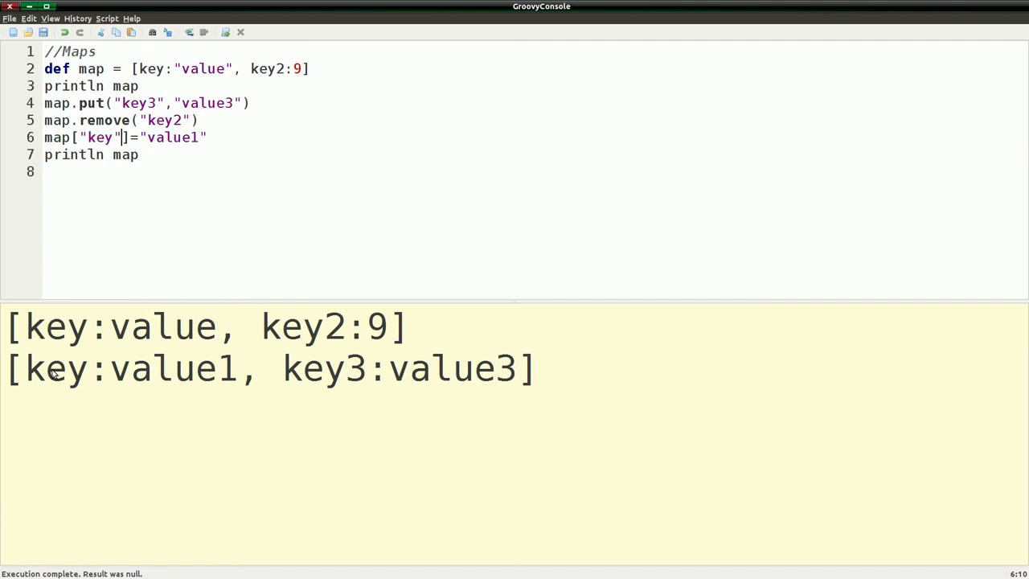
mouse_move(154, 344)
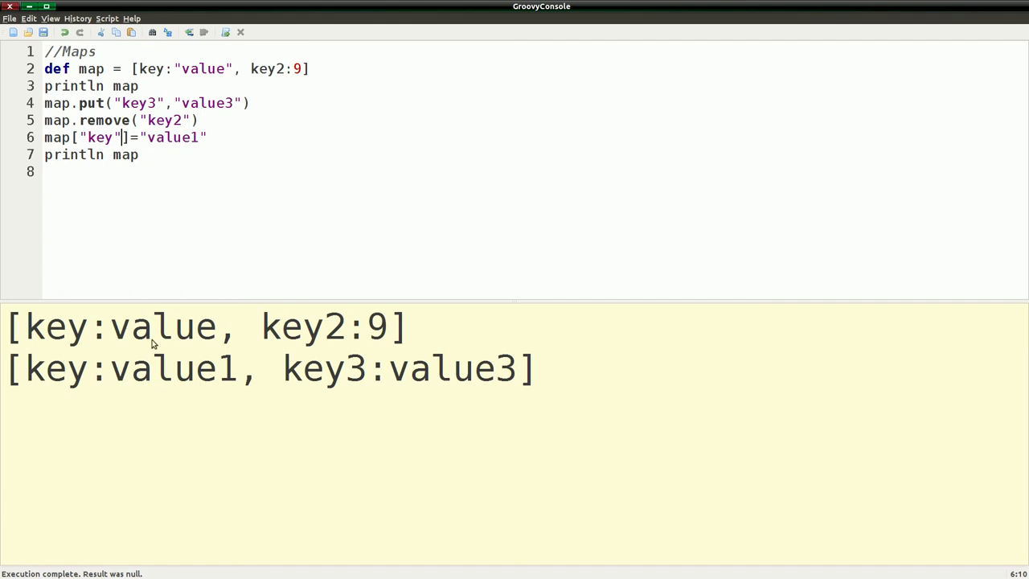
mouse_move(209, 164)
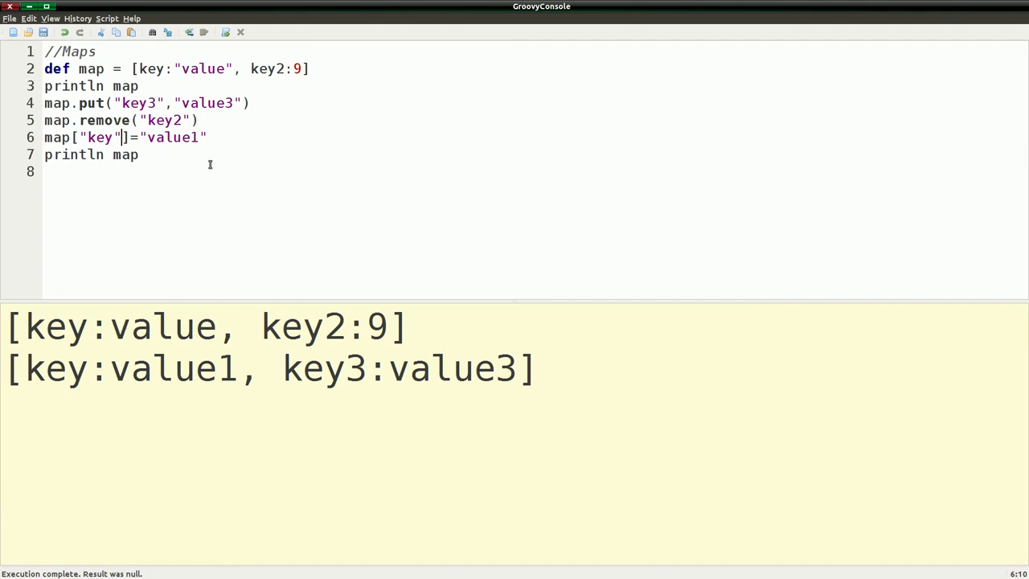
mouse_move(328, 159)
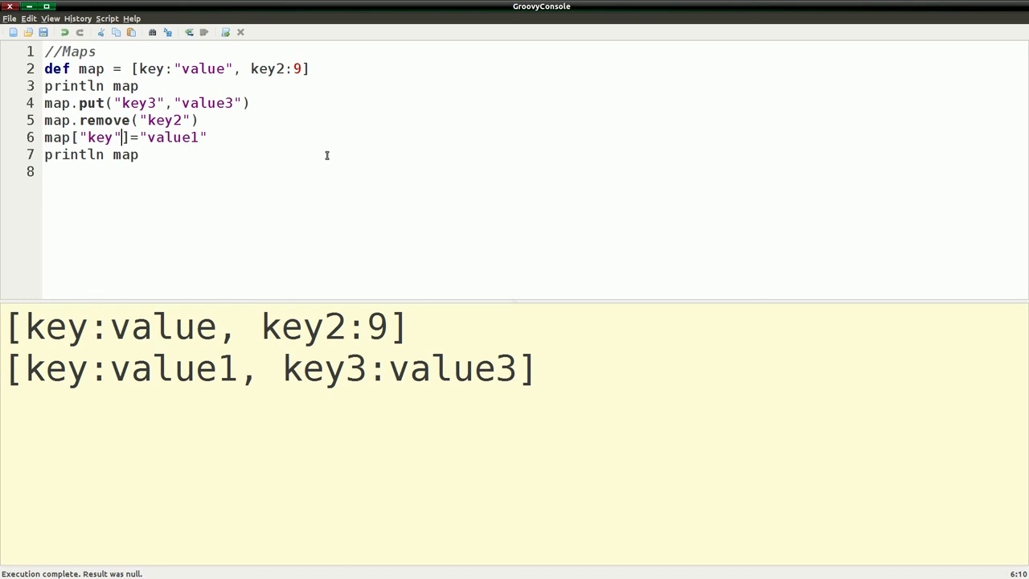
mouse_move(259, 154)
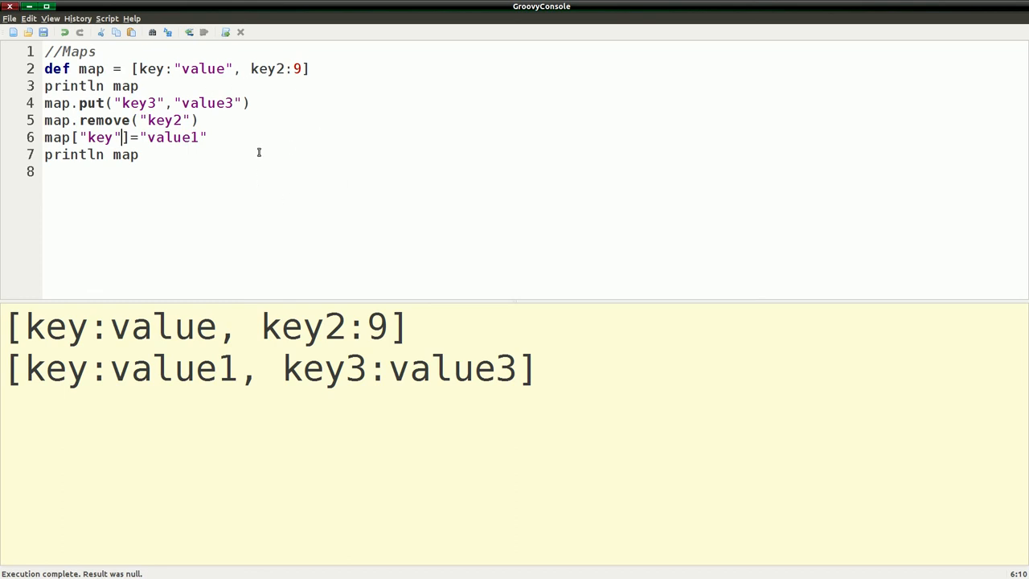
mouse_move(215, 172)
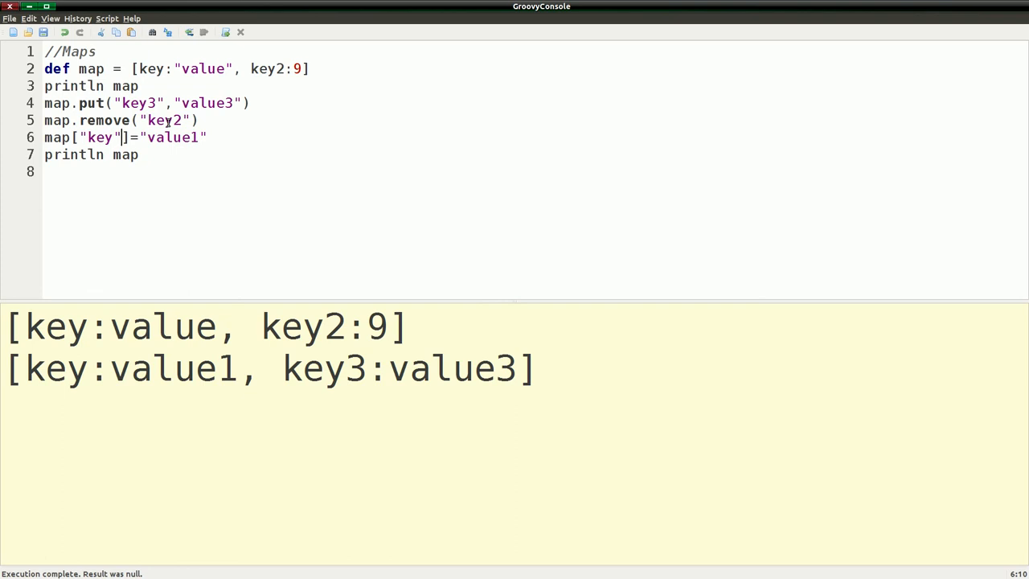
mouse_move(180, 261)
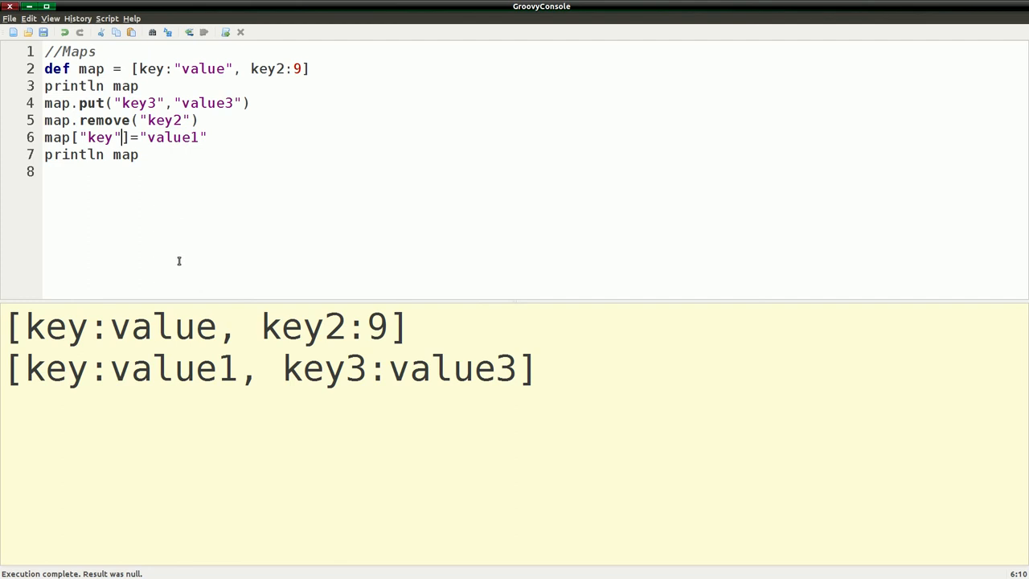
mouse_move(244, 391)
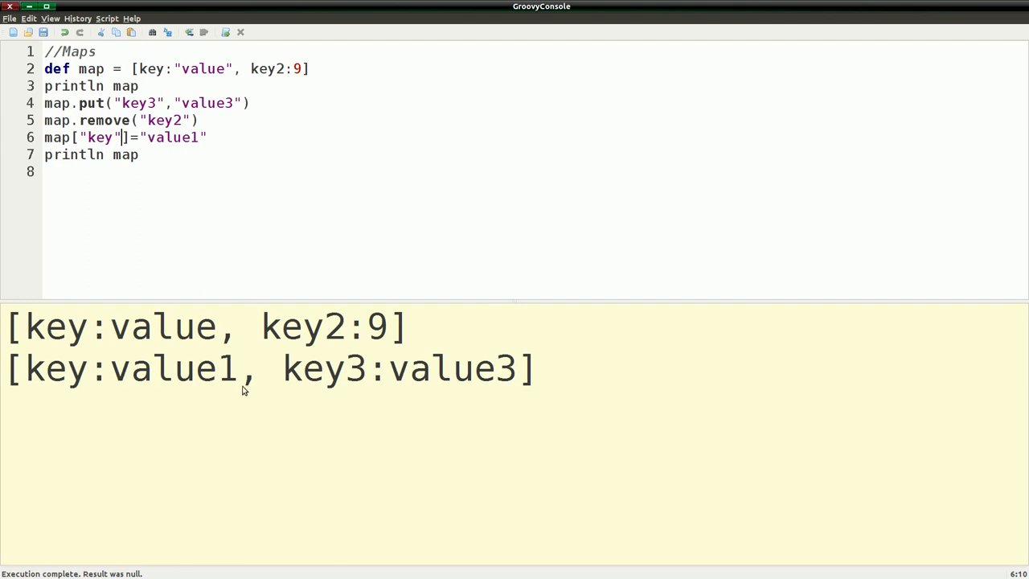
mouse_move(186, 337)
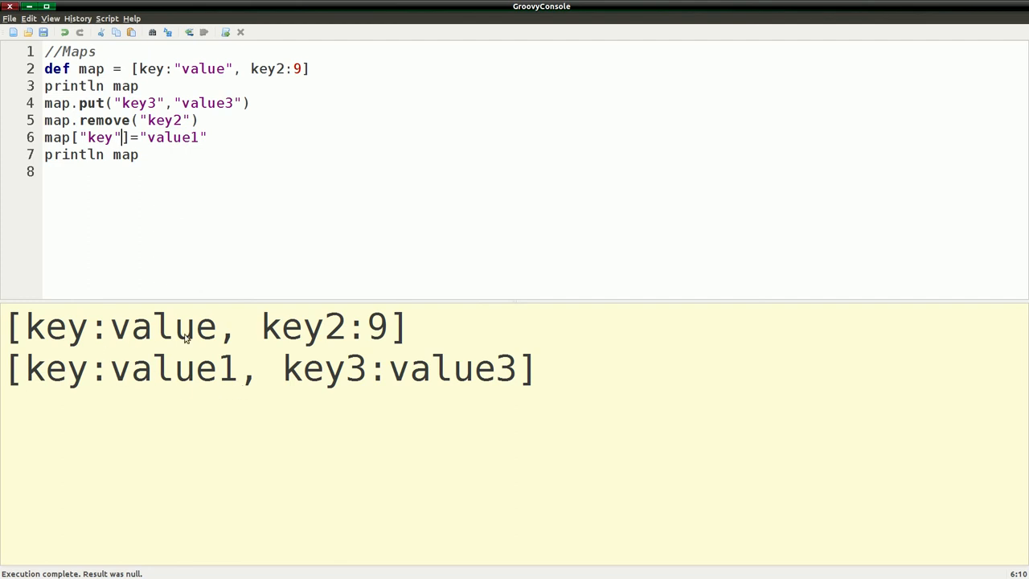
mouse_move(26, 373)
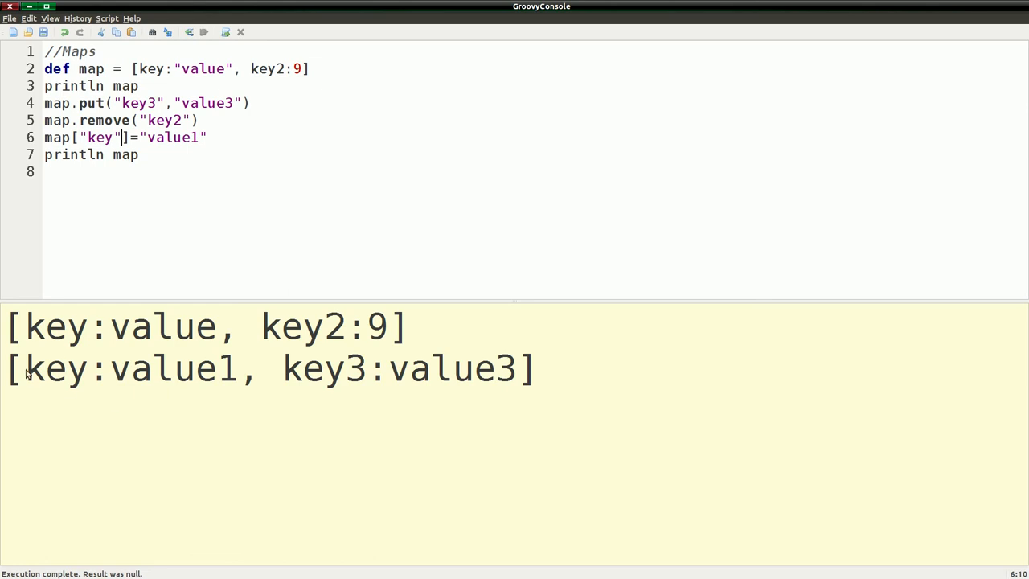
mouse_move(402, 367)
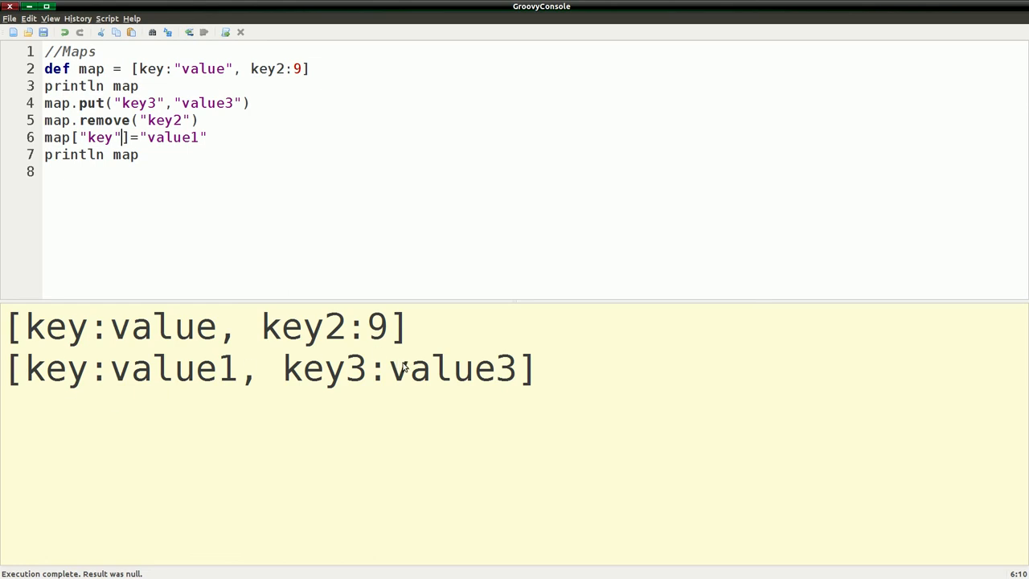
mouse_move(212, 379)
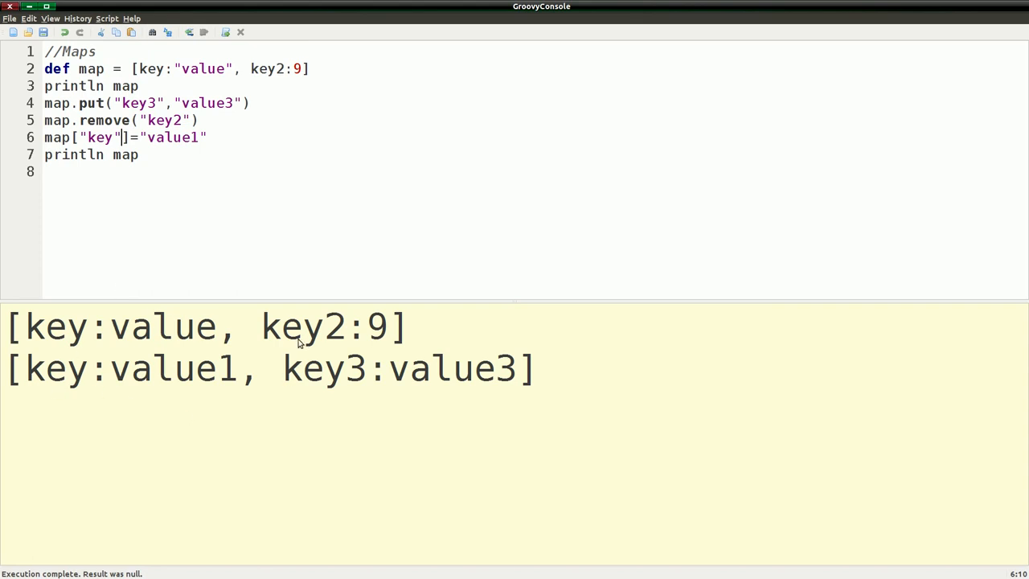
mouse_move(341, 384)
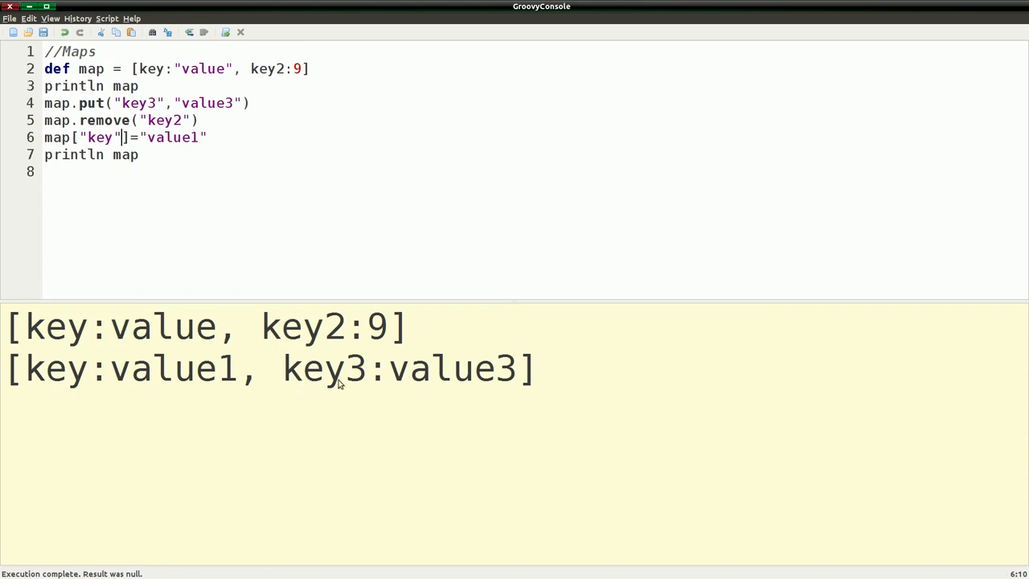
mouse_move(357, 402)
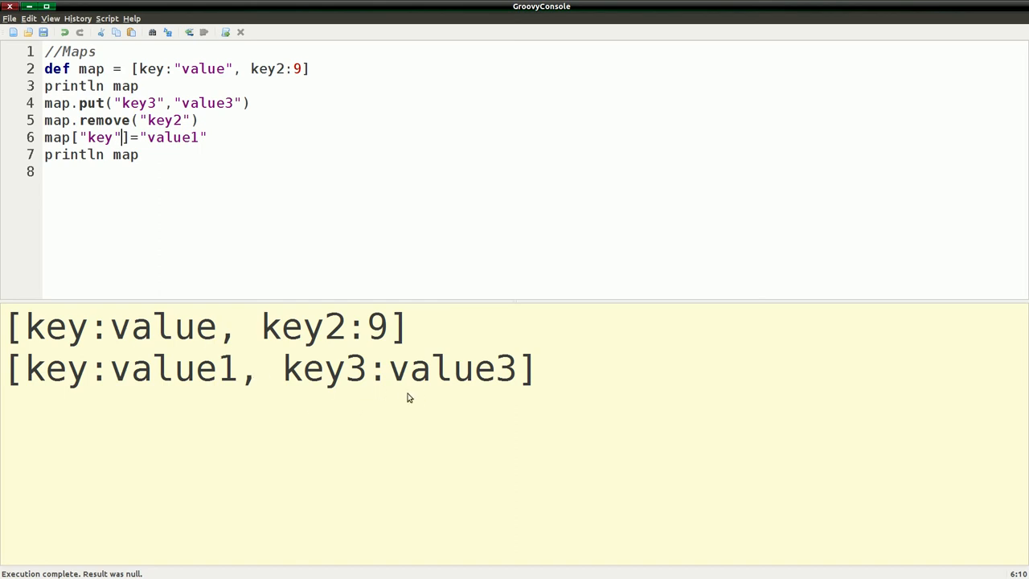
mouse_move(395, 399)
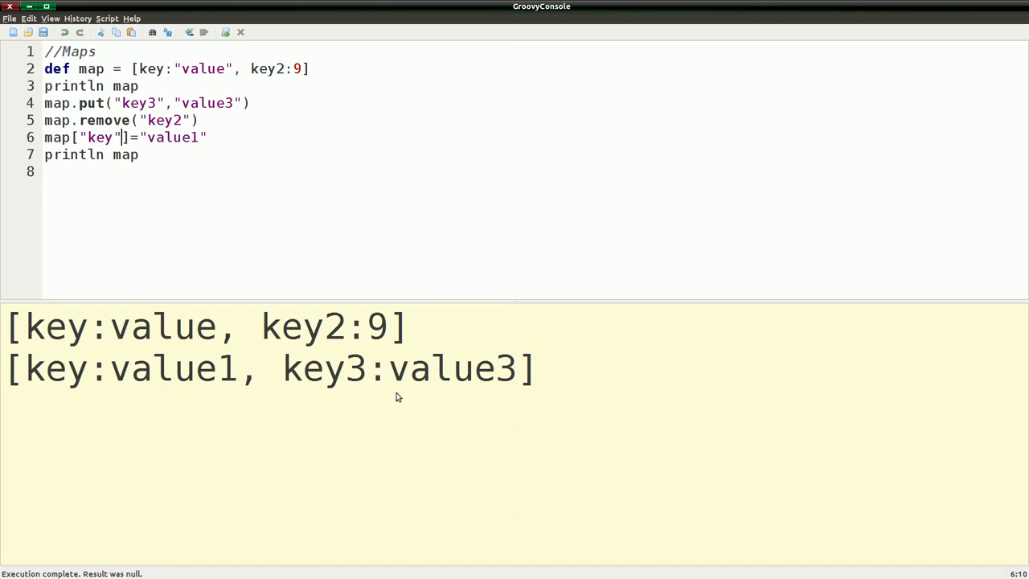
mouse_move(306, 351)
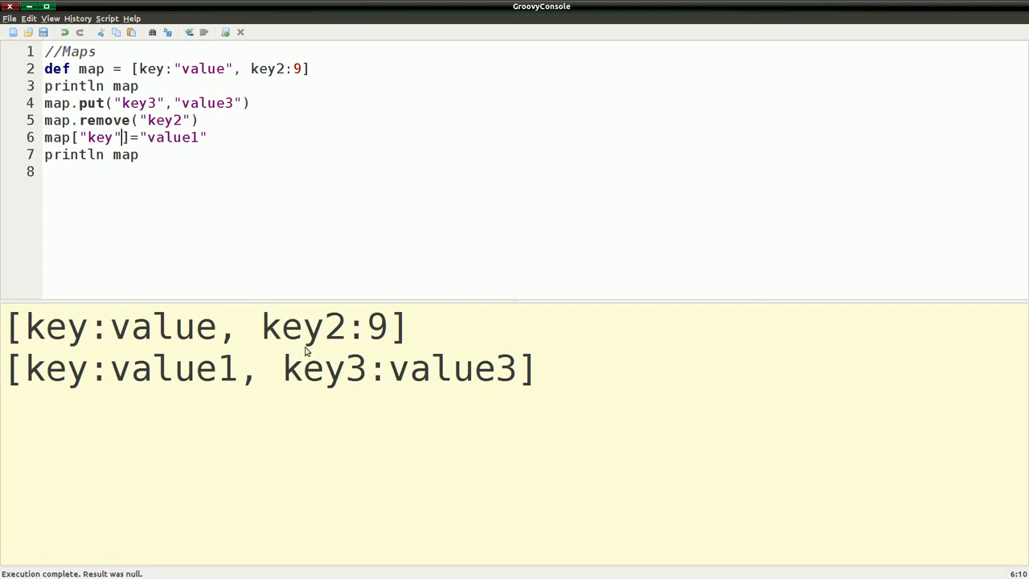
mouse_move(232, 378)
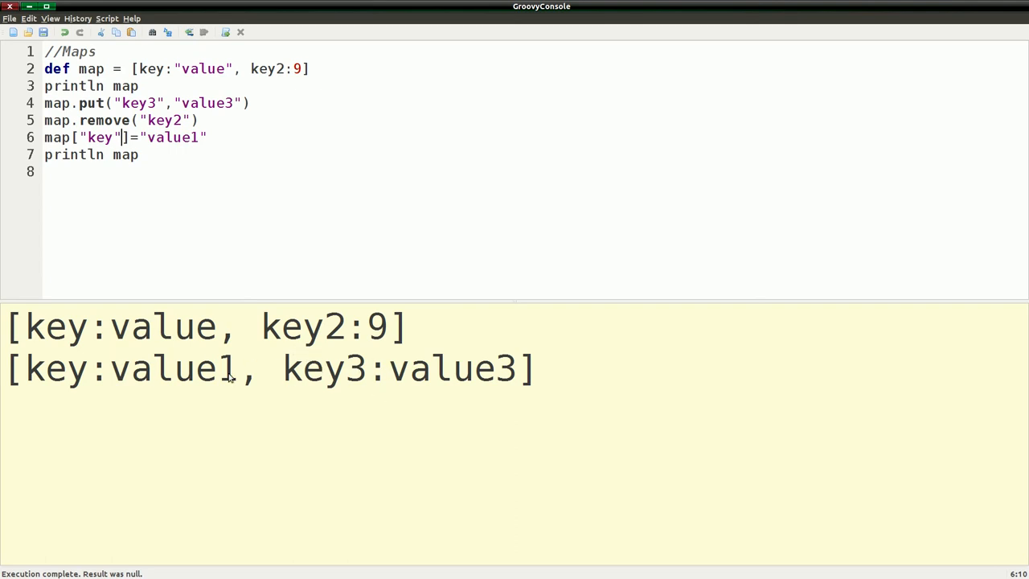
mouse_move(286, 373)
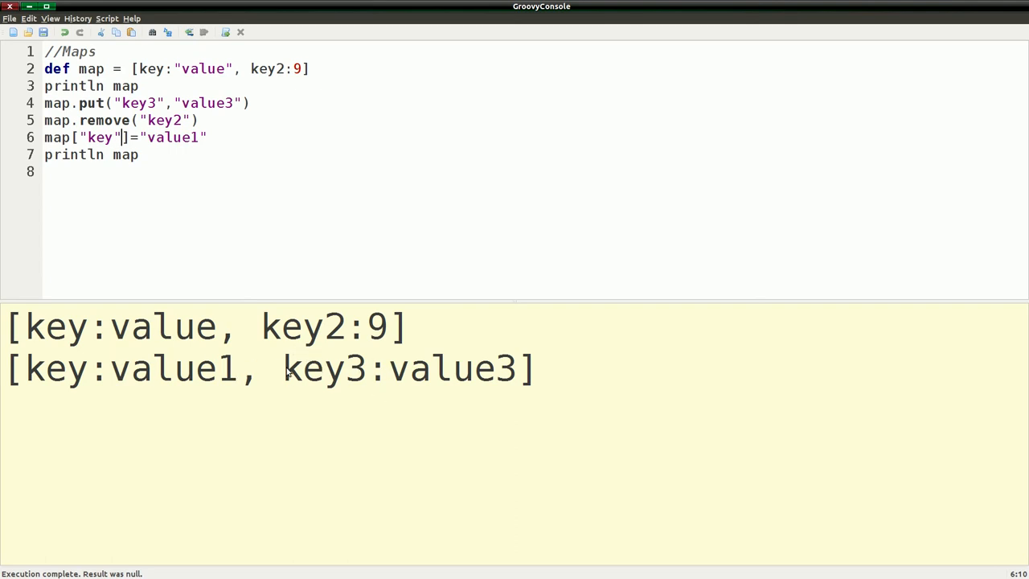